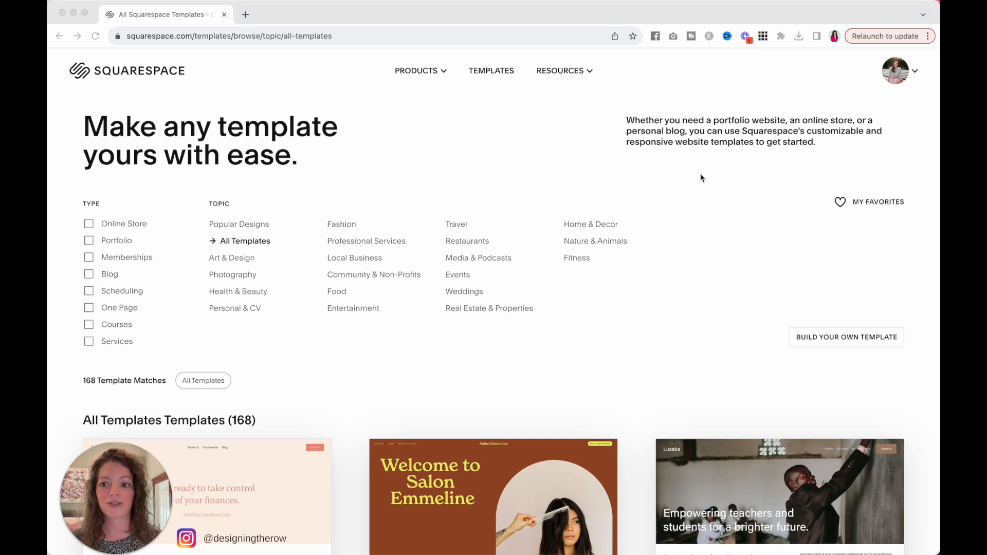
mouse_move(167, 60)
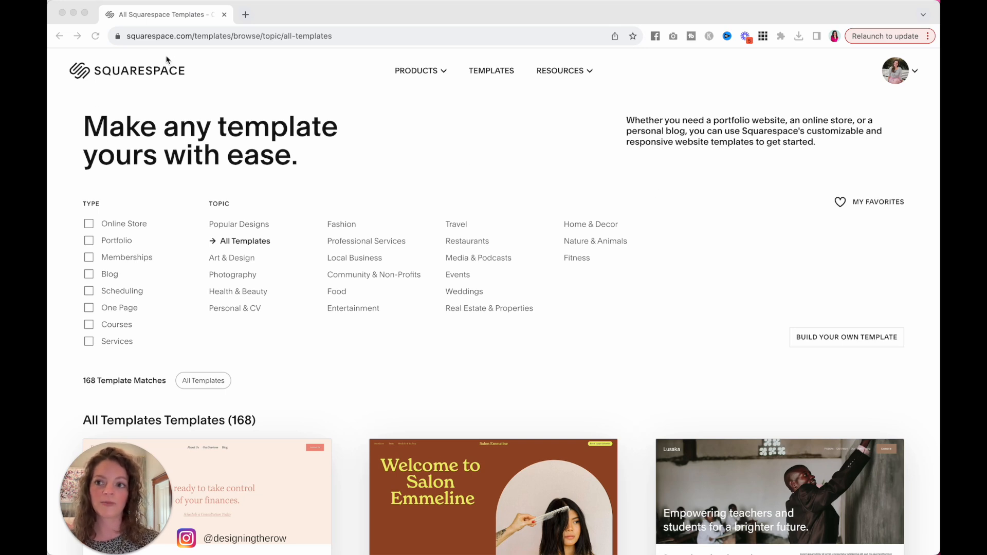
mouse_move(219, 119)
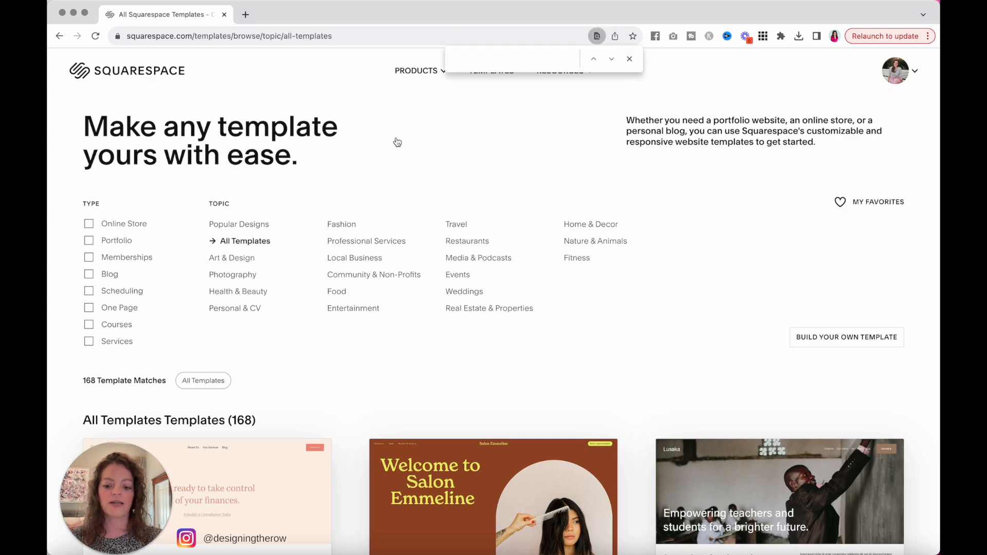
Search the All Templates page for 'dario' to find the Teresa & Dario template
text(dario)
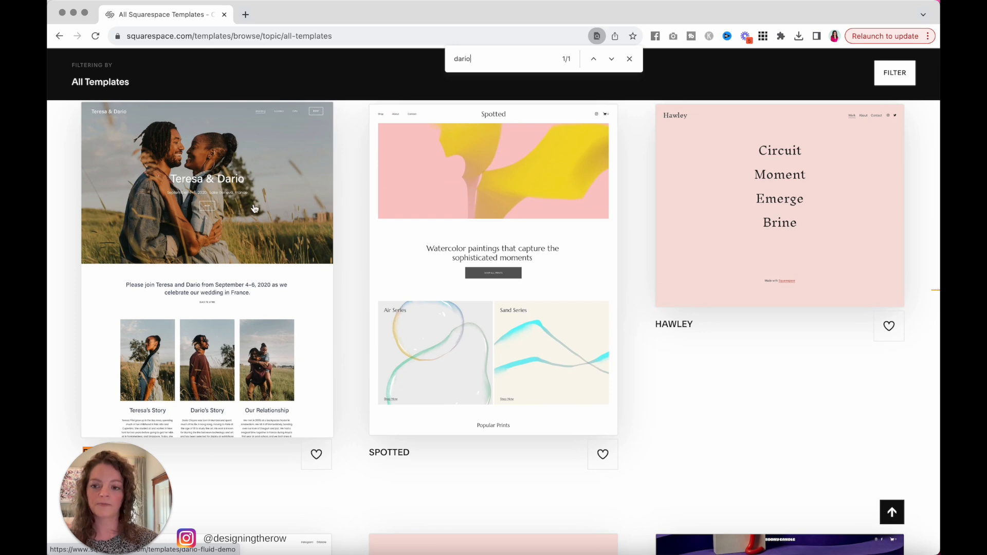
Open the Teresa & Dario template's detail page with its colour presets
click(206, 183)
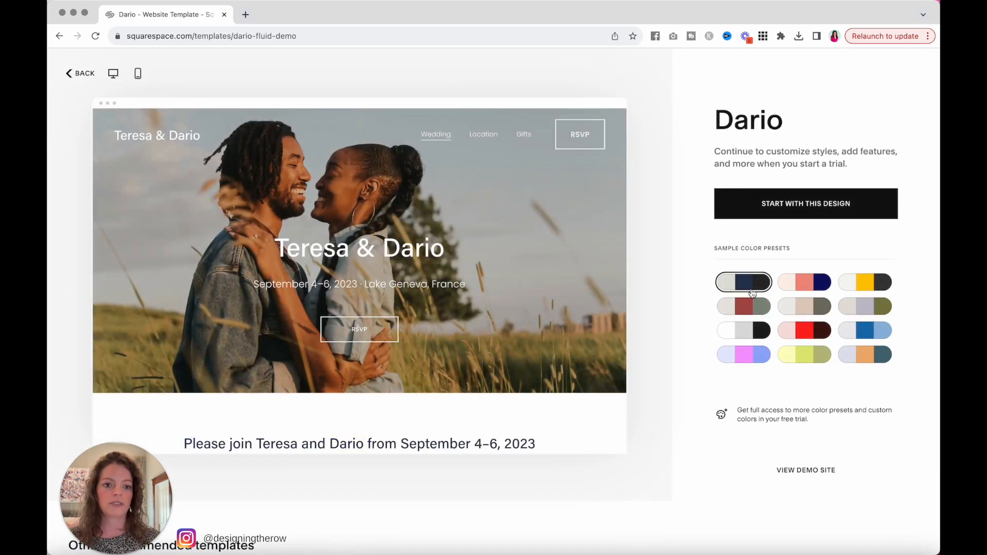
mouse_move(783, 349)
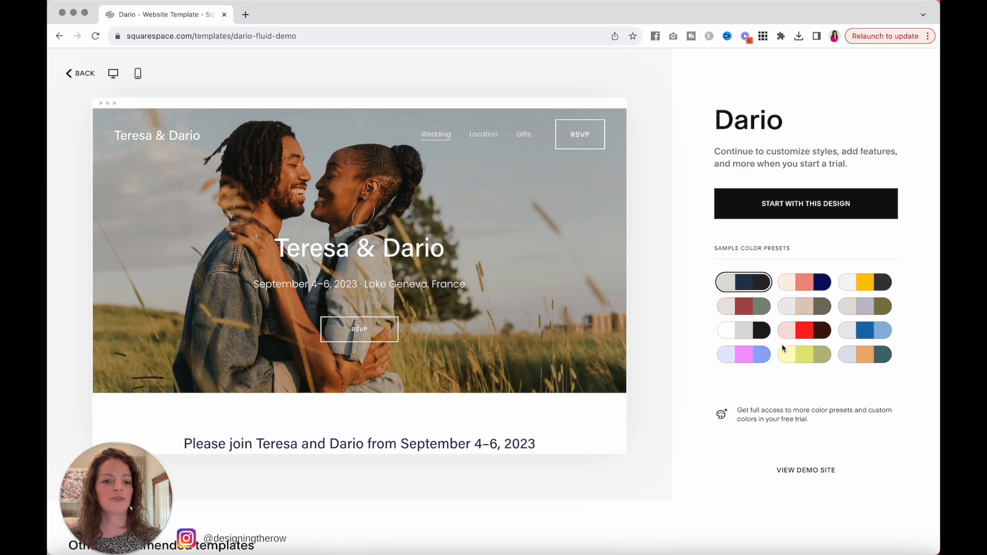
mouse_move(815, 264)
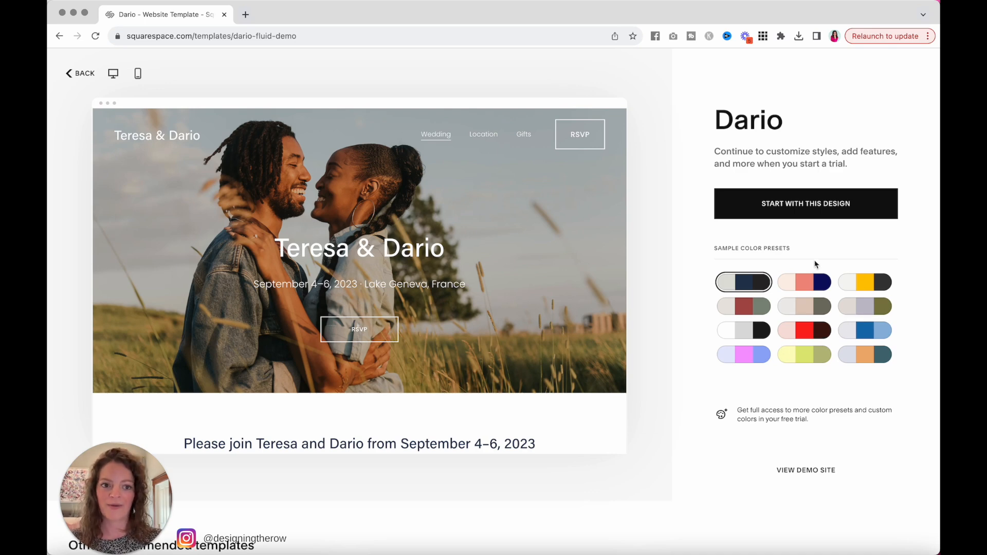
Create a site from the Dario design titled 'Katherine & Chris' and close the welcome tour
click(805, 203)
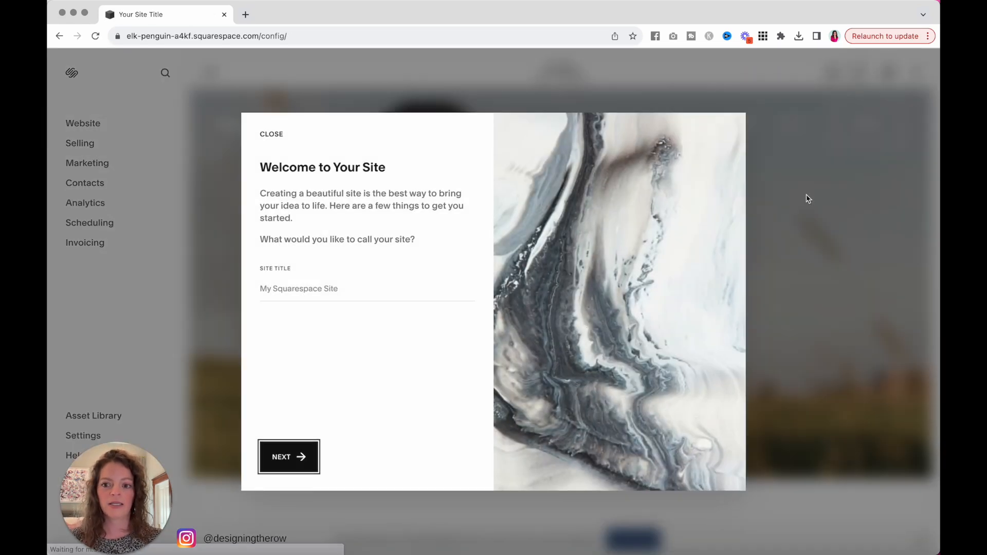
click(298, 288)
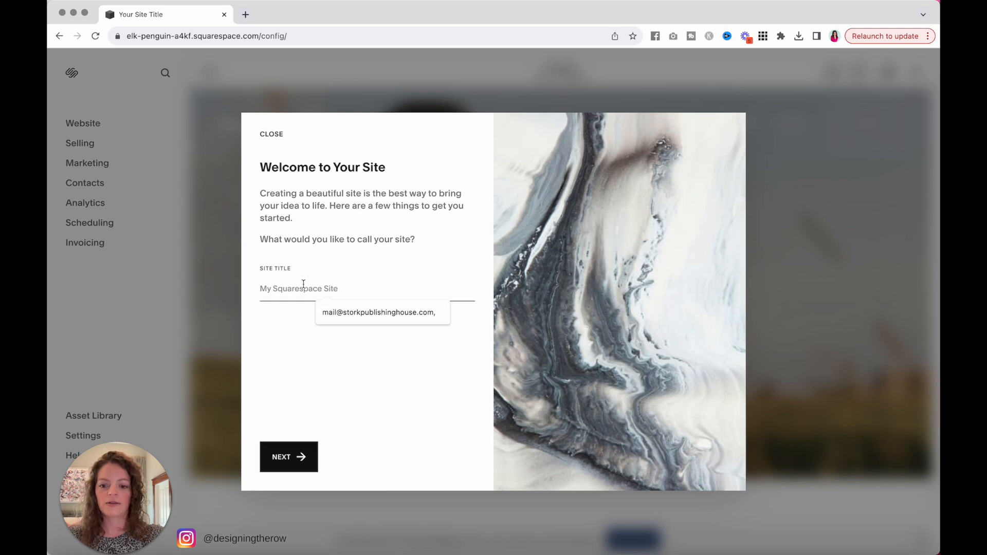
text(Katherine & C)
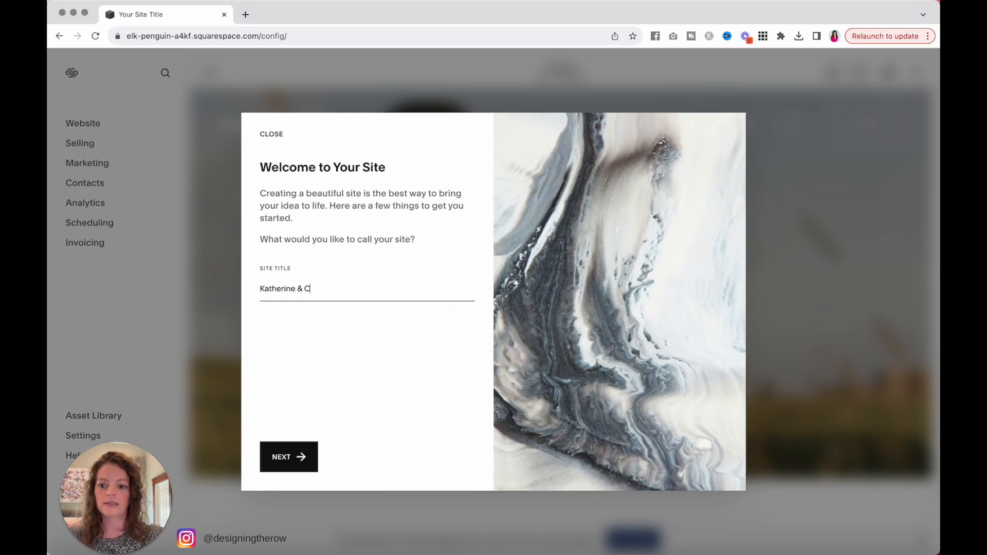
text(hris)
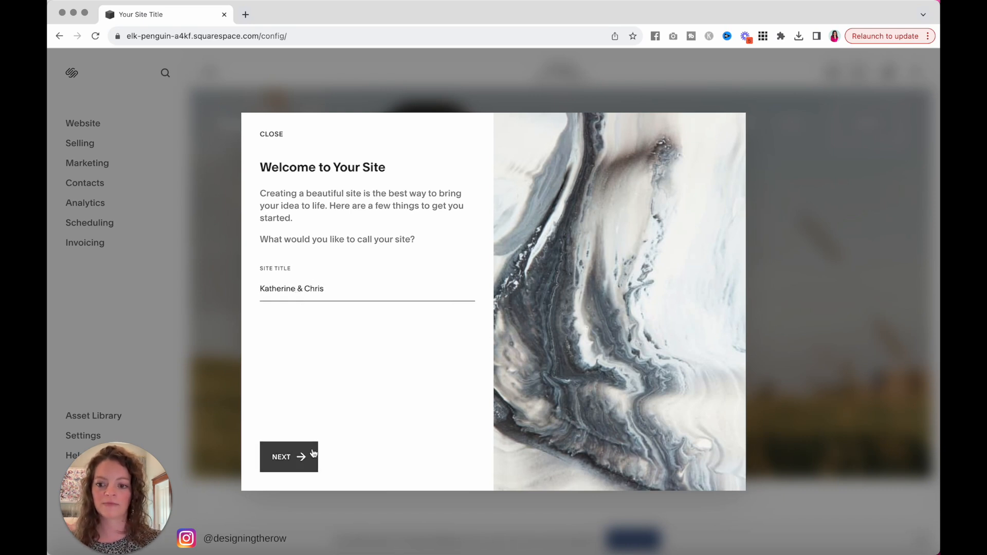
click(288, 456)
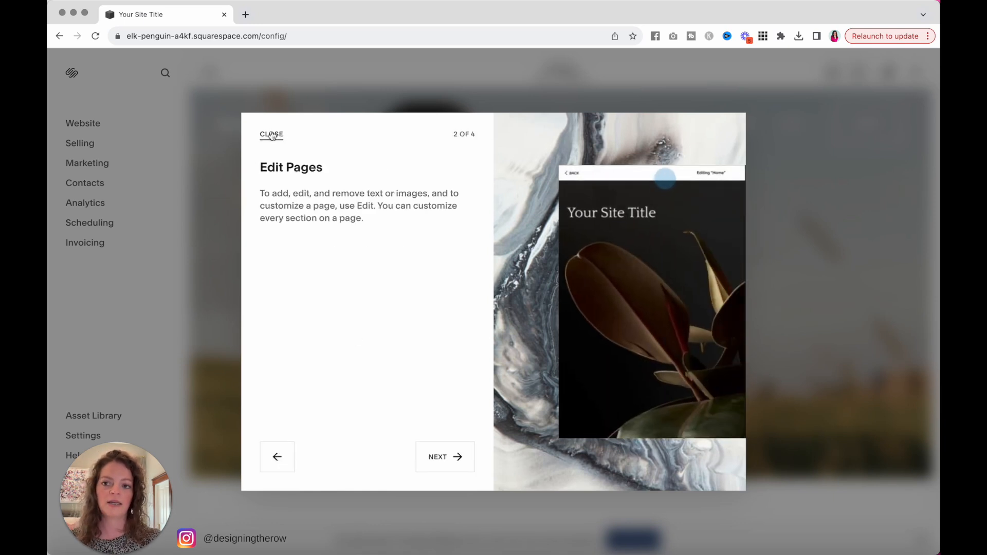
click(270, 134)
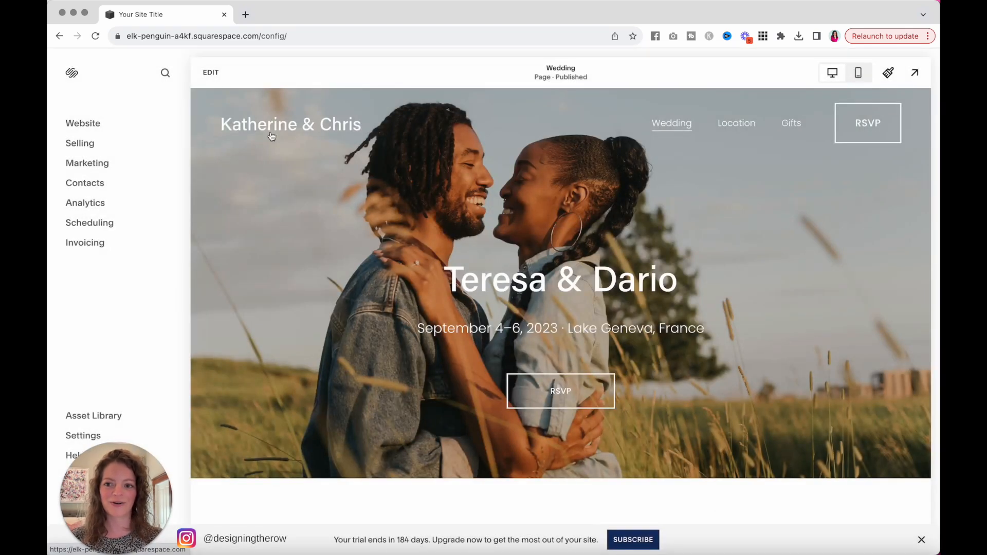
mouse_move(292, 176)
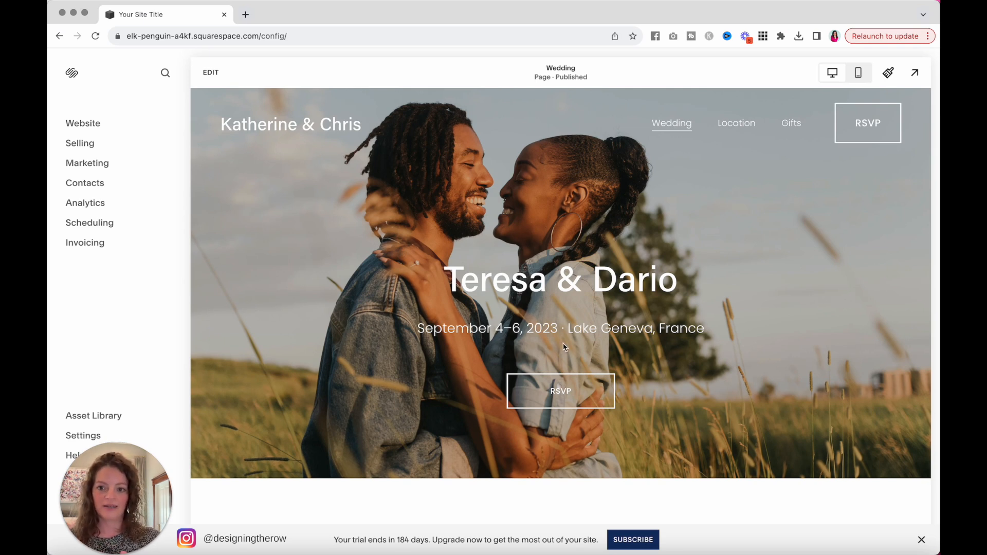
Scroll the Wedding page preview, then enter its edit mode
scroll(down, 3)
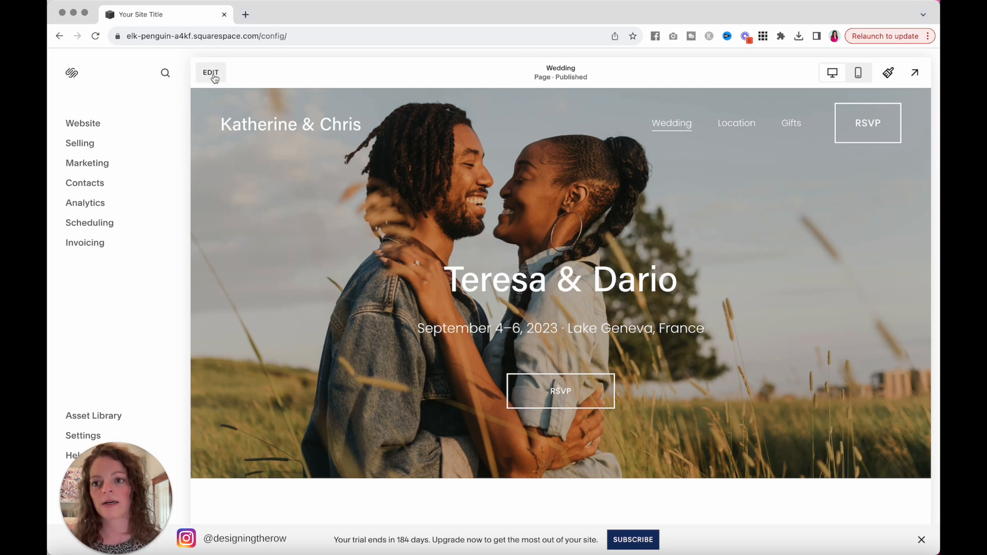
click(211, 72)
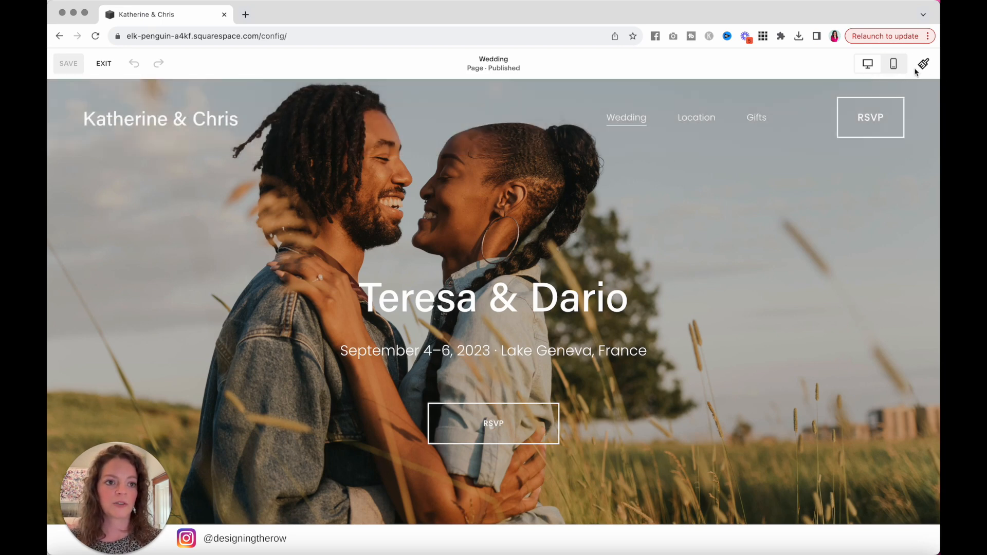
Show the heading font family options in Site Styles, currently Acumin Pro
click(922, 64)
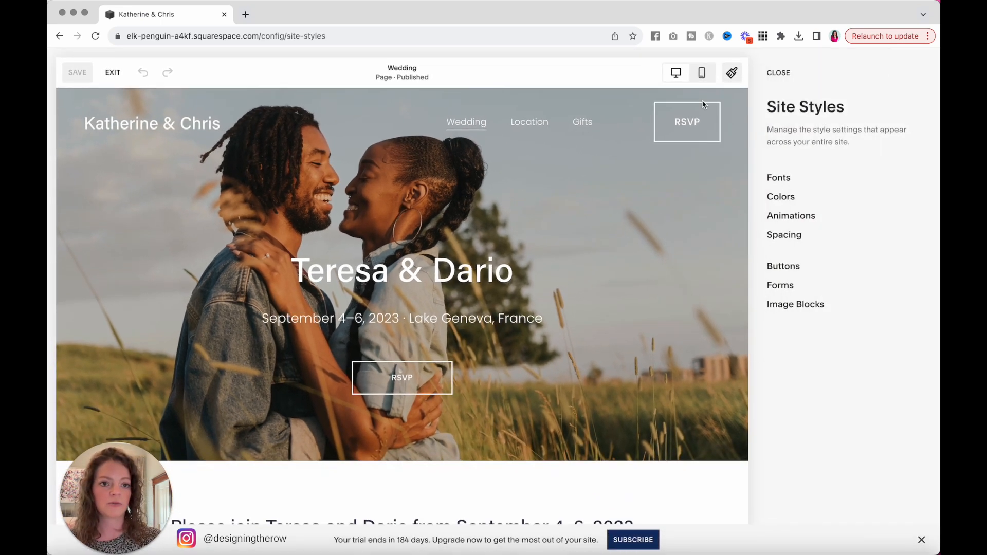
mouse_move(731, 73)
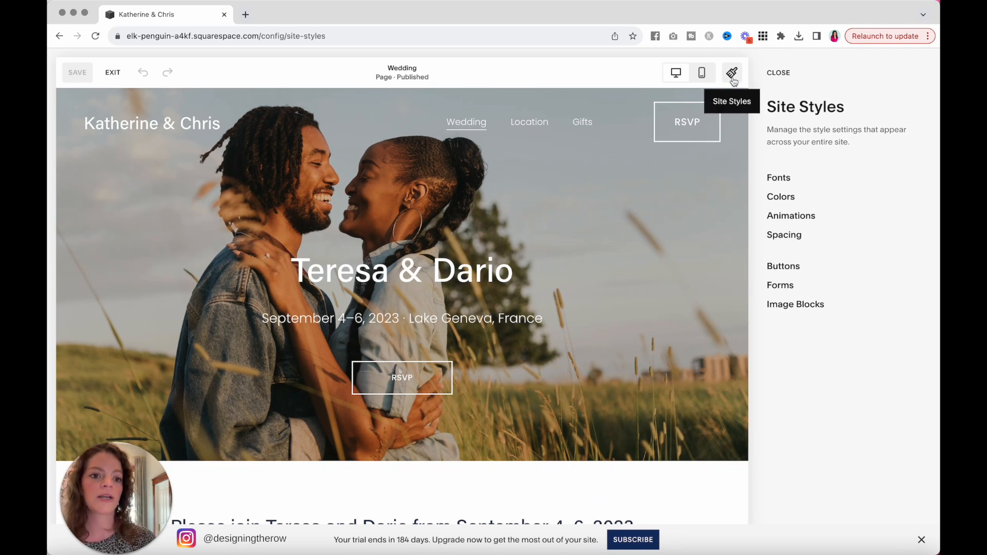
click(778, 177)
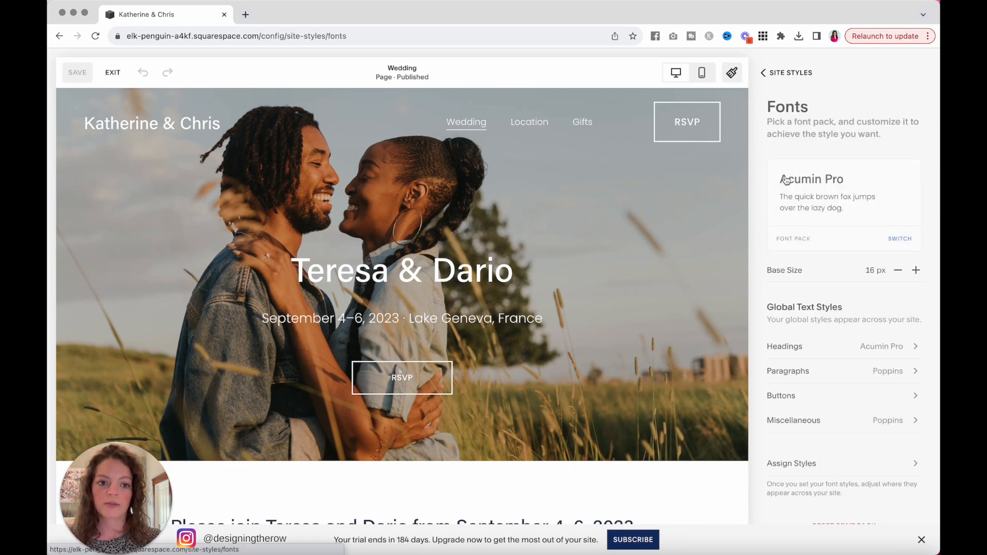
scroll(down, 3)
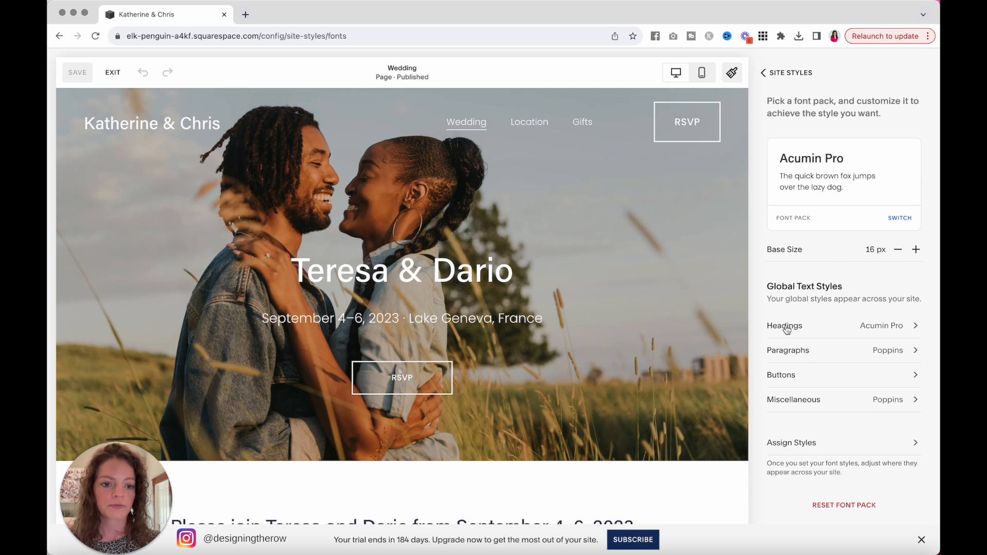
click(785, 326)
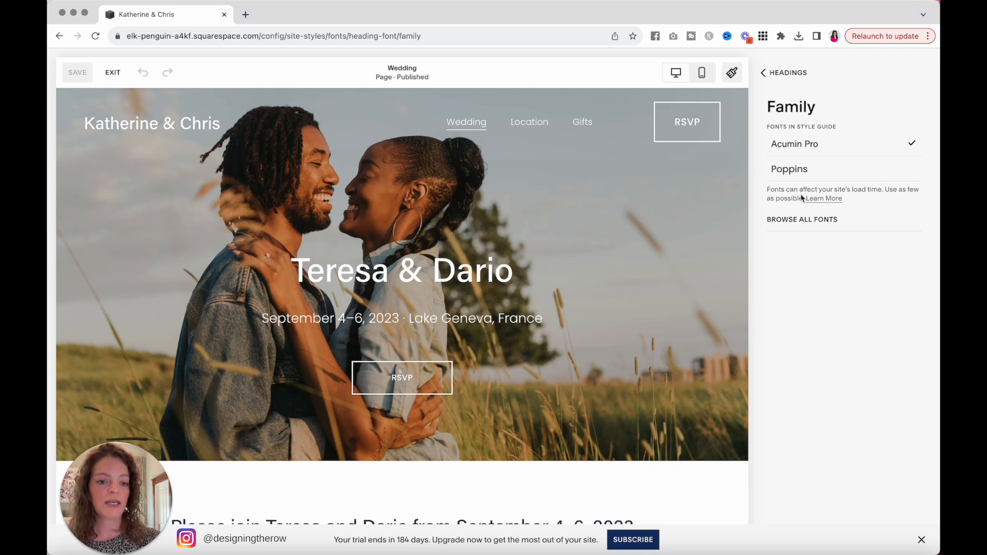
Switch the heading font from Acumin Pro to Alegreya Sans
click(802, 219)
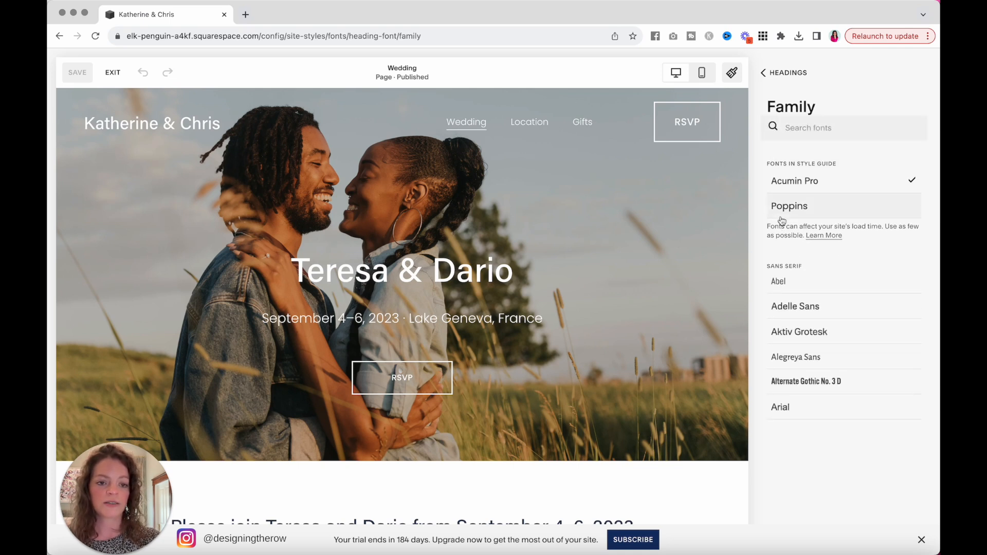
scroll(down, 3)
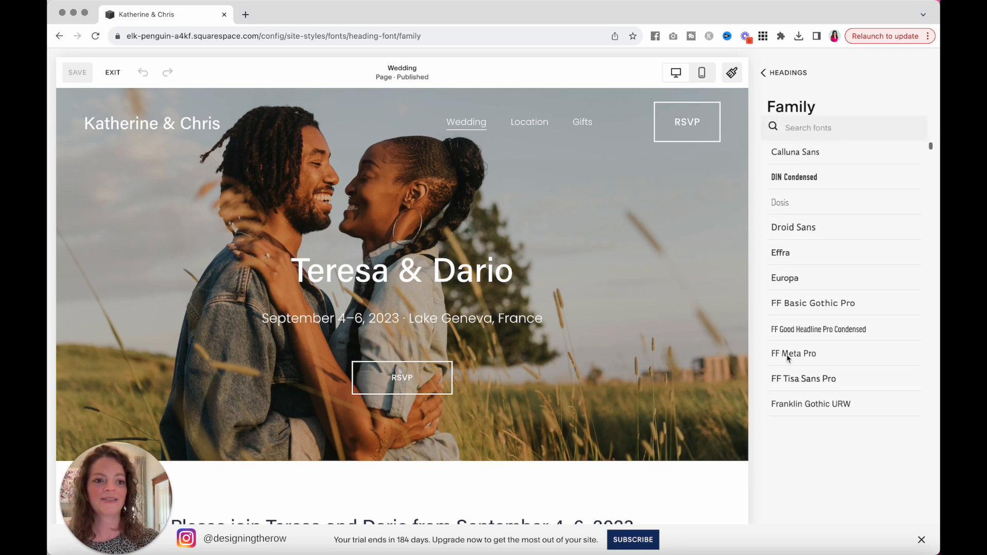
scroll(down, 3)
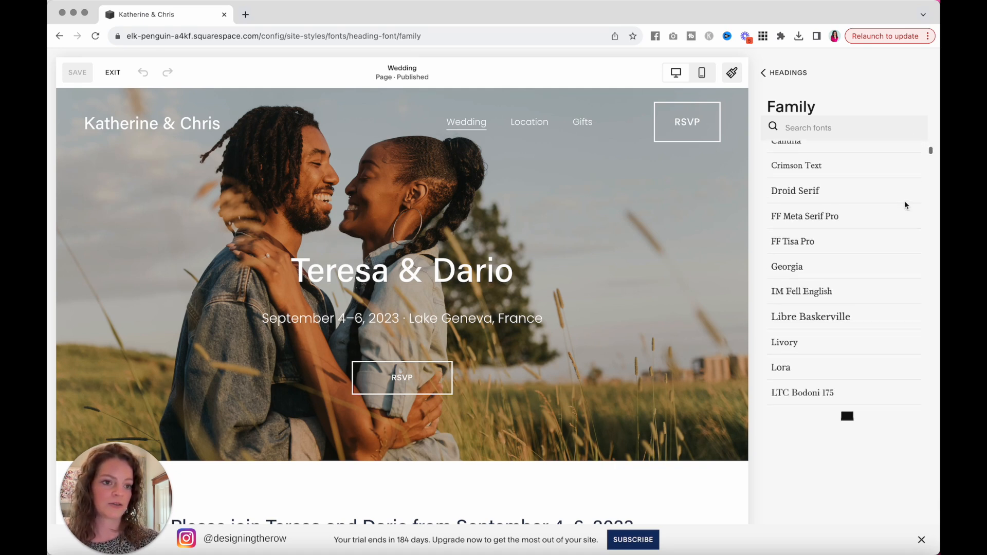
scroll(down, 3)
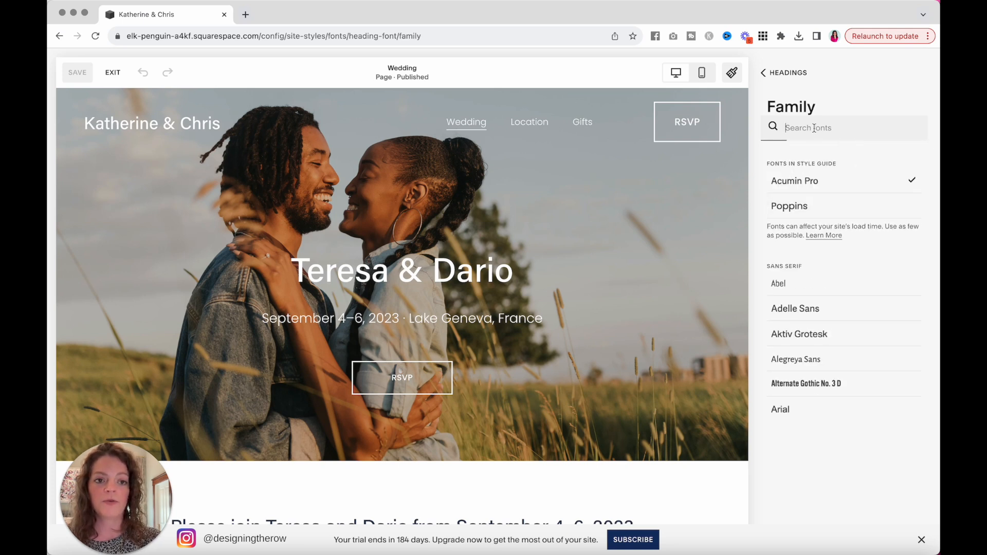
click(844, 127)
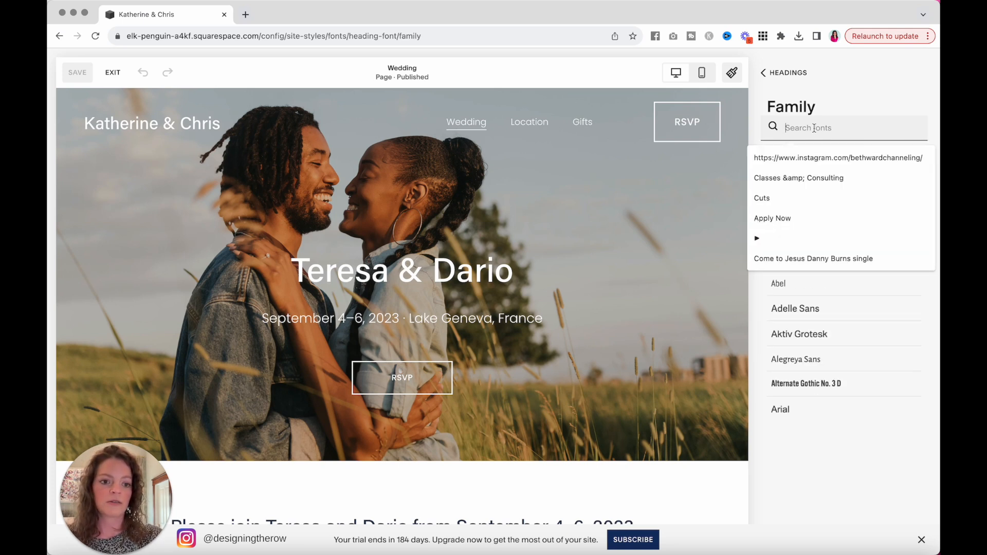
click(795, 359)
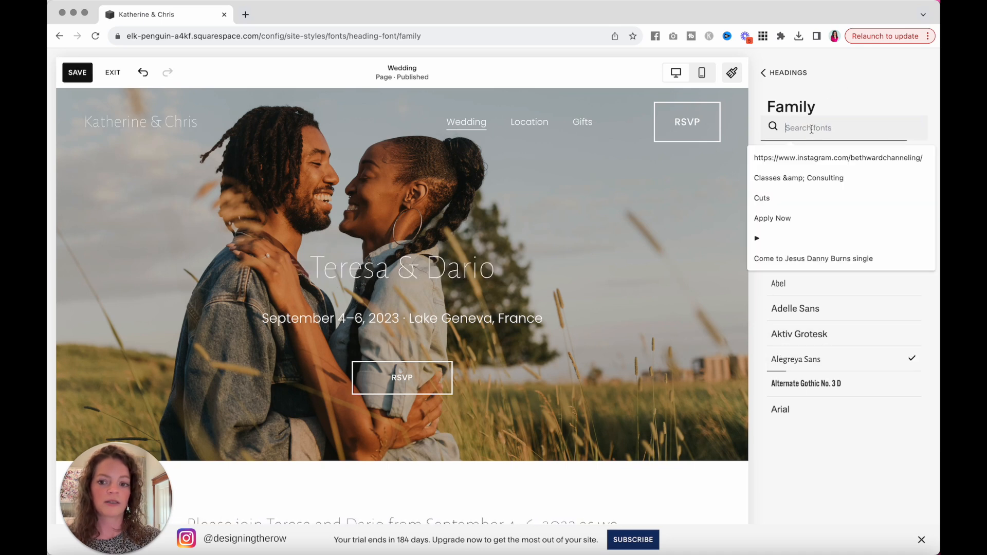
text(s)
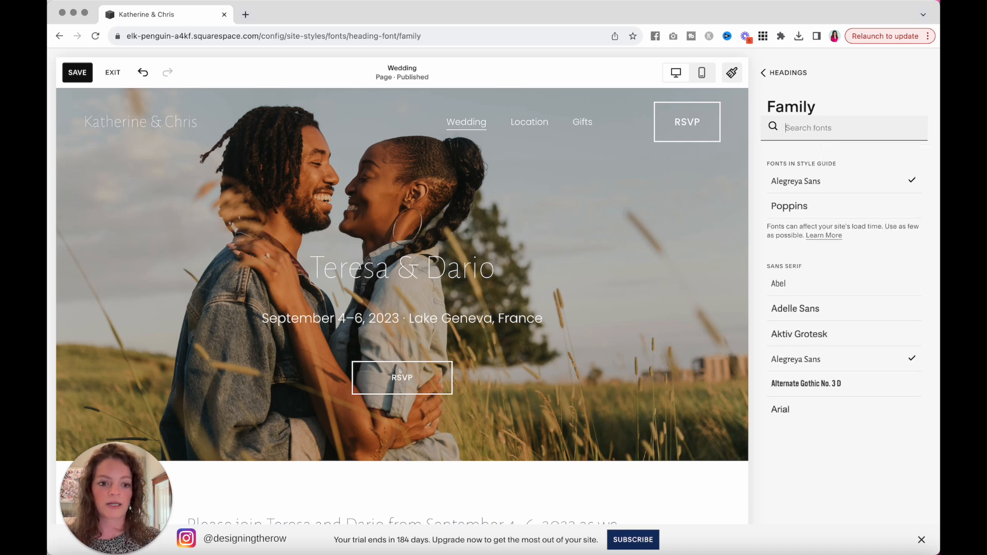
text(arial)
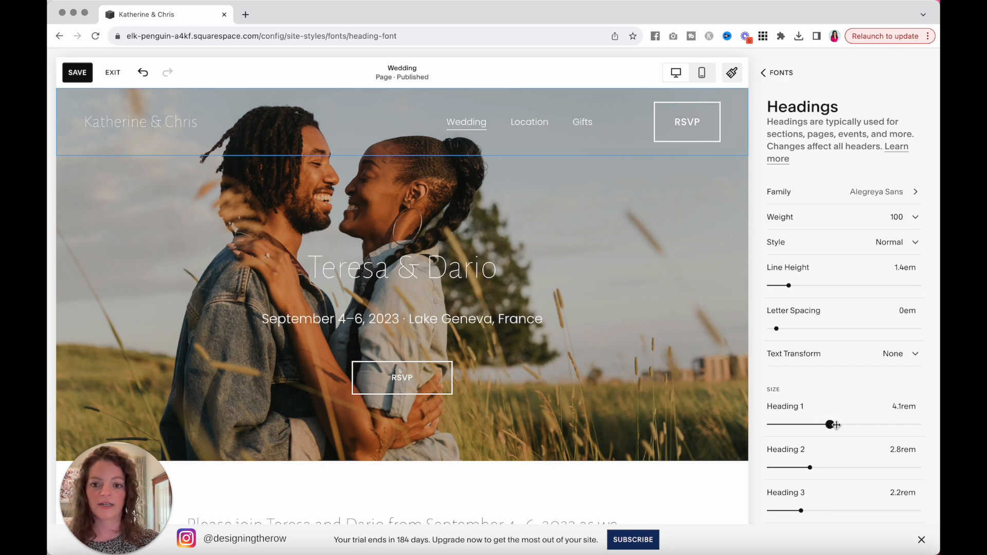
Set the Heading 1 size to 6rem
drag(830, 424, 809, 424)
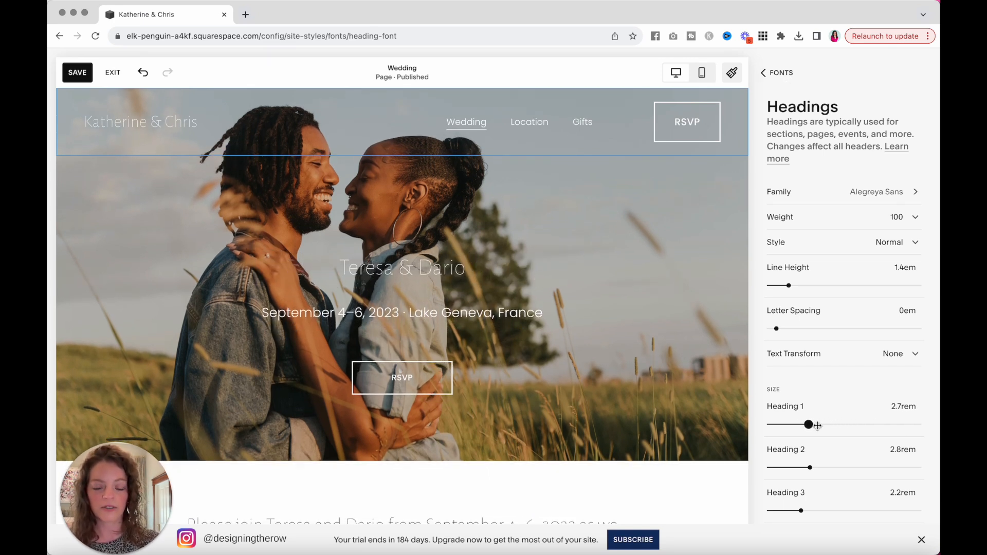
drag(808, 424, 855, 424)
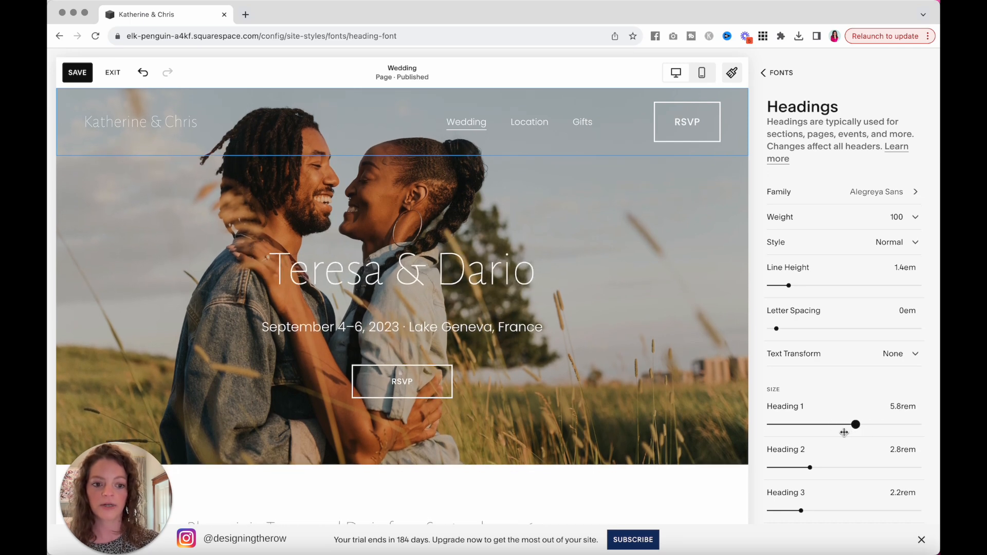
drag(855, 424, 863, 424)
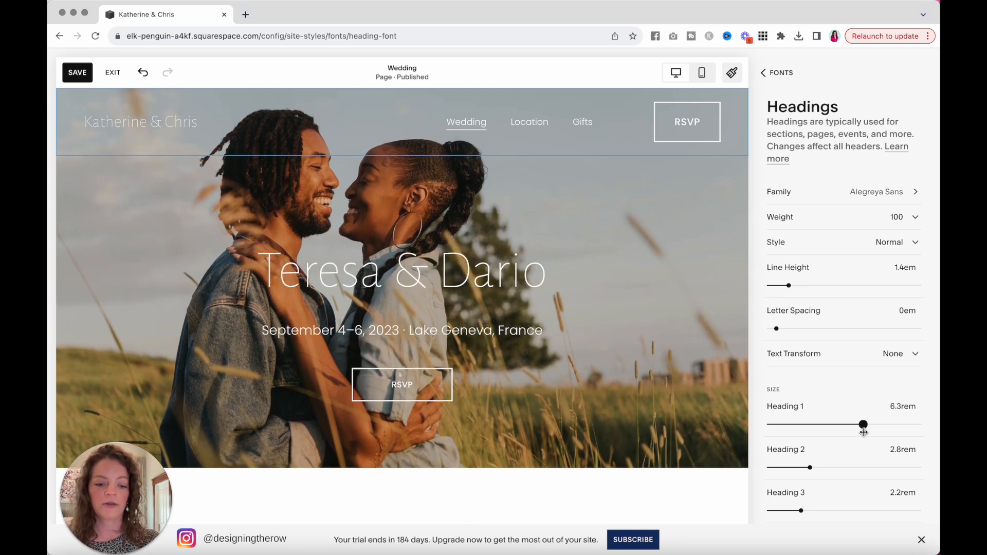
drag(863, 425, 858, 425)
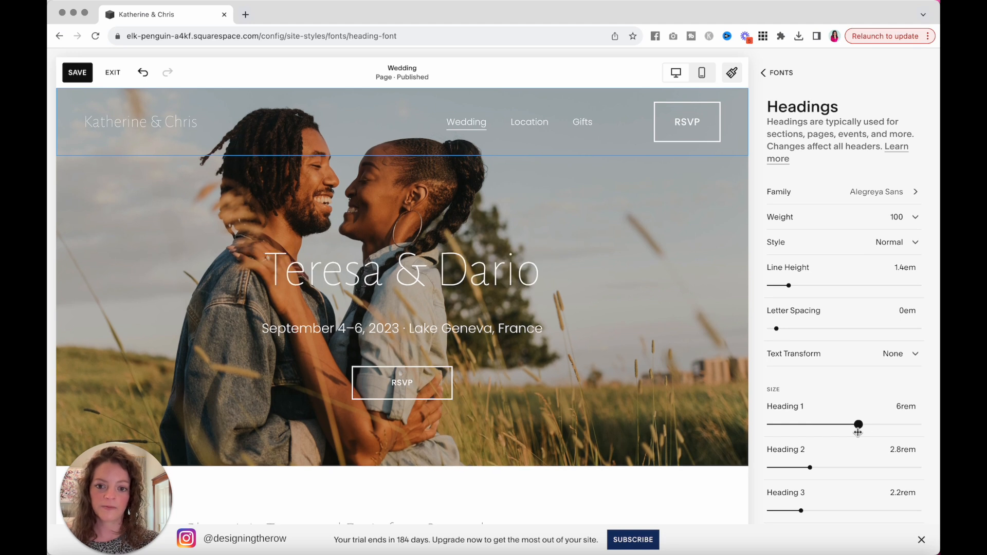
mouse_move(853, 206)
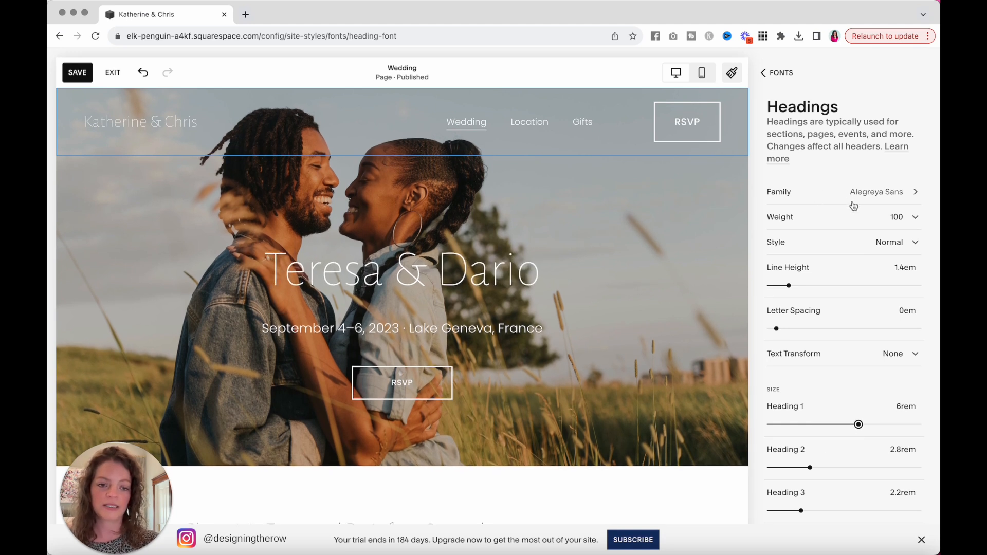
Make all headings bold with font weight 700
scroll(down, 3)
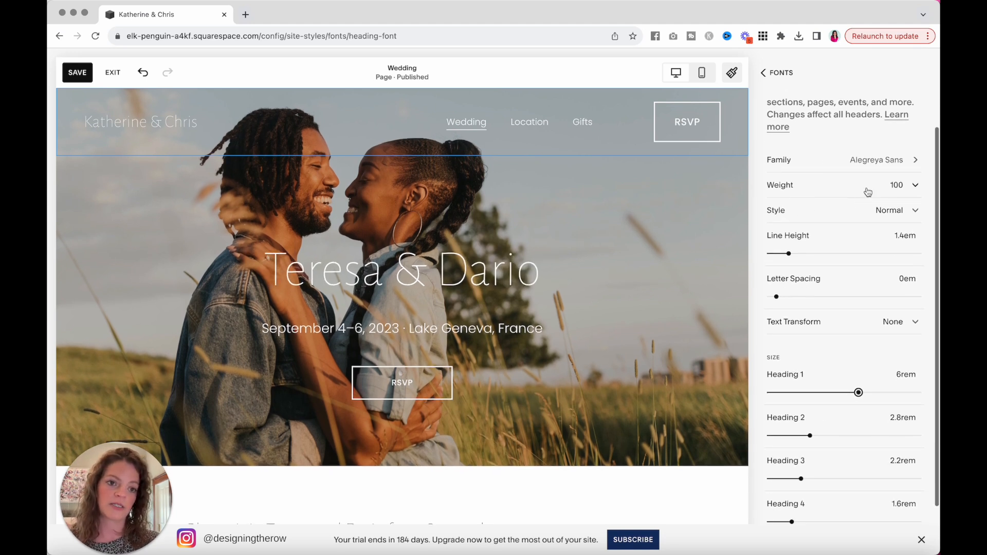
click(901, 184)
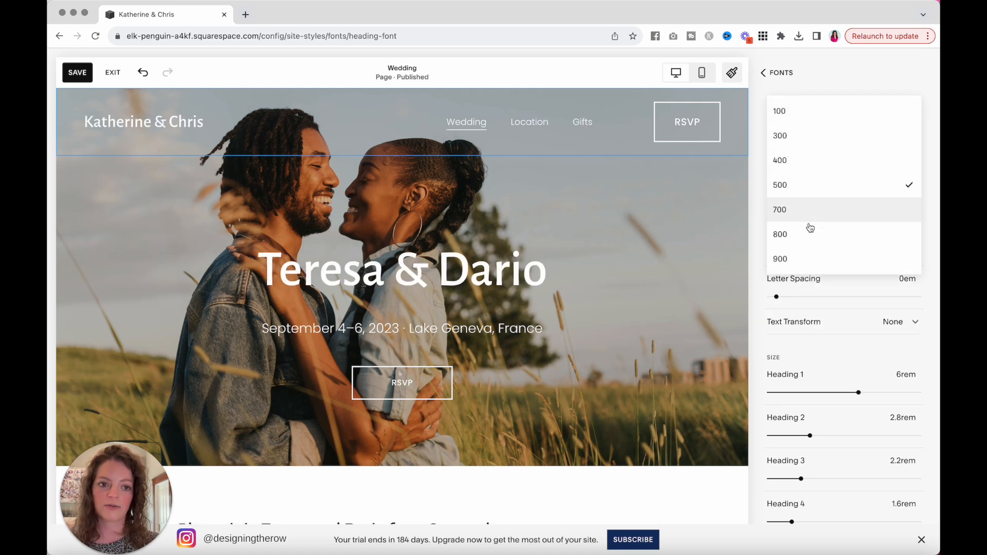
click(779, 209)
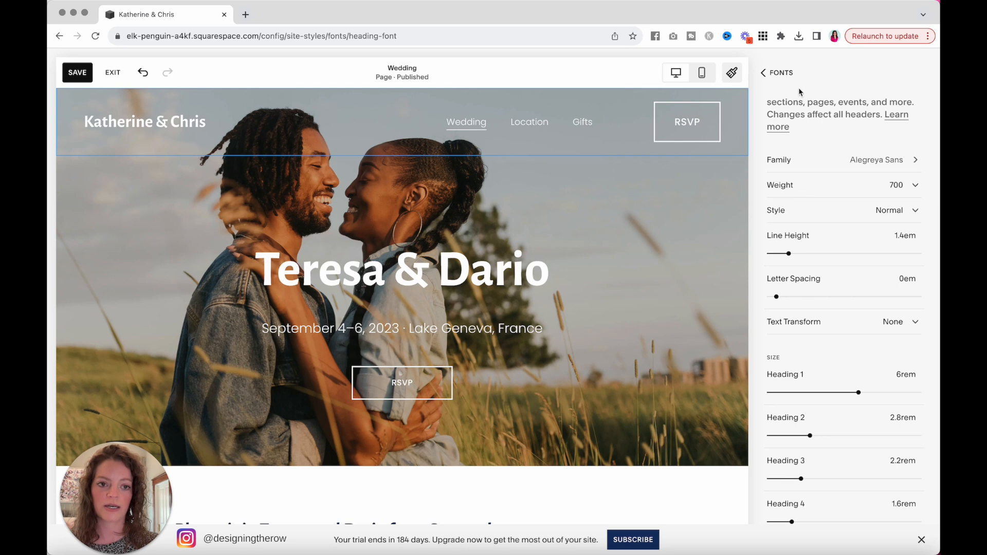
click(763, 72)
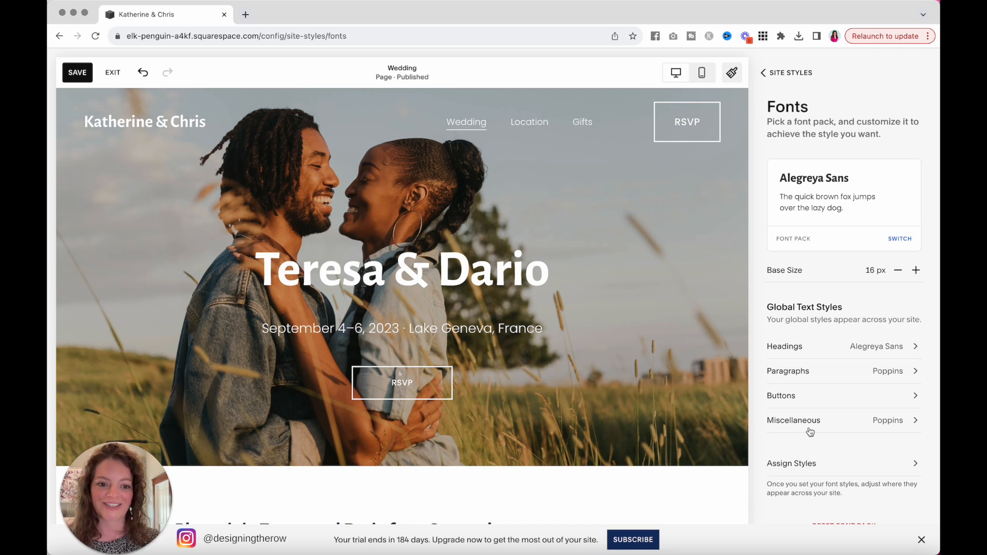
Replace the navy palette swatch with teal #30b6b2, briefly viewing the From Image option
click(785, 72)
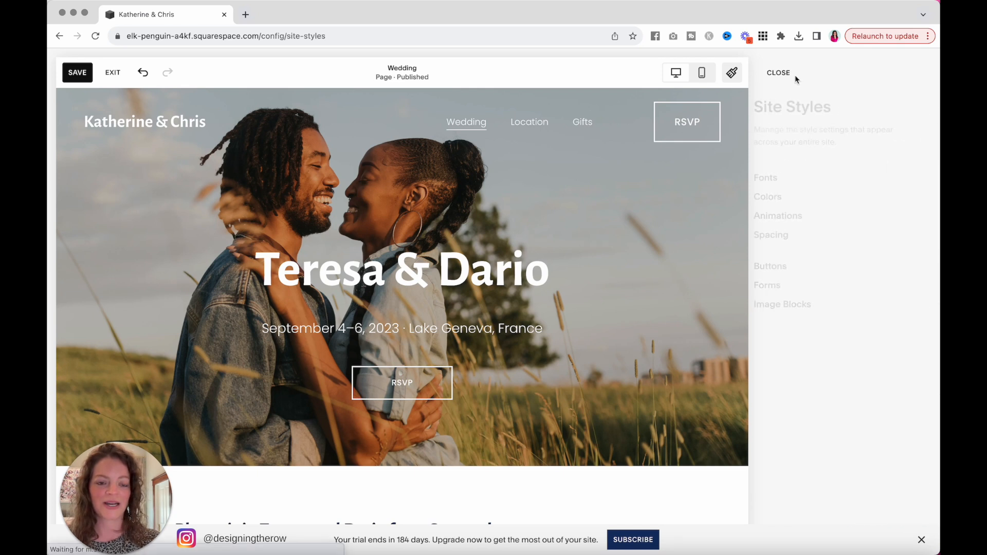
click(768, 196)
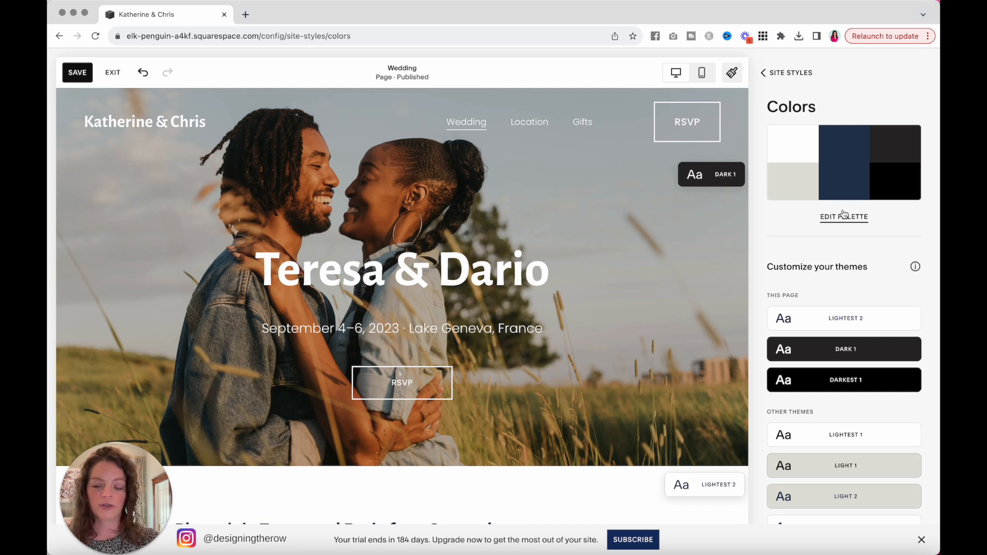
click(843, 216)
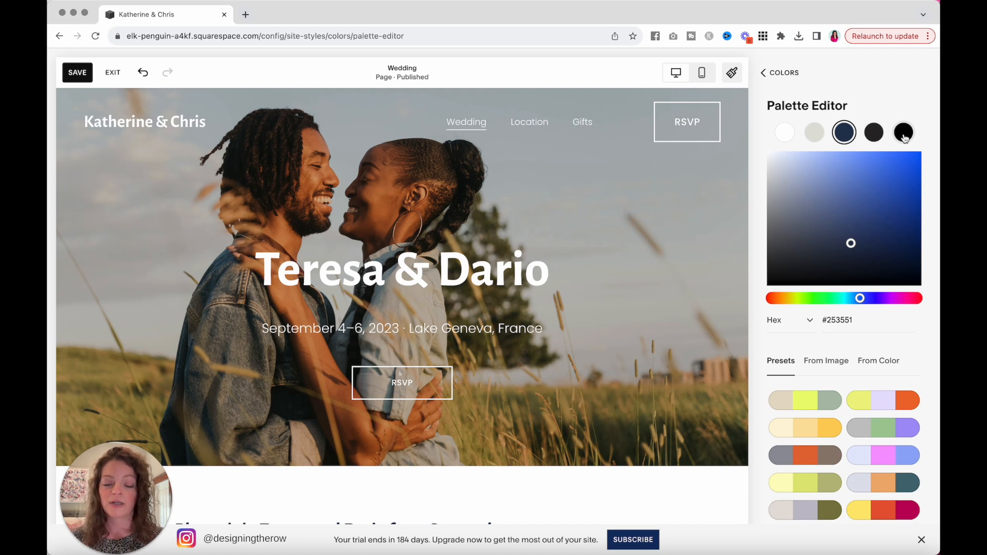
mouse_move(849, 382)
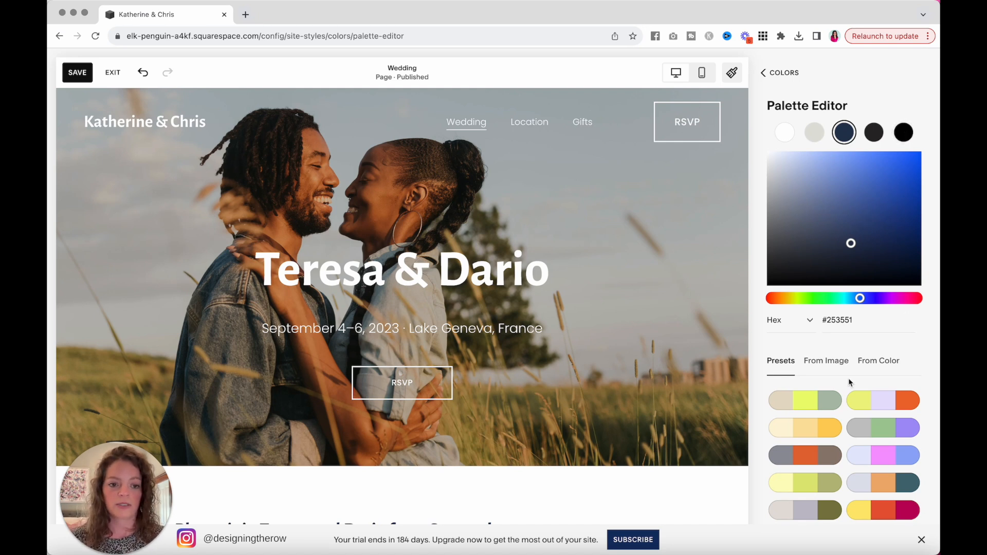
scroll(down, 3)
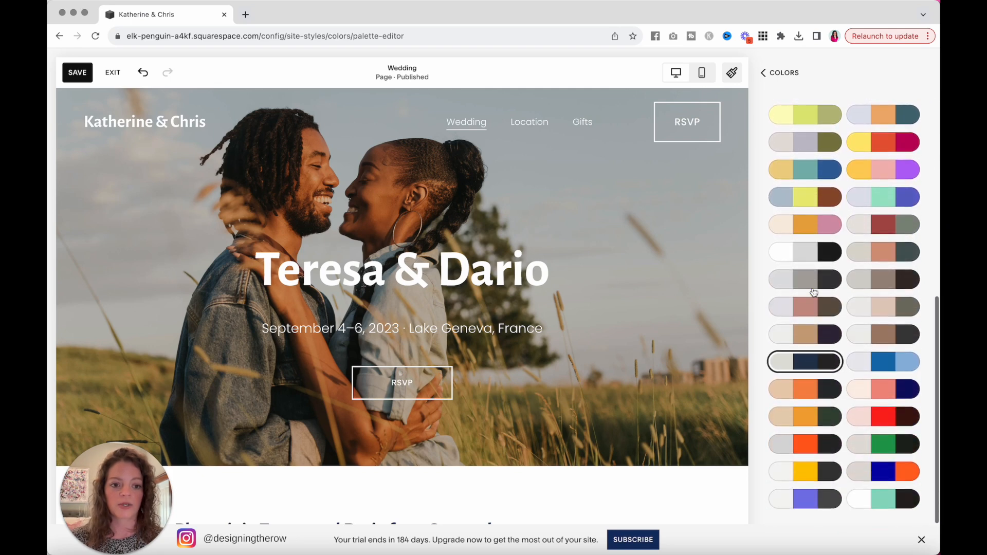
click(803, 361)
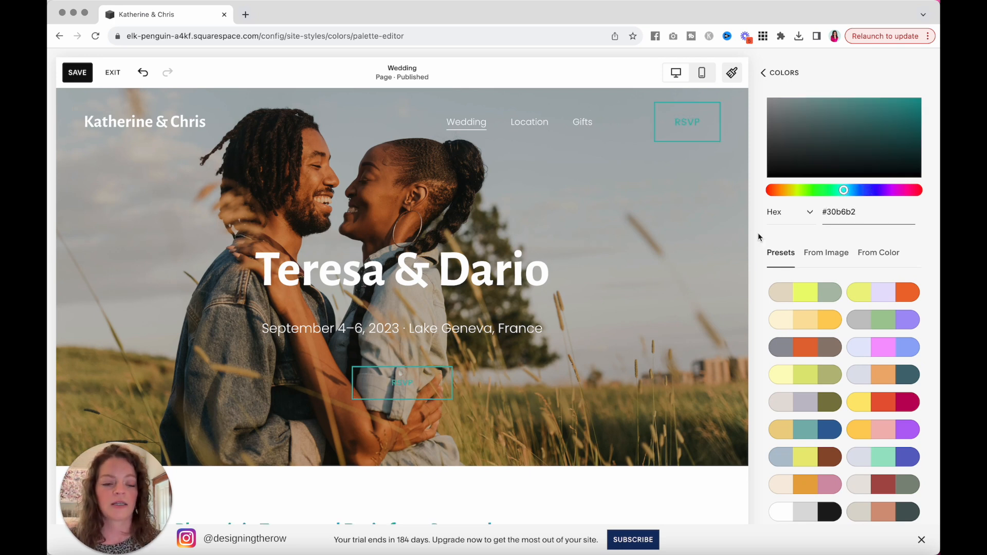
mouse_move(455, 398)
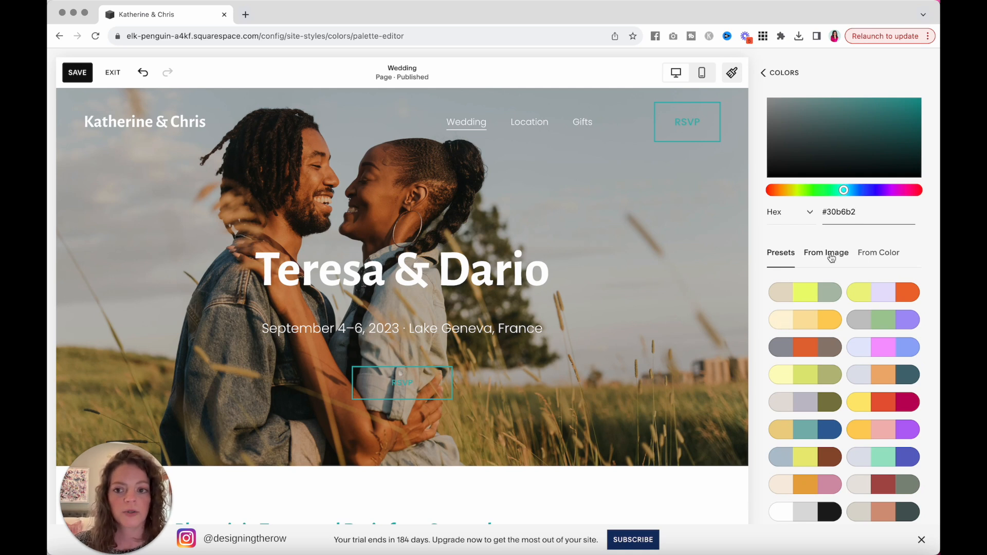
click(825, 252)
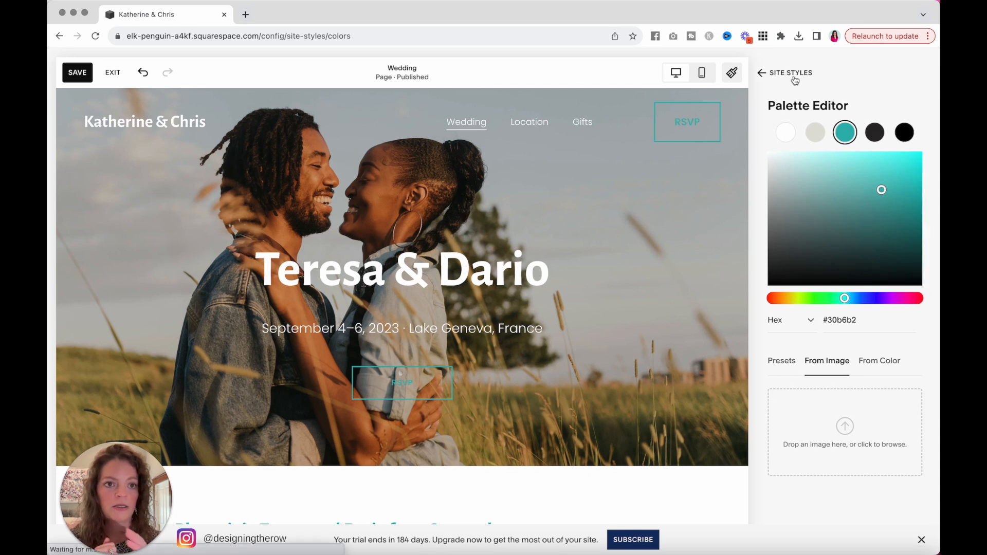
click(761, 72)
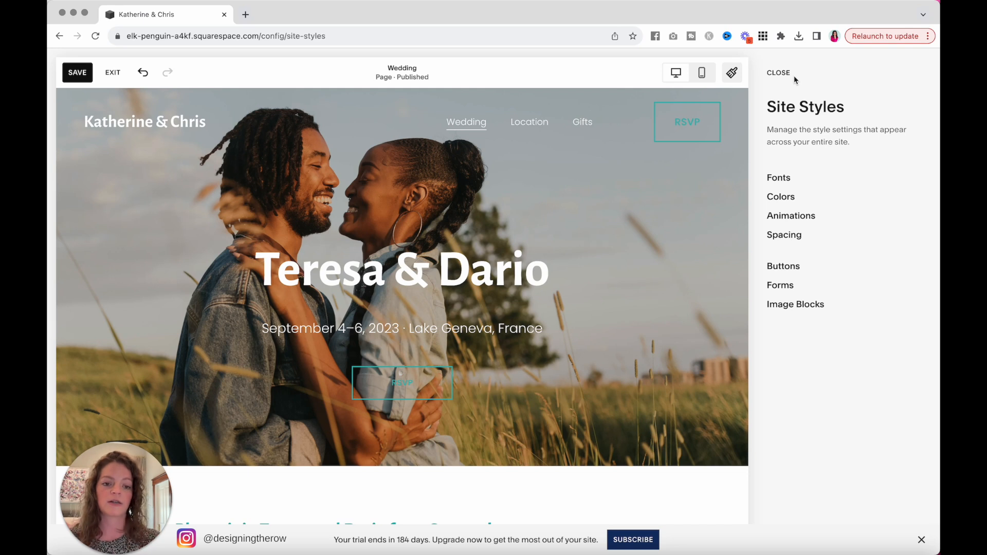
Lighten the palette's near-black swatch to grey #7B7B7B and close Site Styles
click(781, 196)
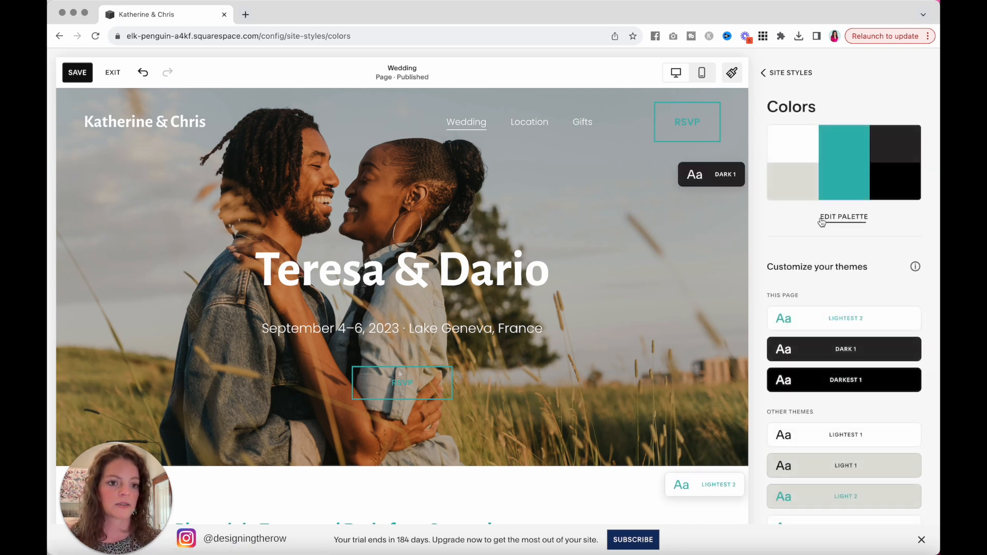
click(843, 216)
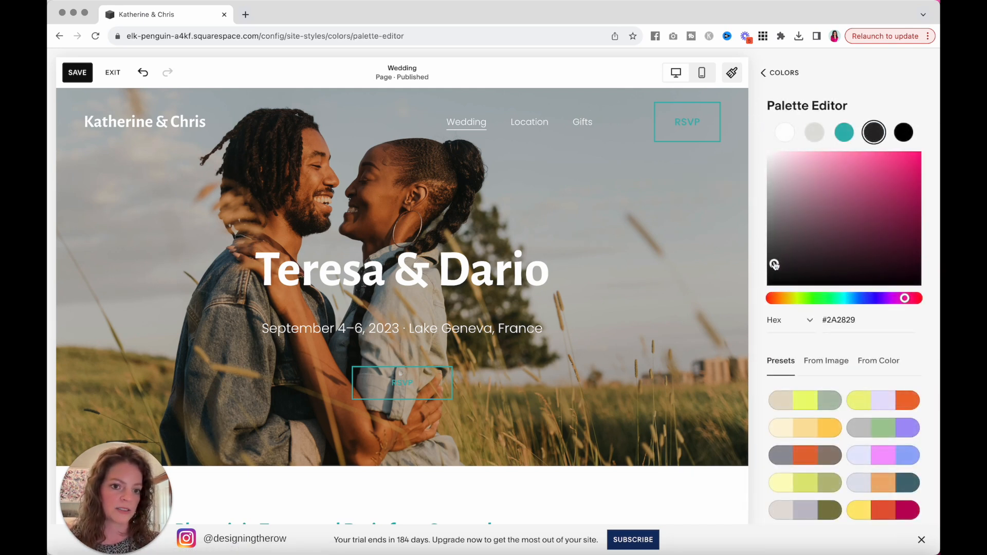
drag(775, 264, 766, 236)
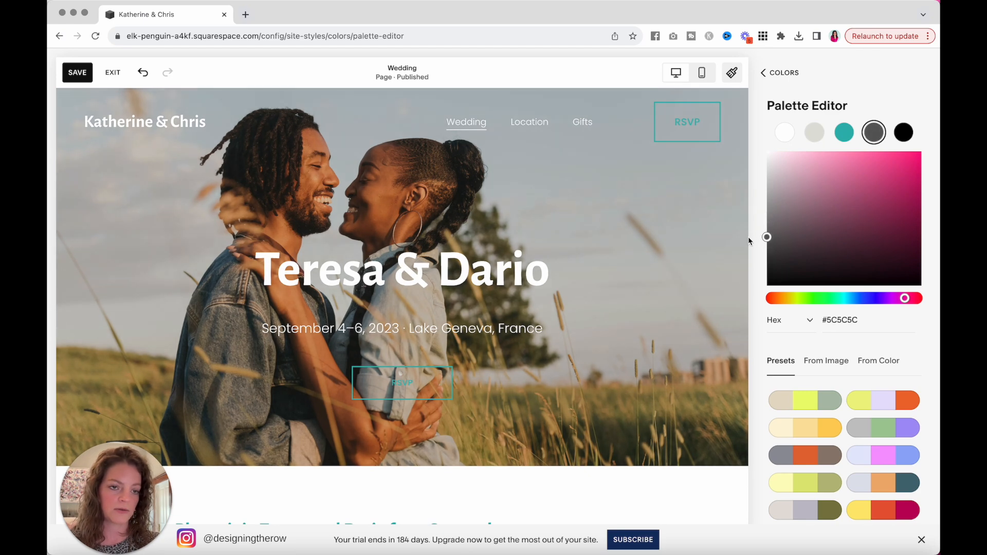
drag(767, 238, 767, 220)
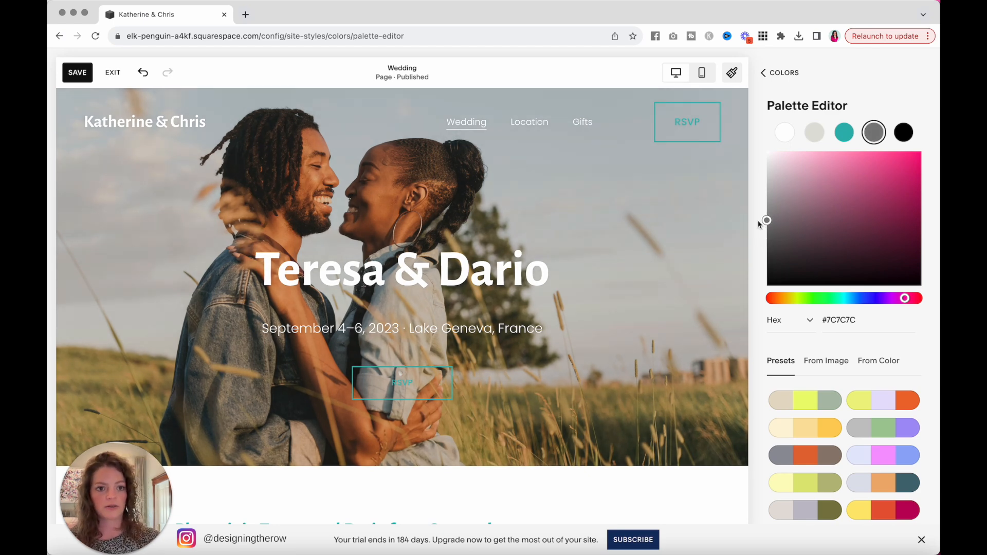
click(762, 72)
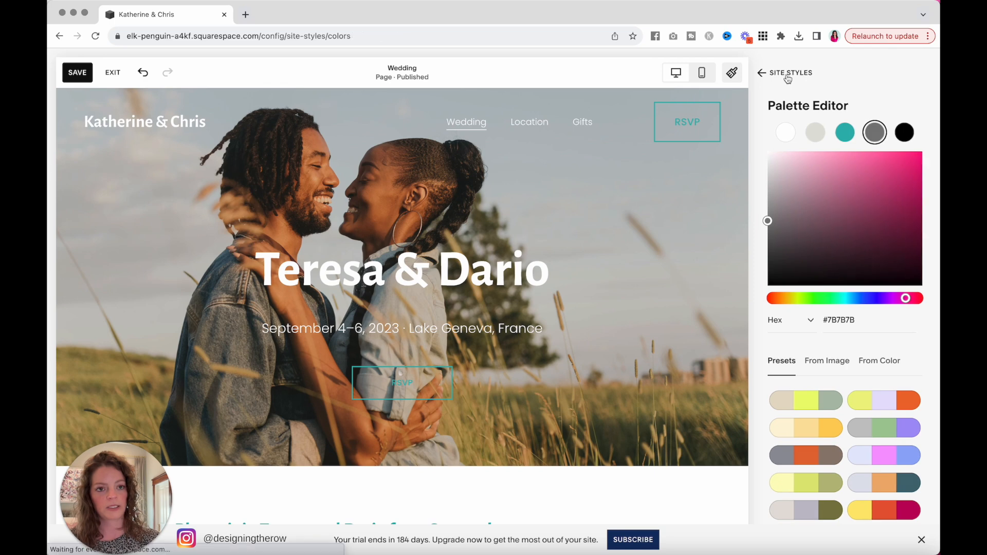
click(784, 73)
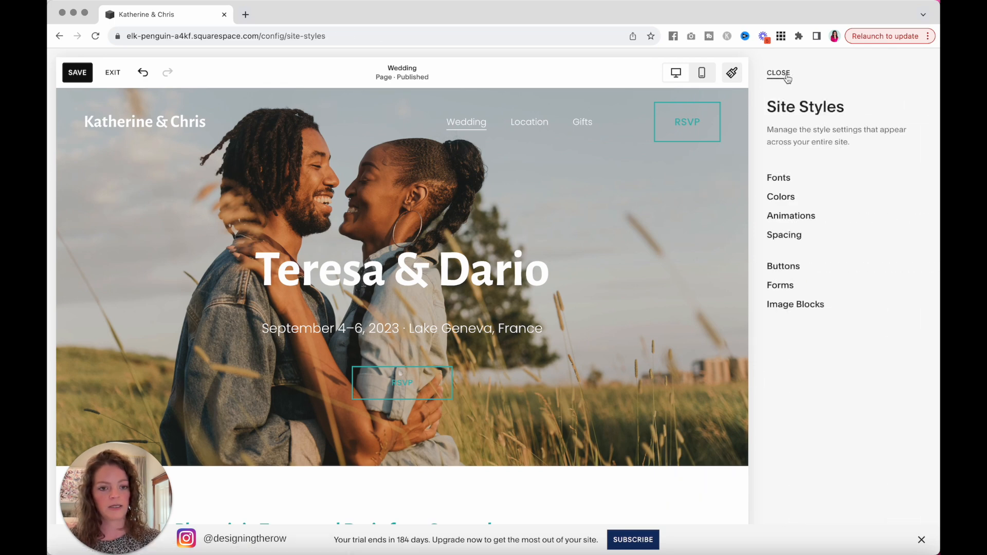
click(778, 73)
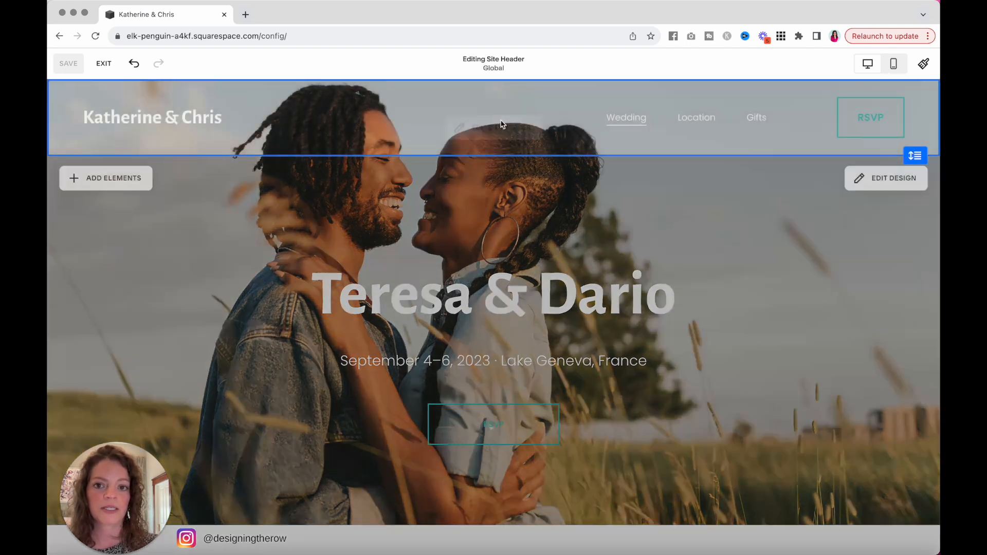
click(870, 117)
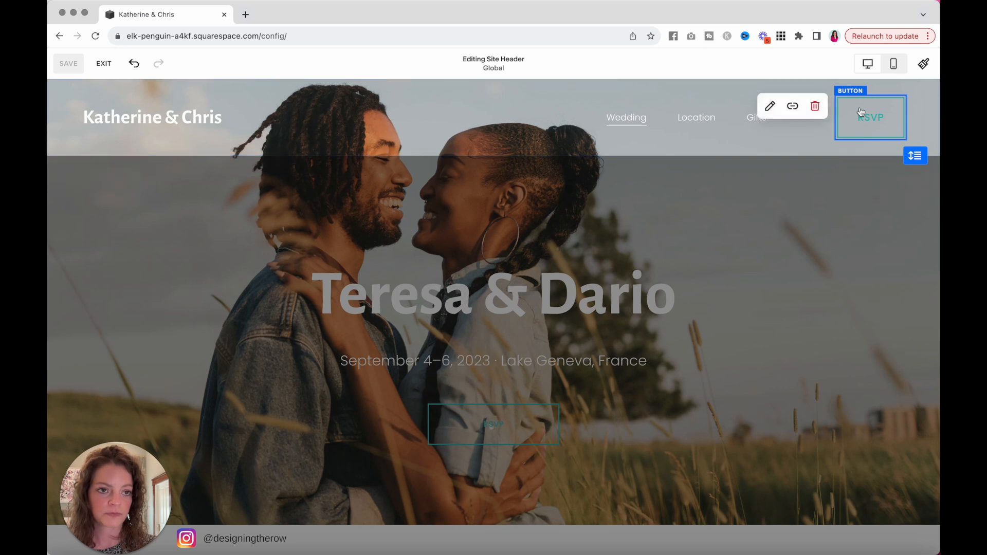
click(769, 106)
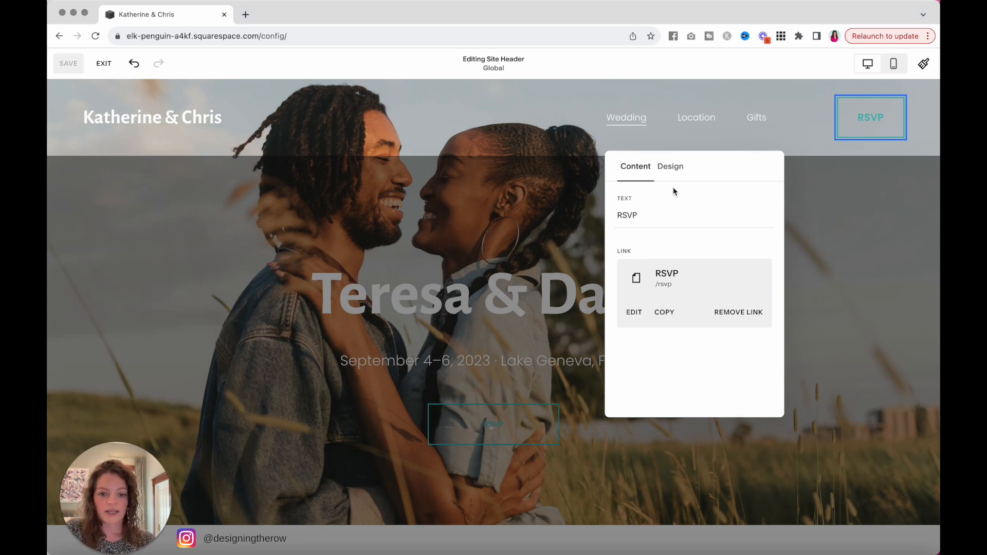
mouse_move(740, 332)
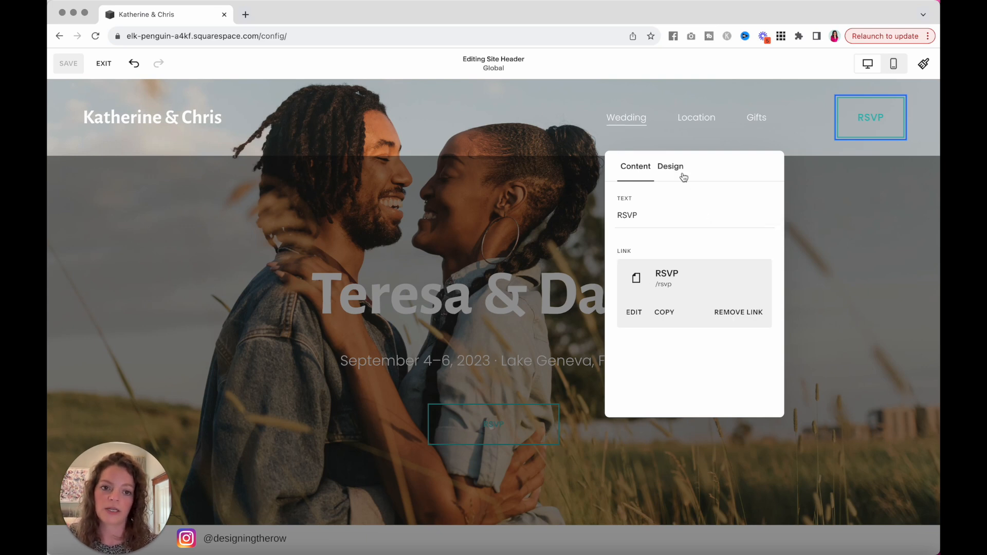
click(669, 166)
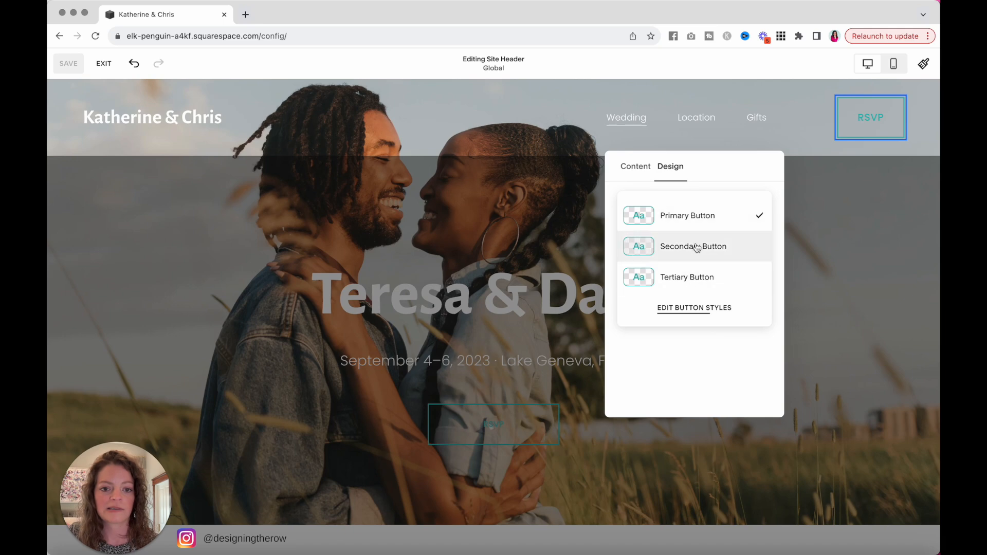
click(923, 62)
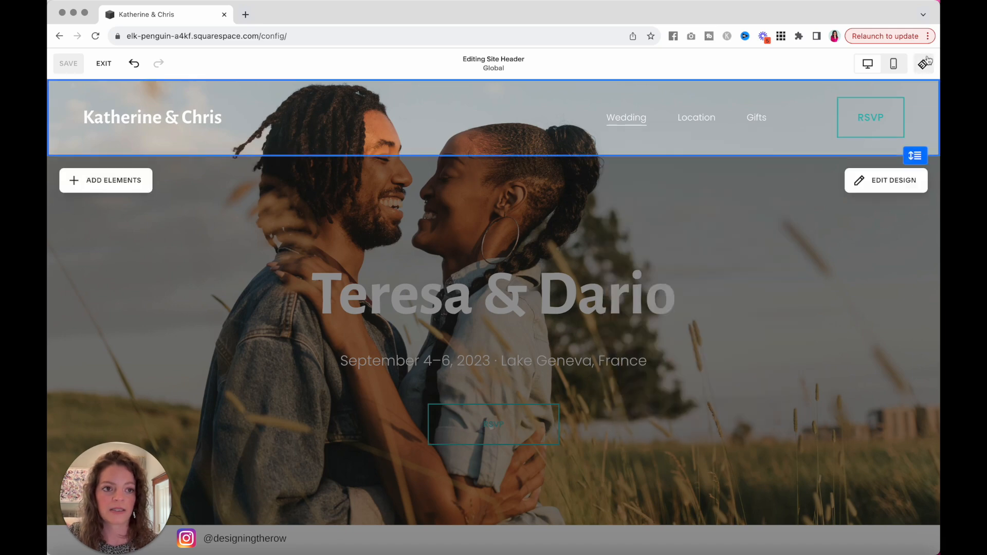
Make primary and secondary buttons filled squares with a 0px outline
click(925, 63)
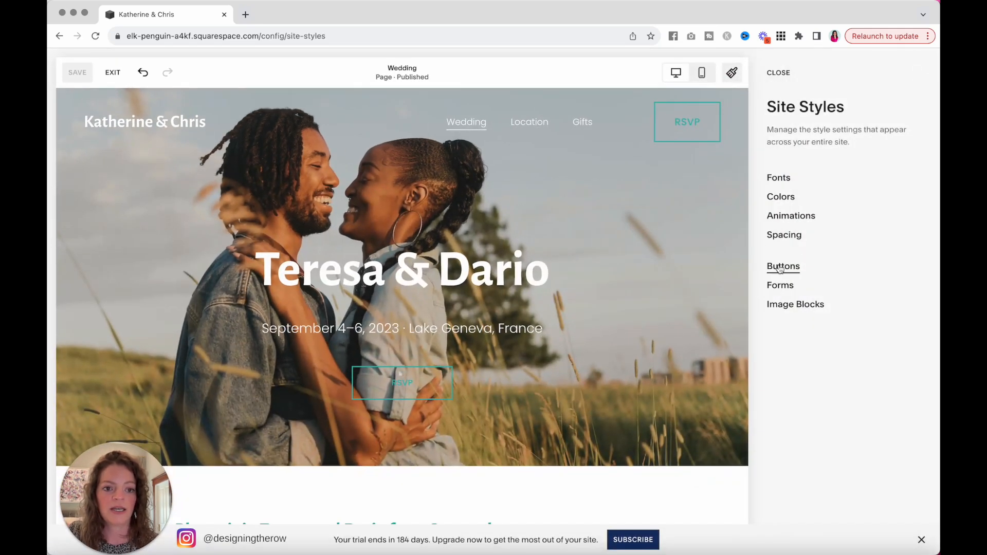
click(783, 266)
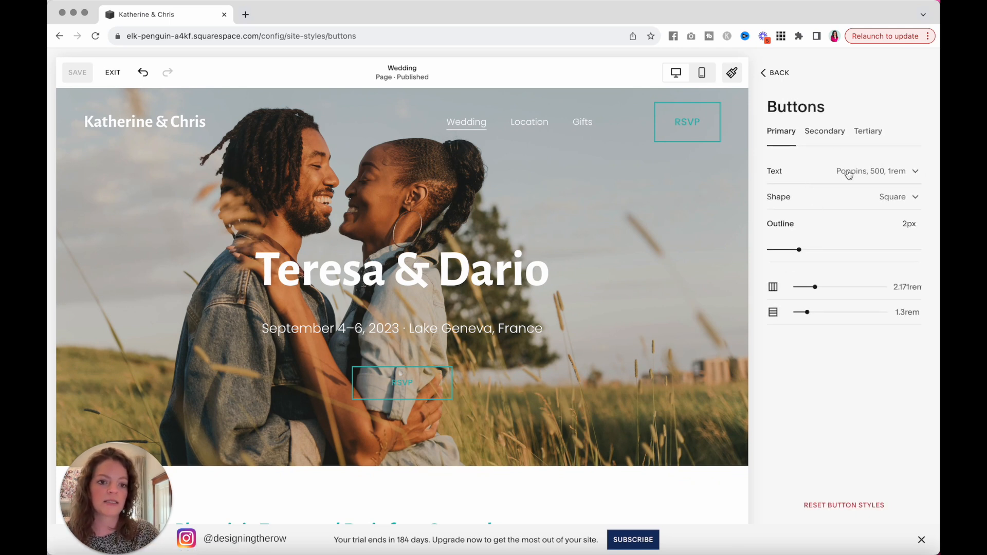
click(899, 196)
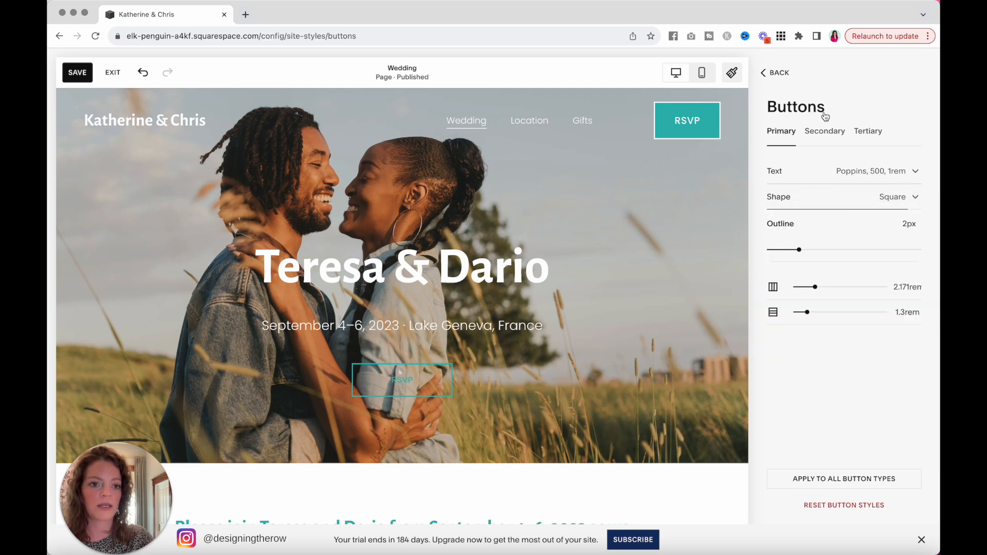
drag(801, 249, 769, 249)
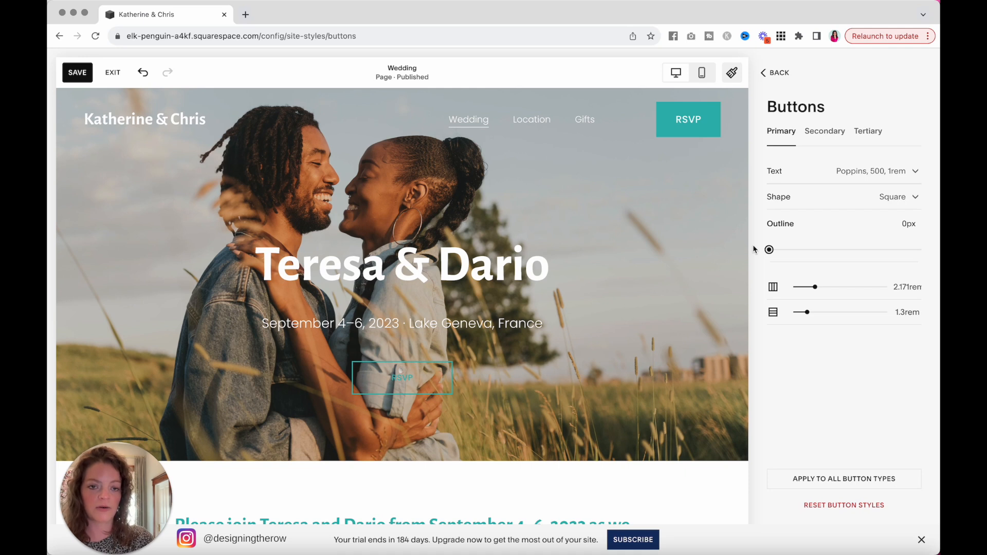
mouse_move(811, 139)
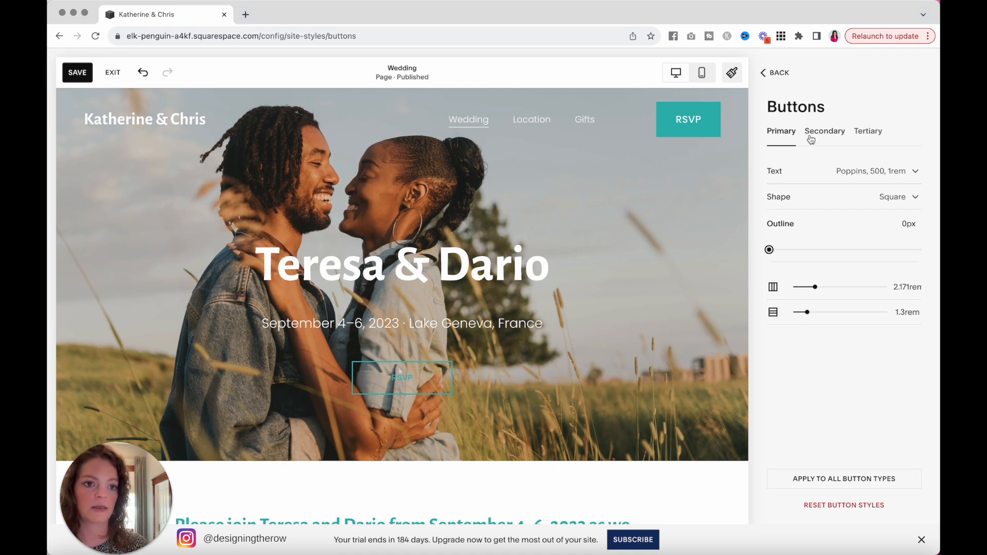
click(824, 131)
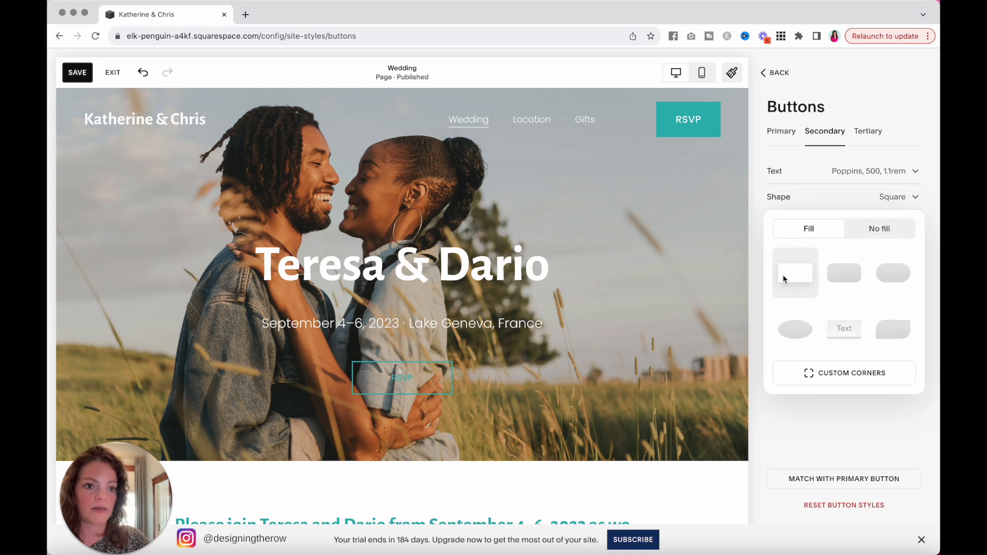
click(880, 228)
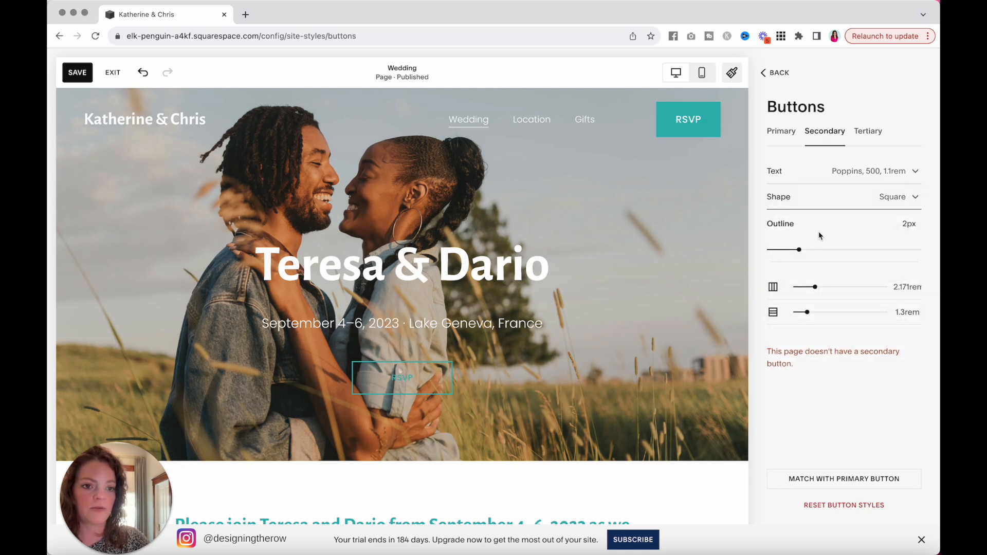
drag(802, 249, 768, 250)
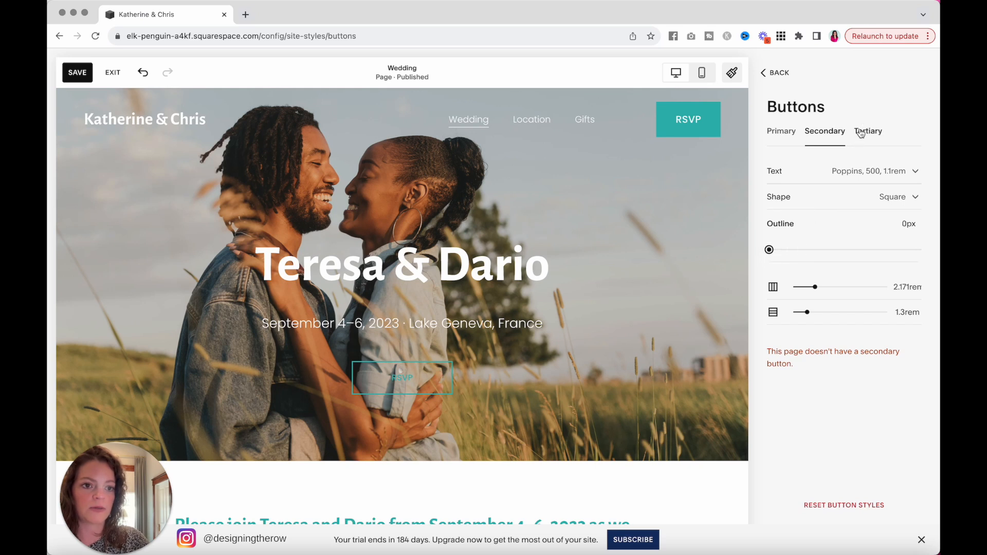
Make tertiary buttons filled squares with a 0px outline and close Site Styles
click(867, 131)
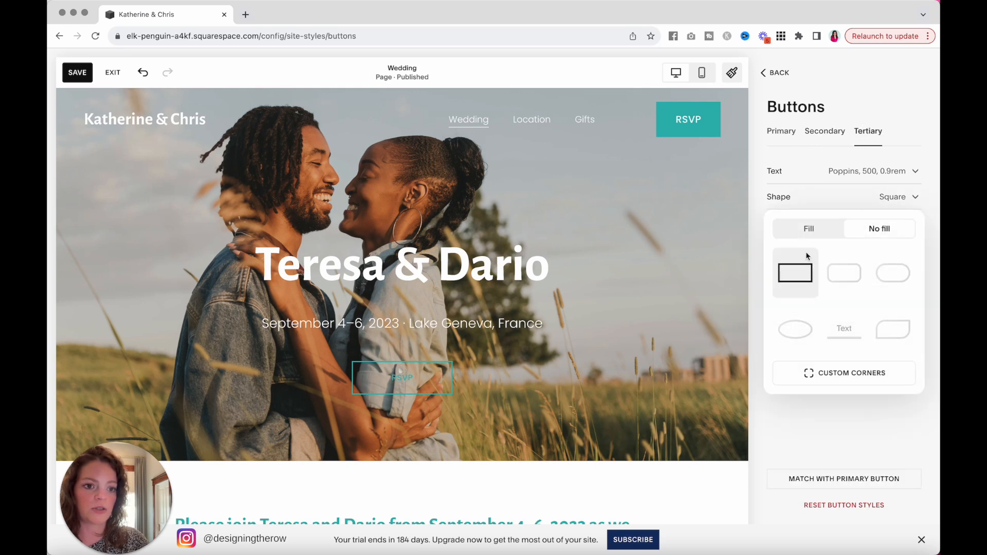
click(808, 228)
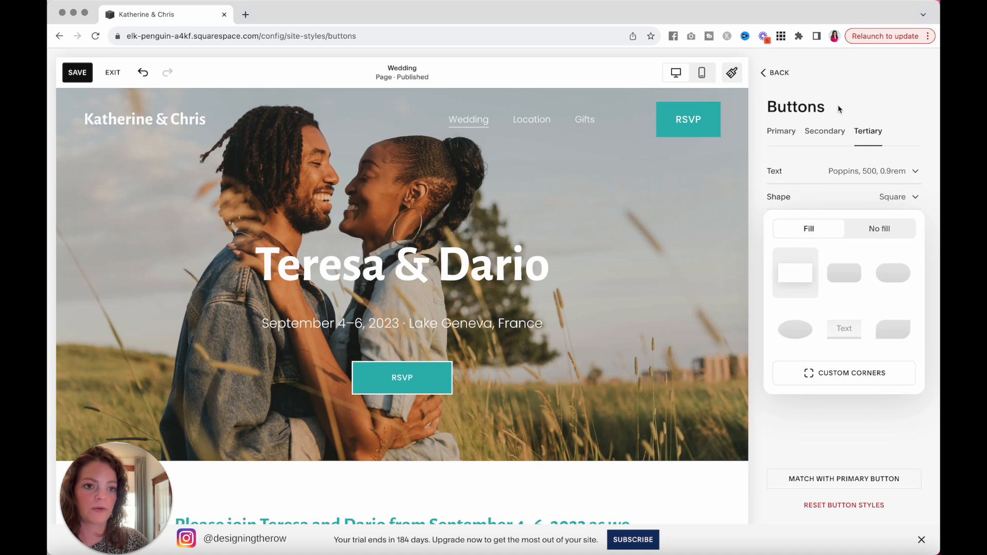
click(879, 228)
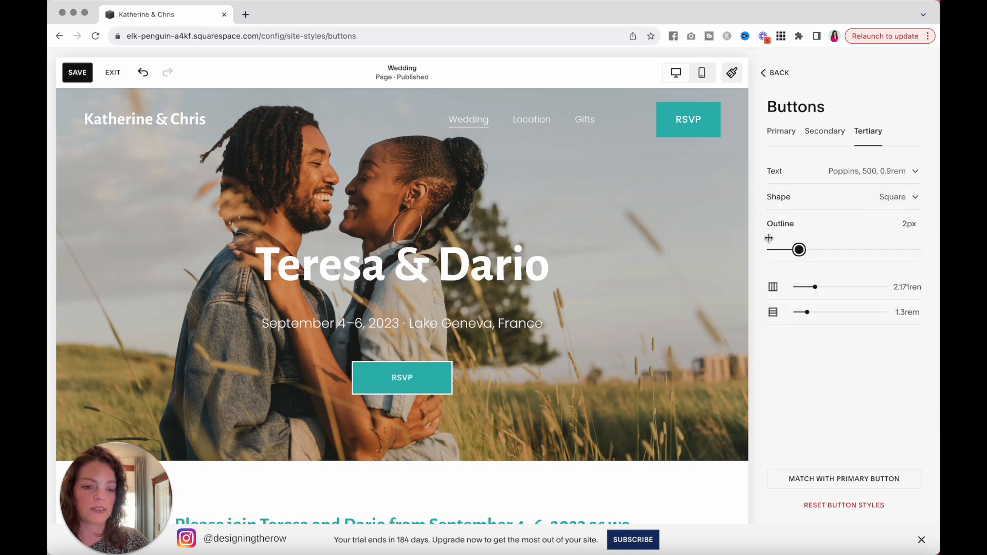
drag(799, 250, 768, 250)
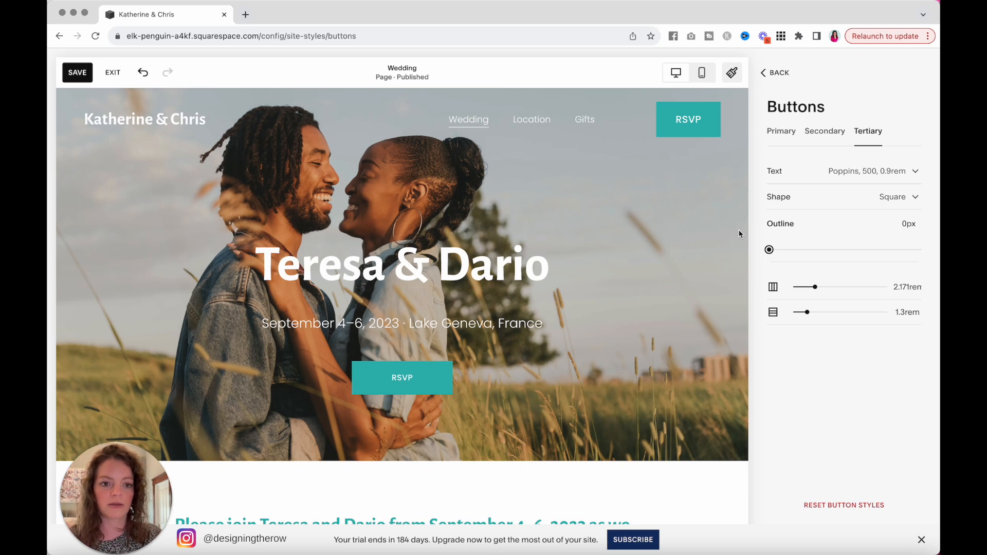
click(773, 72)
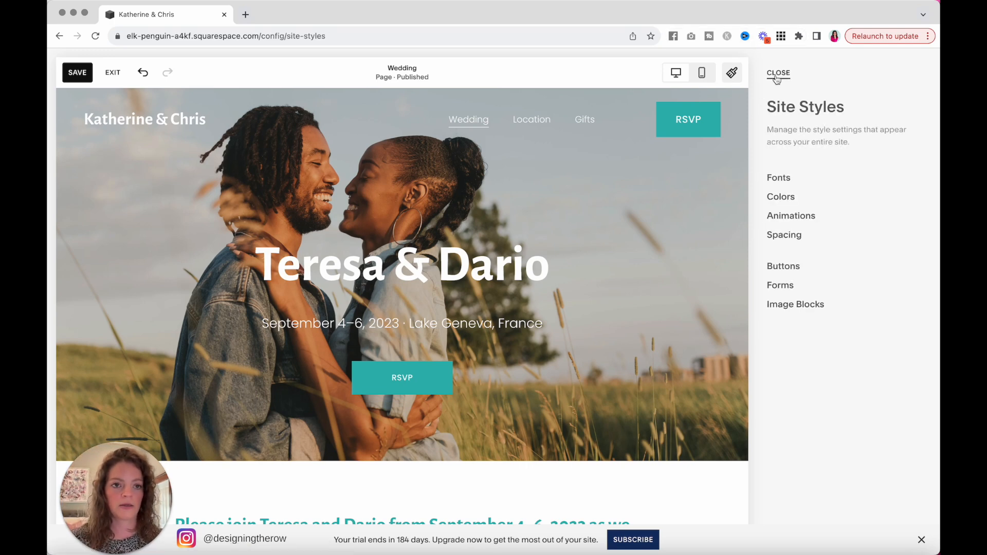
click(777, 72)
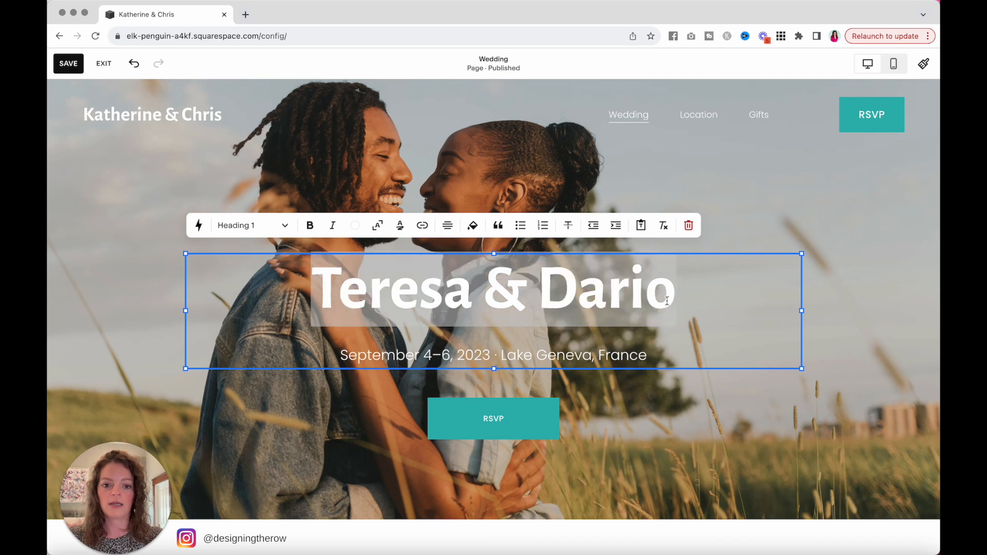
Type 'Katherine & Chris' as the hero title and 'May 24, 2024 · Raleigh, NC' below it
text(Katherine &)
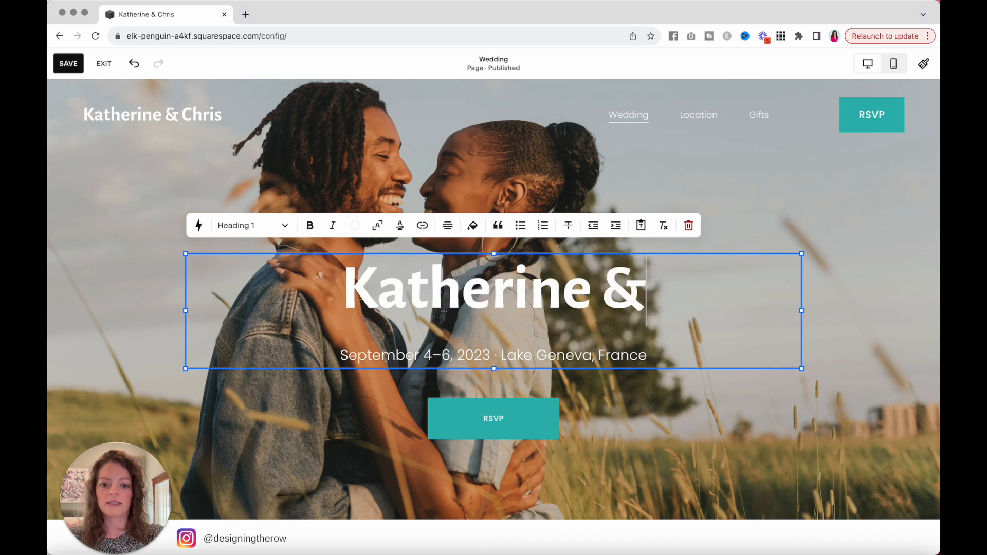
text(Chris)
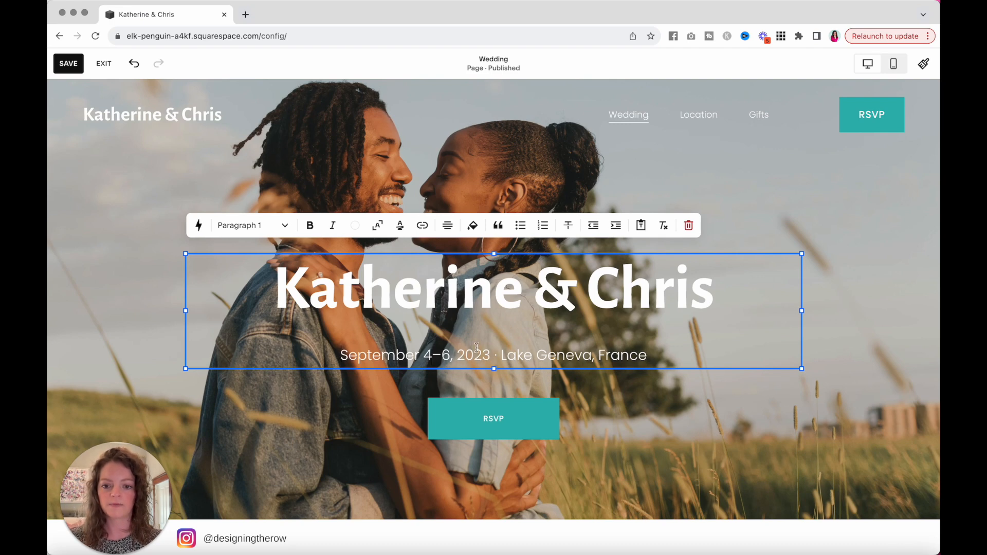
text(May 24)
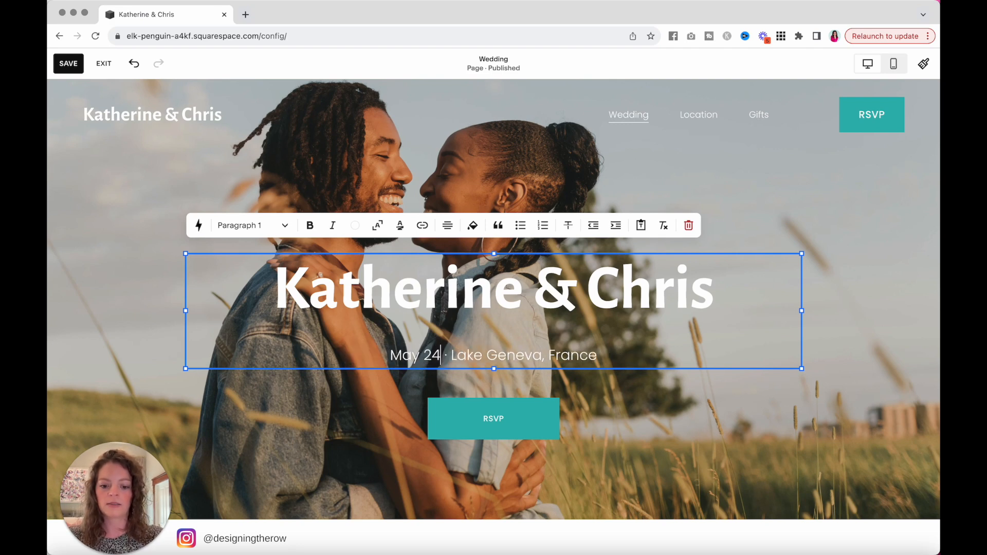
text(, 2024)
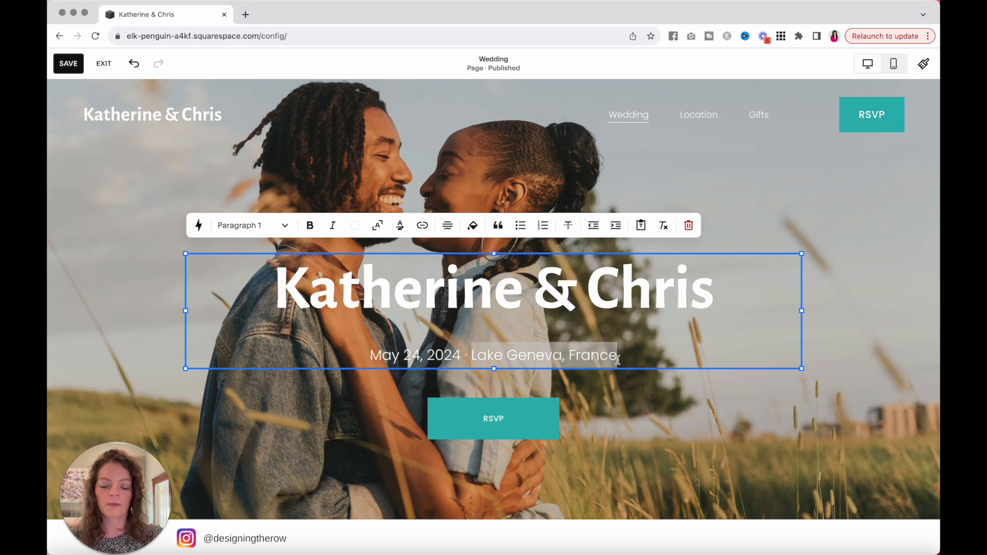
text(Raleigh, NC)
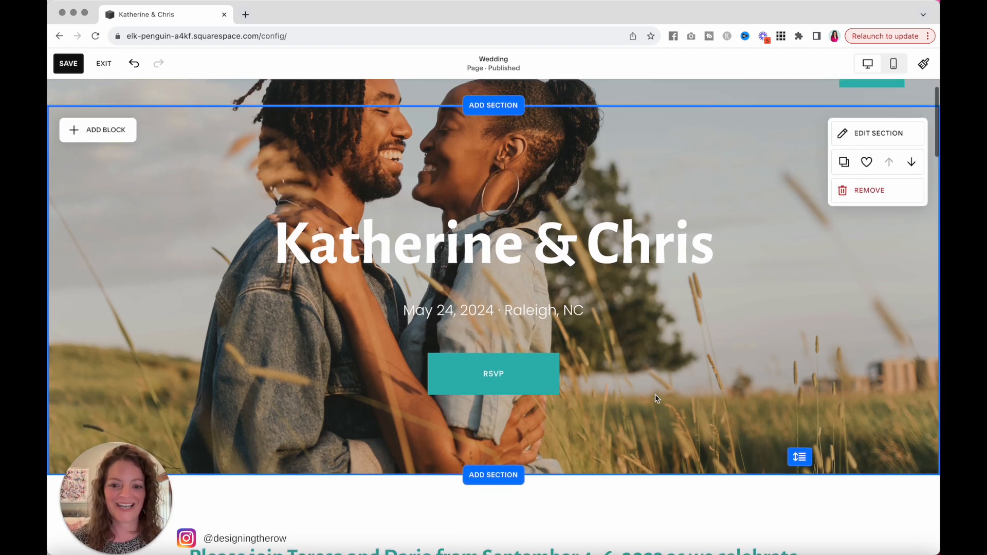
Remove the hero's couple photo and upload a white blossoms image as its background
click(493, 373)
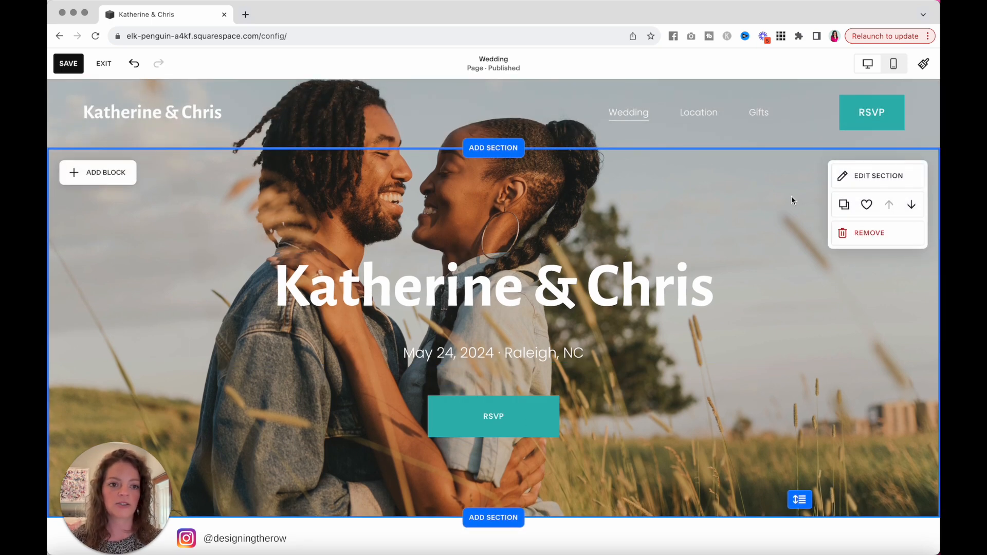
mouse_move(755, 176)
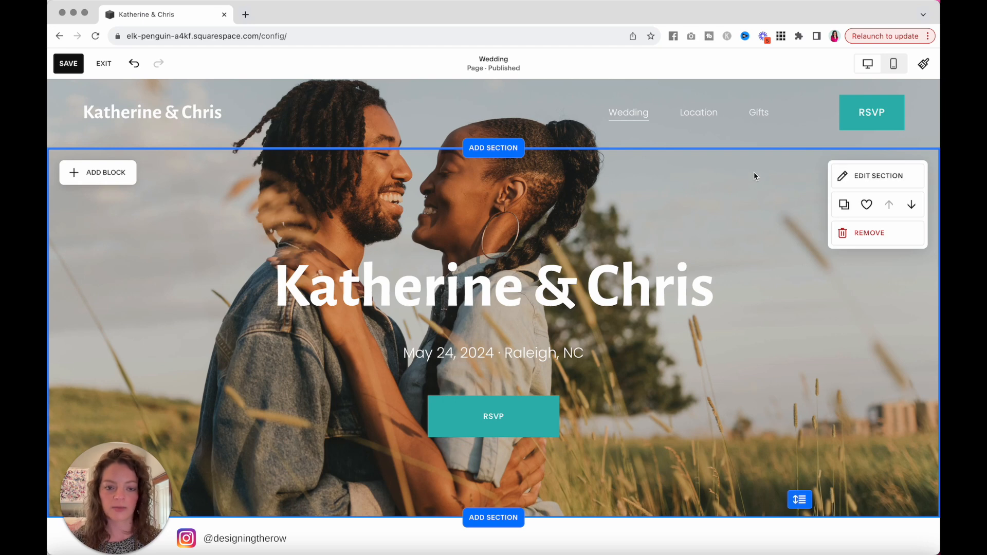
mouse_move(877, 176)
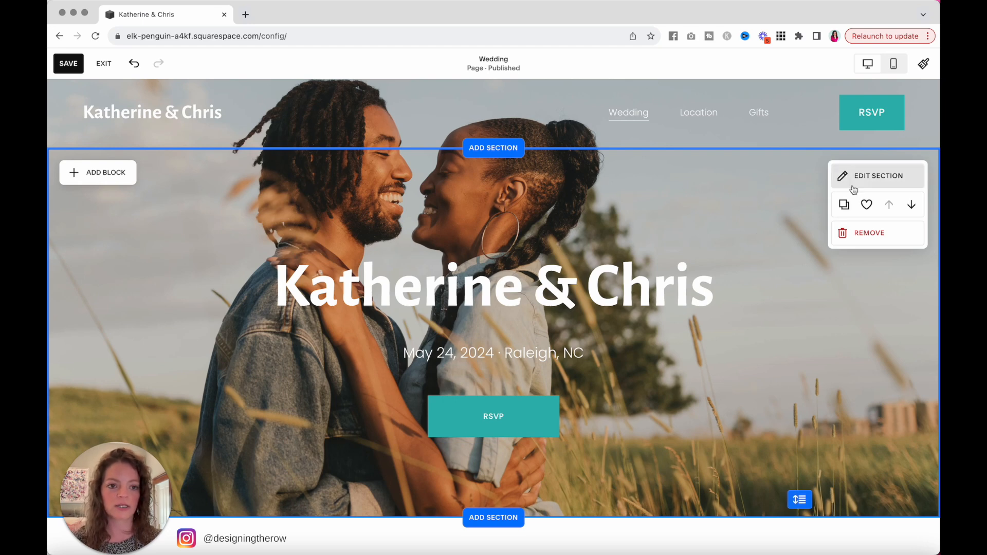
click(877, 176)
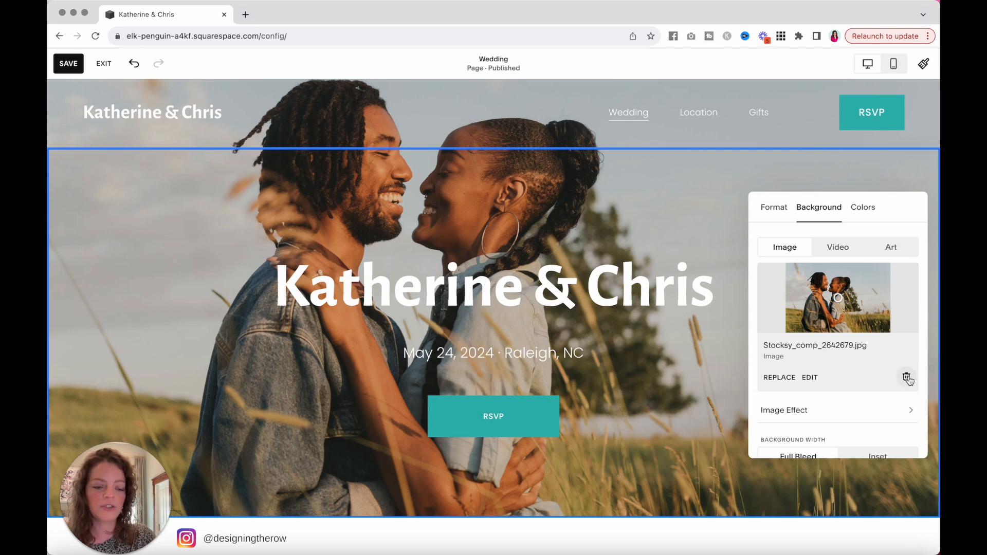
click(906, 377)
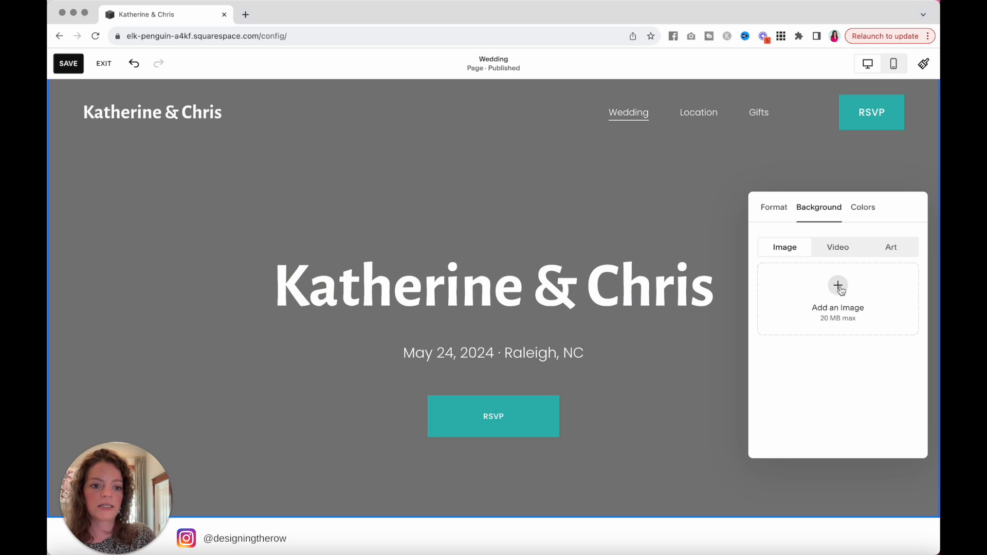
click(837, 285)
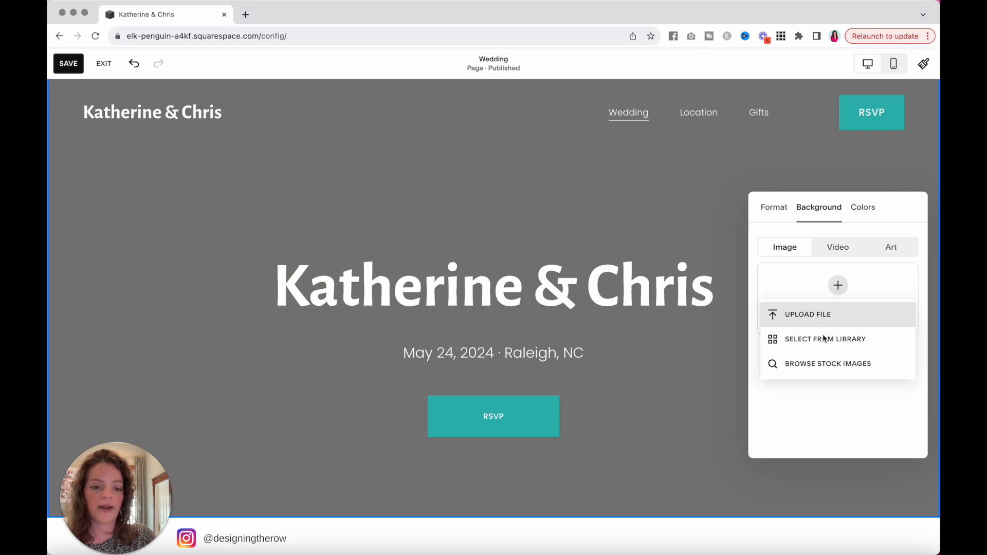
click(827, 363)
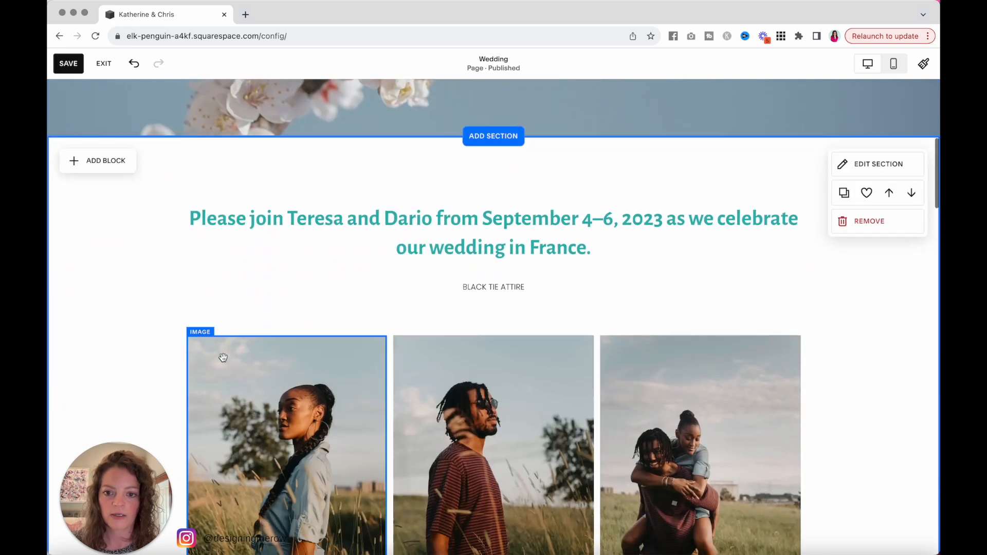
Scroll to the story headings and replace 'Teresa' with 'Katherine' in the first one
scroll(down, 3)
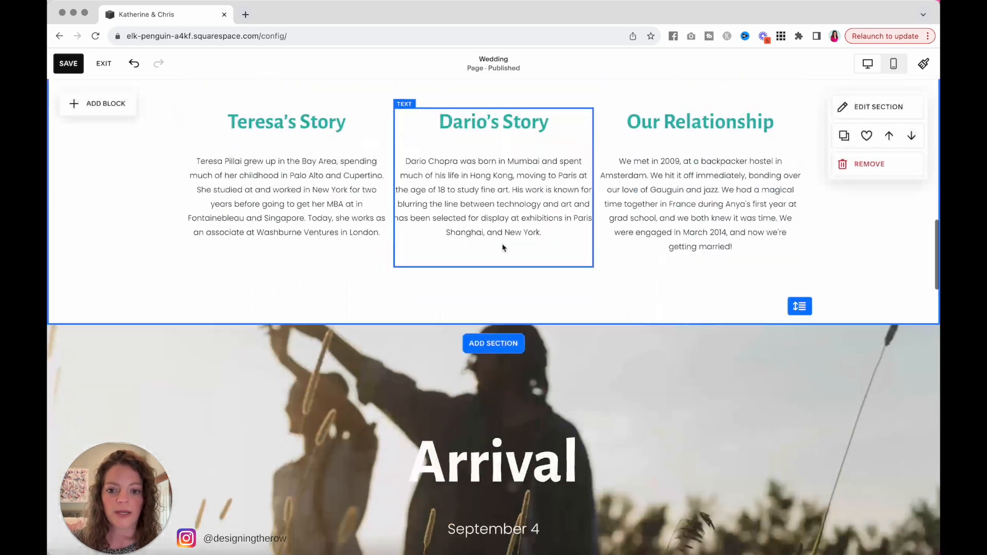
scroll(down, 3)
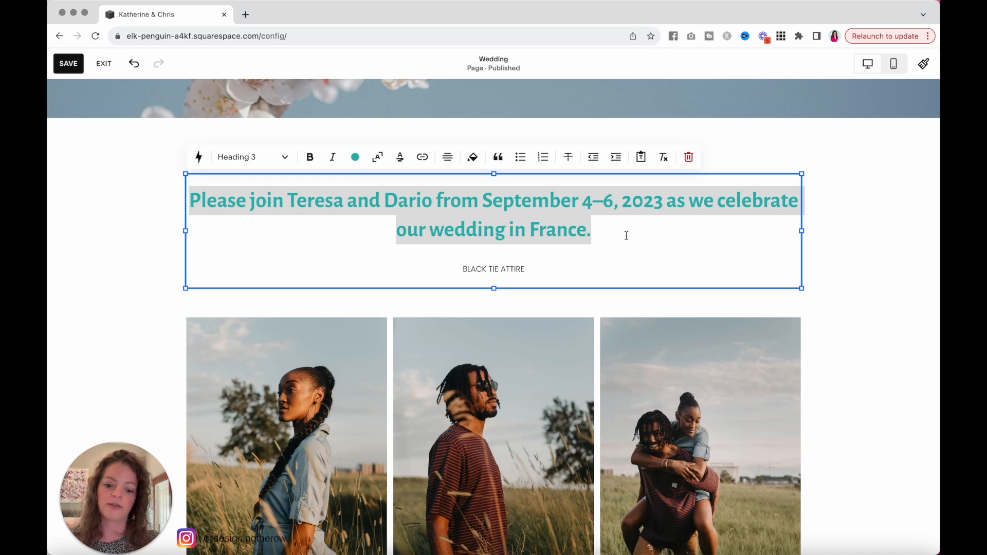
text(Wedding)
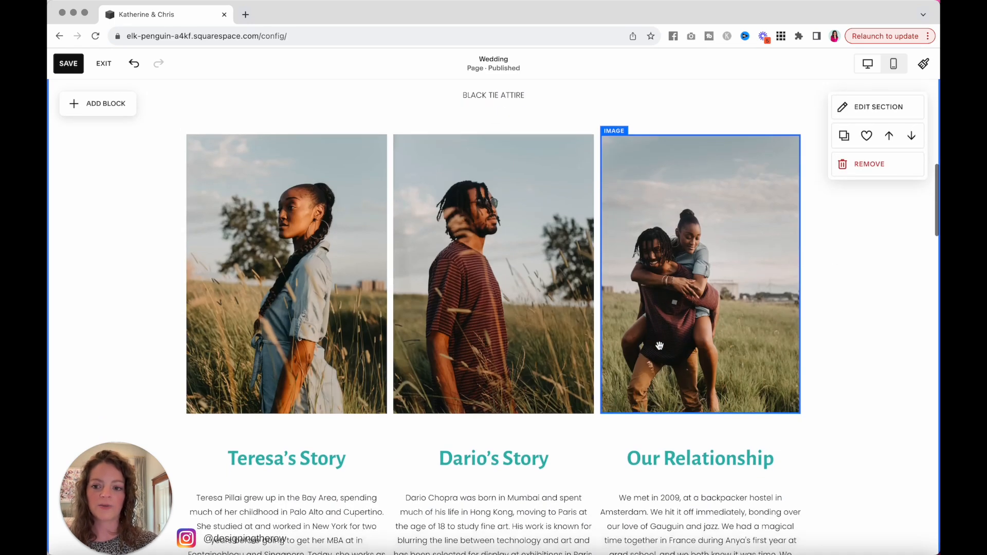
click(286, 274)
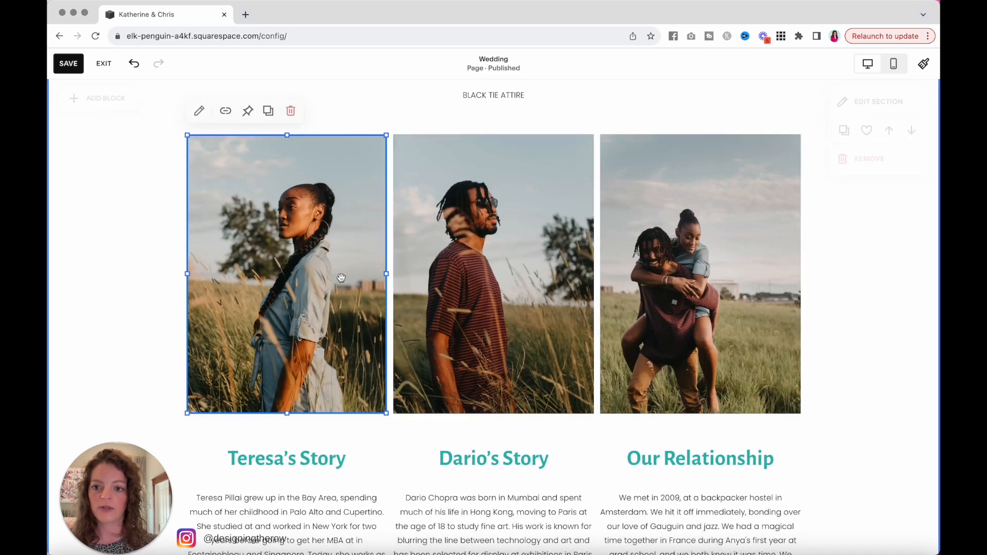
click(199, 111)
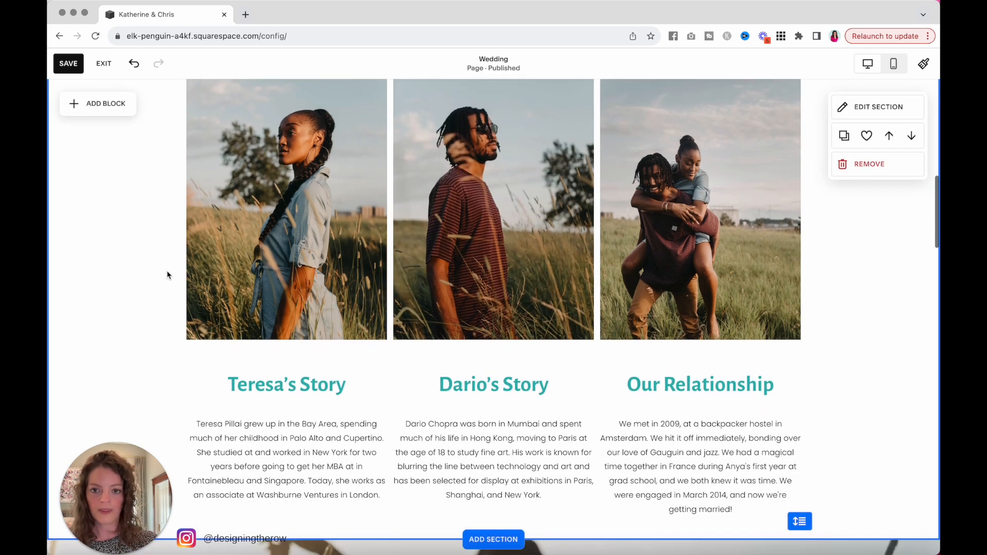
click(287, 384)
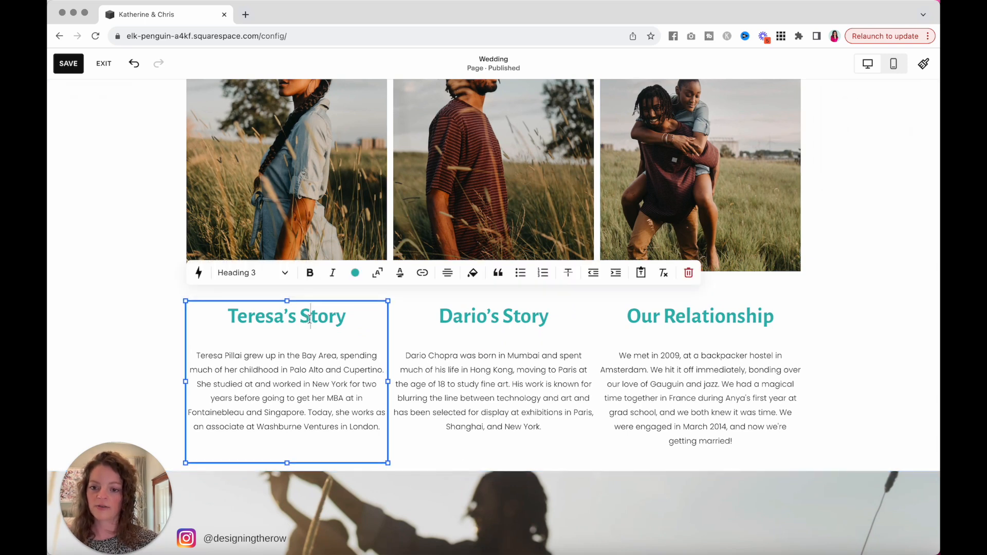
double_click(255, 316)
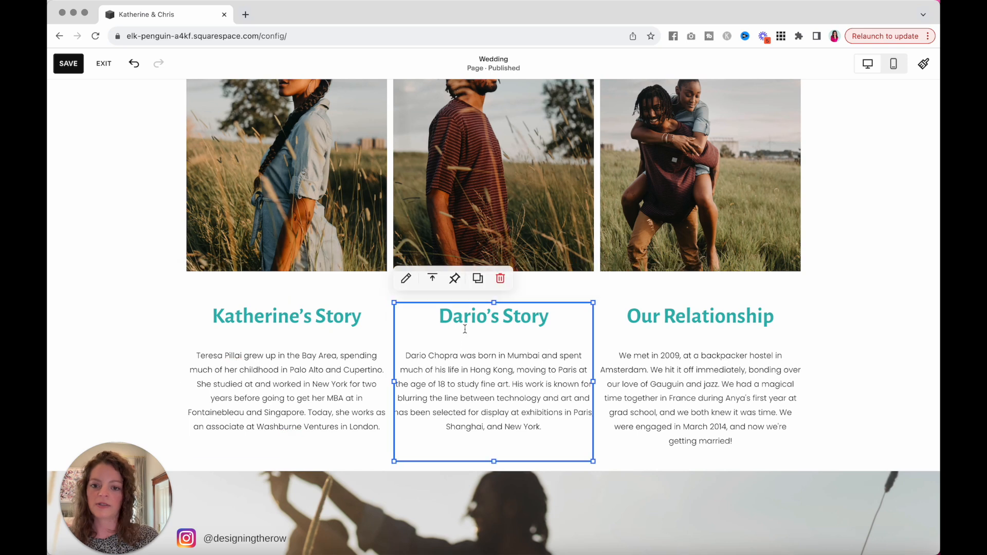
double_click(456, 316)
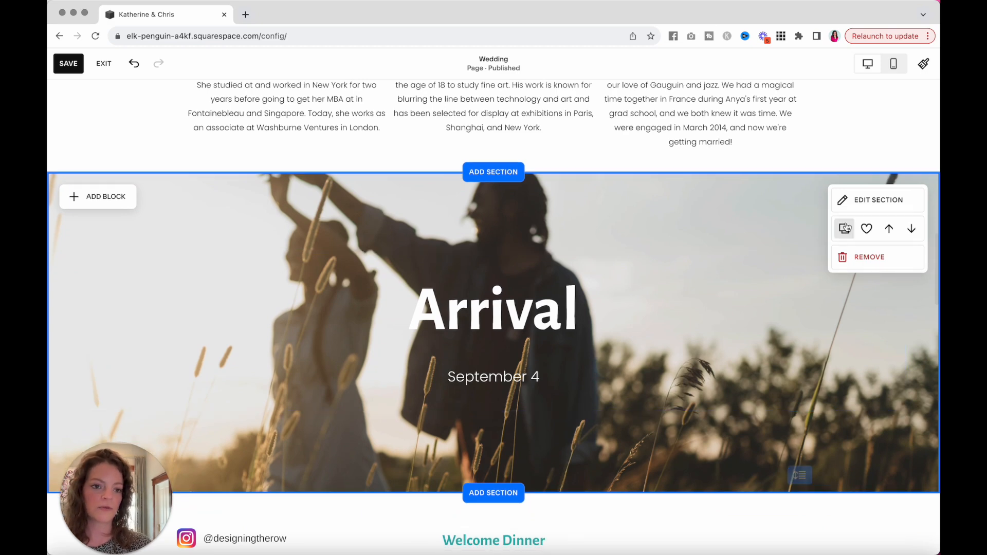
Set the Arrival section's background overlay opacity to about 46% and view colour themes
click(844, 228)
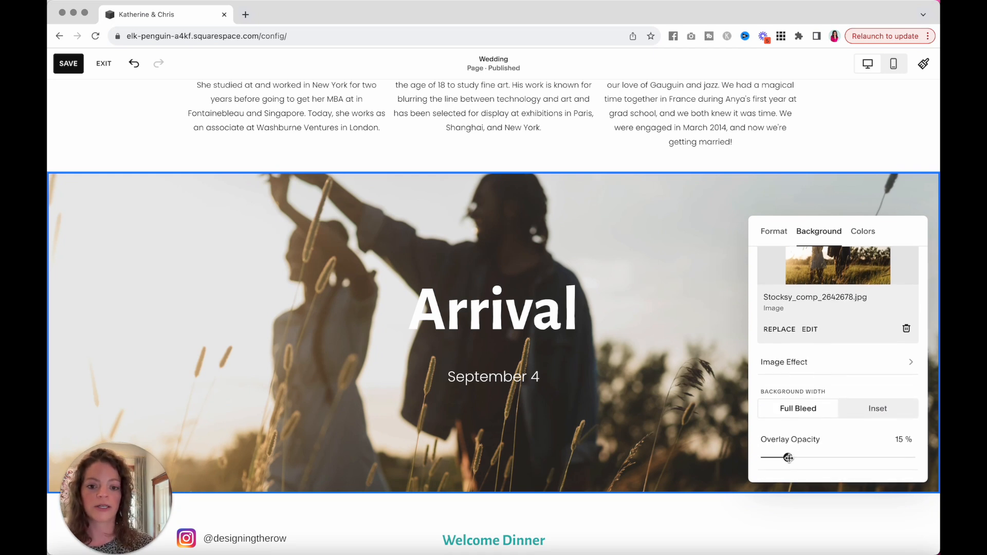
drag(788, 457, 842, 458)
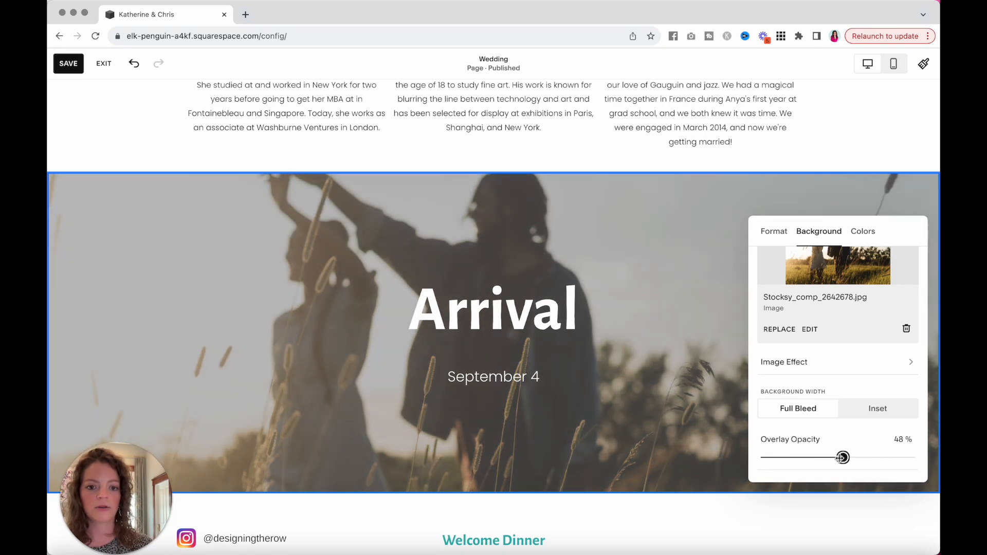
drag(842, 457, 884, 457)
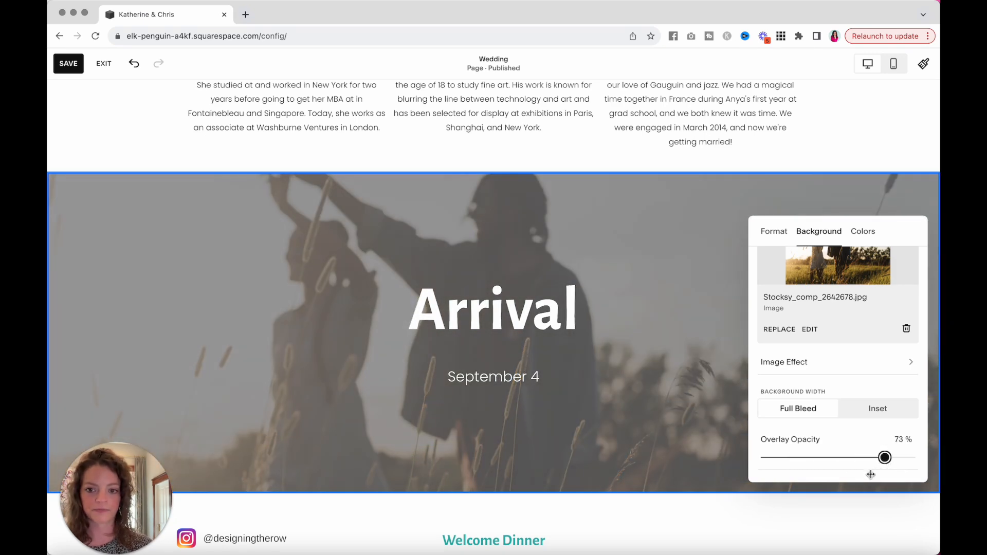
drag(884, 457, 827, 457)
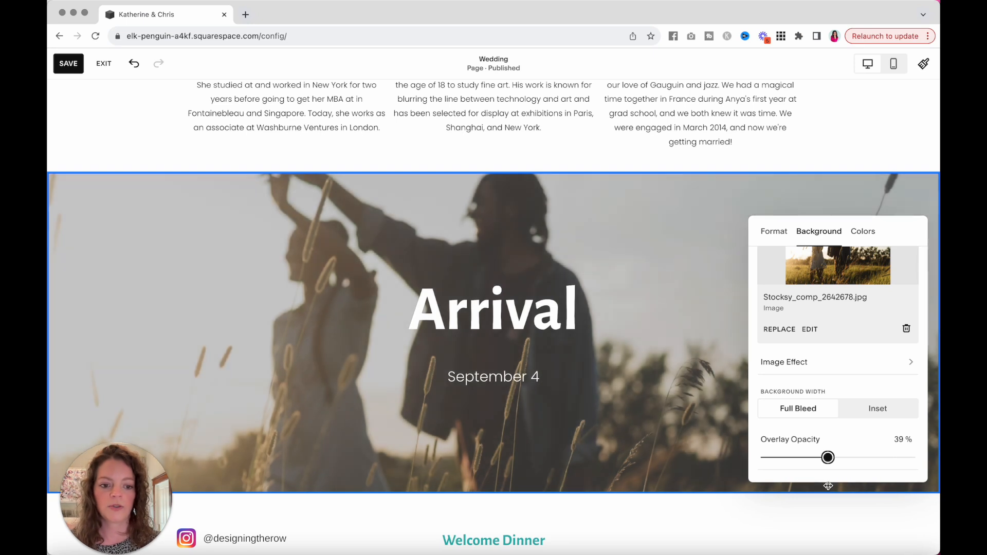
drag(827, 457, 840, 456)
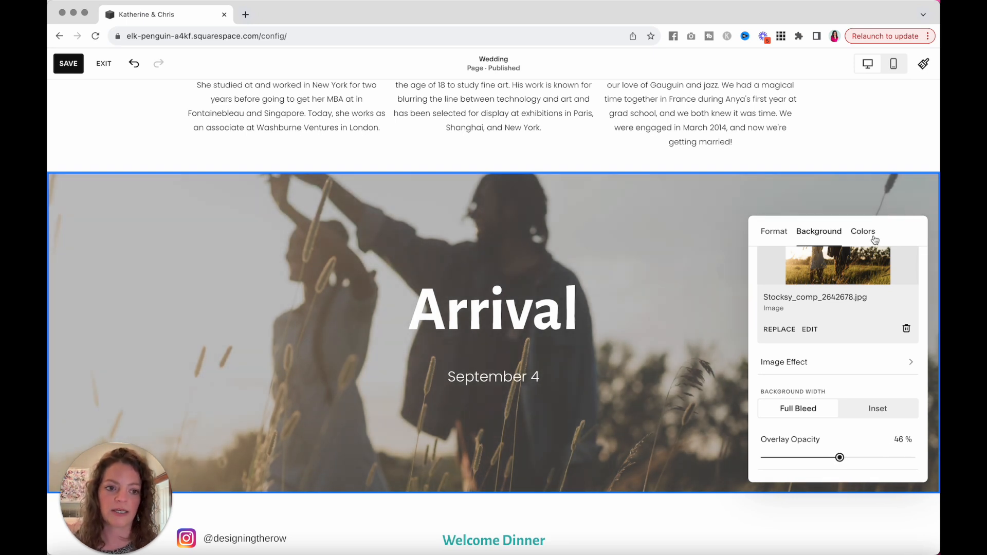
click(863, 230)
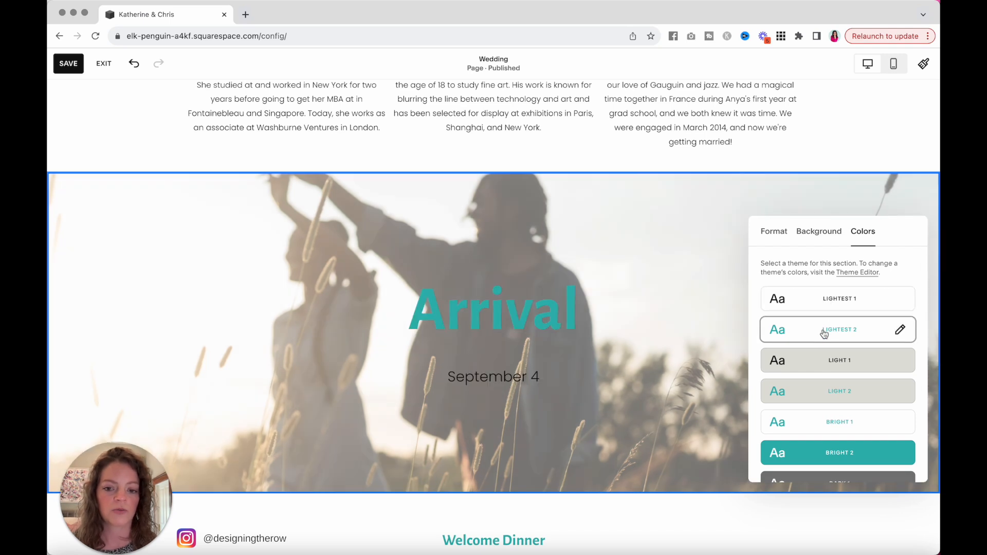
scroll(down, 3)
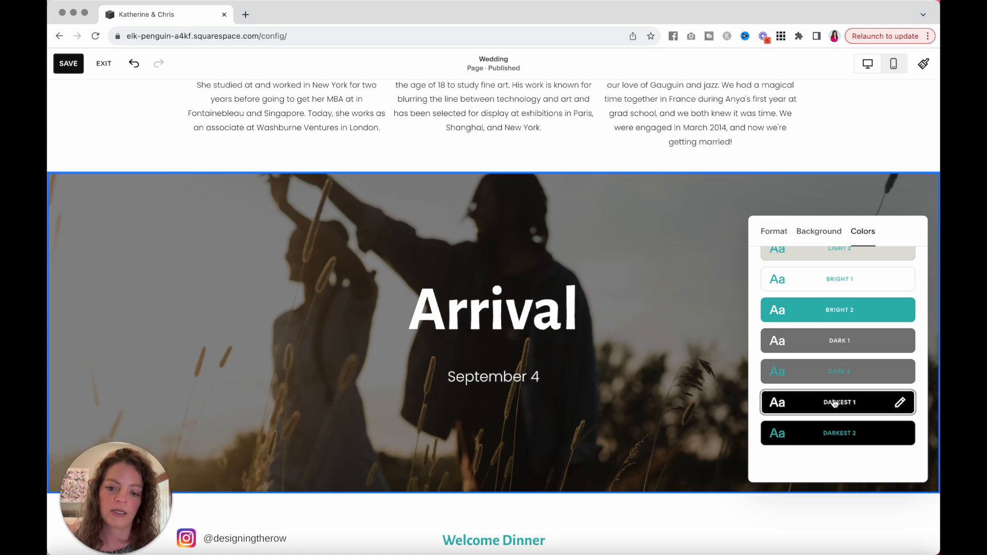
mouse_move(618, 233)
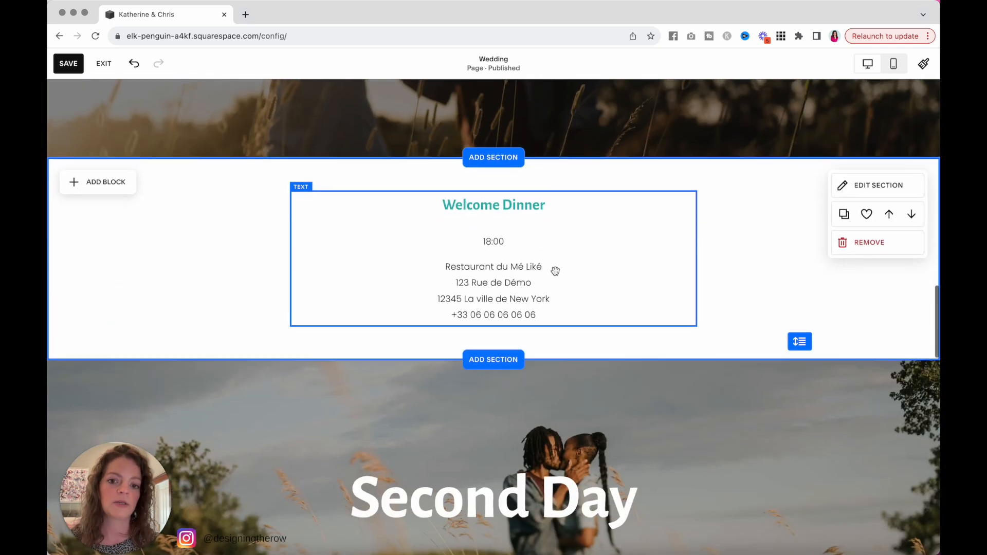
scroll(down, 3)
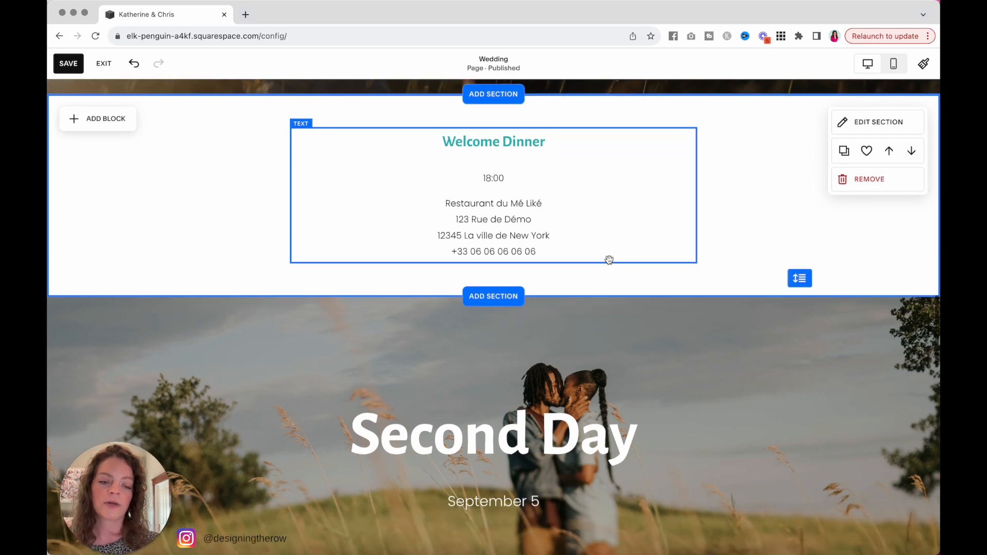
scroll(down, 3)
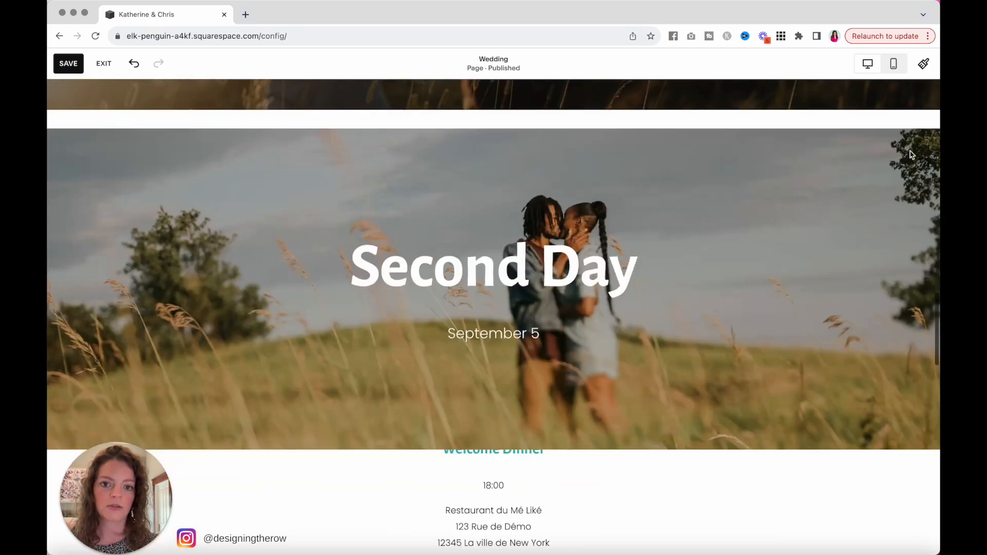
scroll(down, 3)
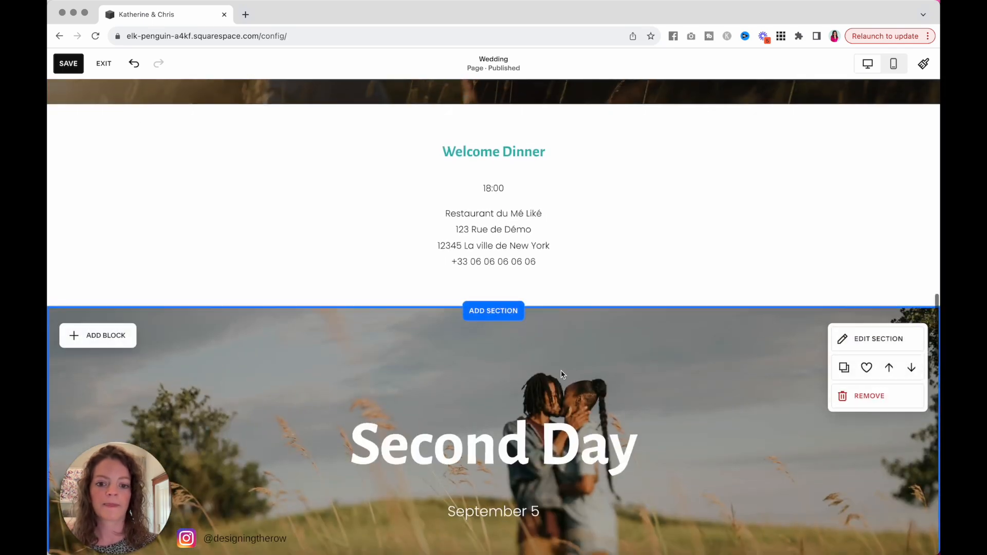
scroll(down, 3)
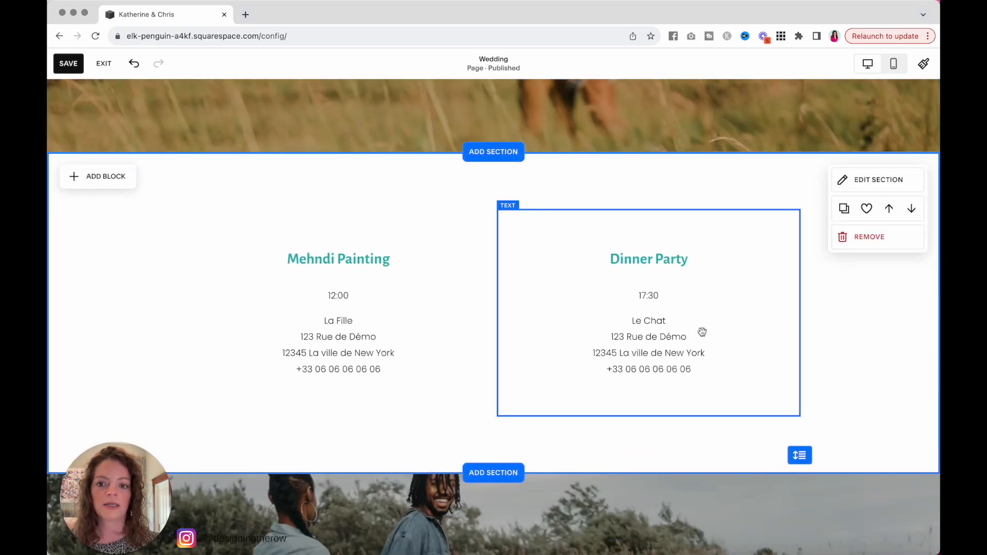
scroll(down, 3)
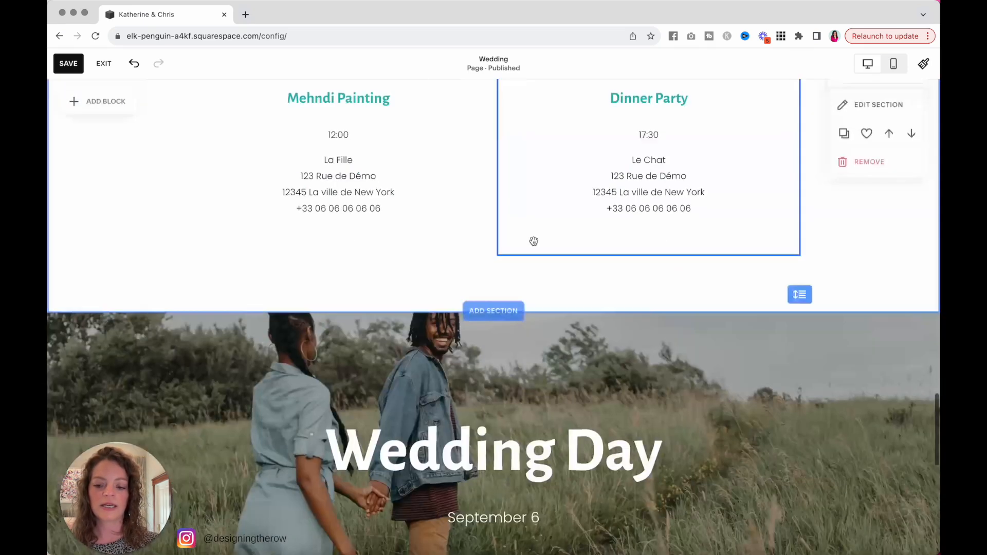
scroll(down, 3)
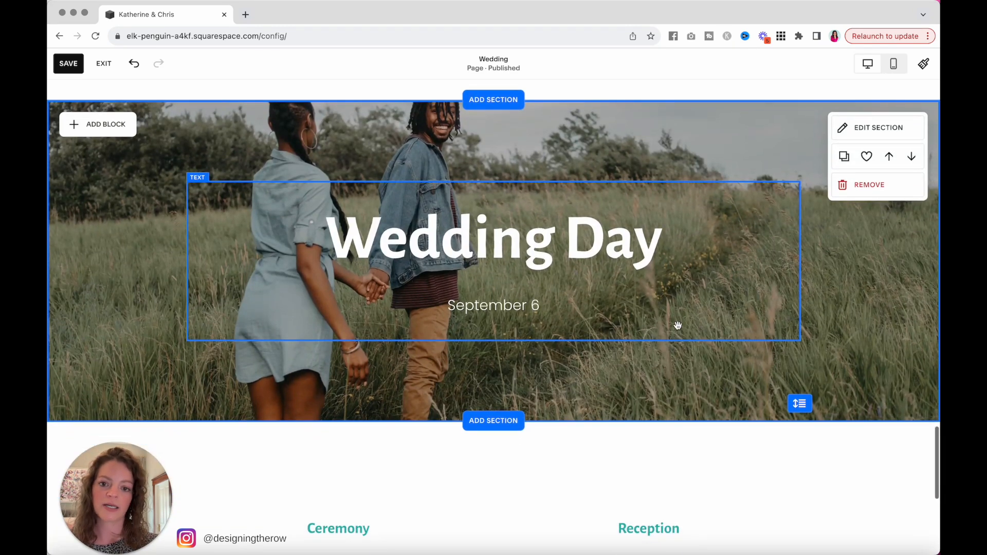
scroll(down, 3)
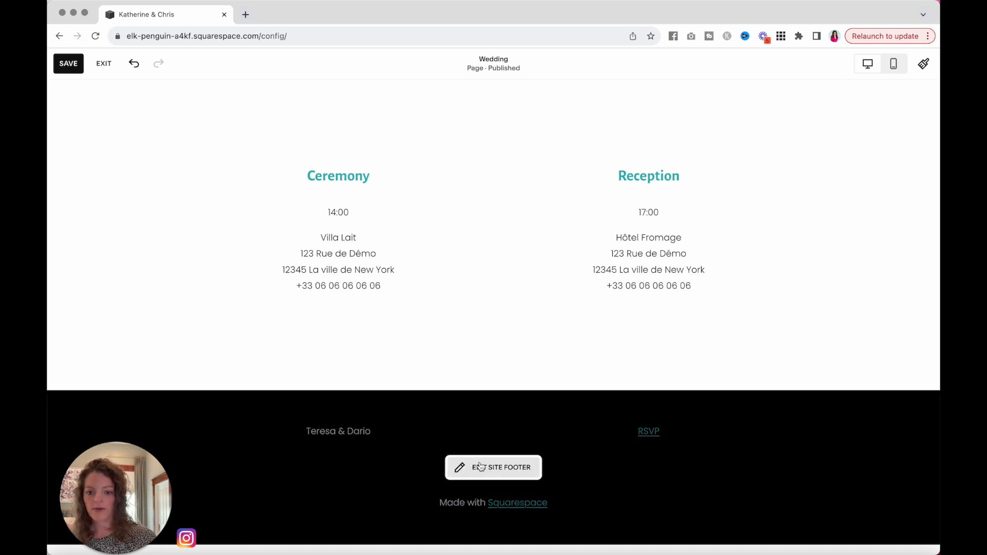
Replace 'Teresa & Dario' with 'Katherine & Chris' in the footer and save the page
click(493, 467)
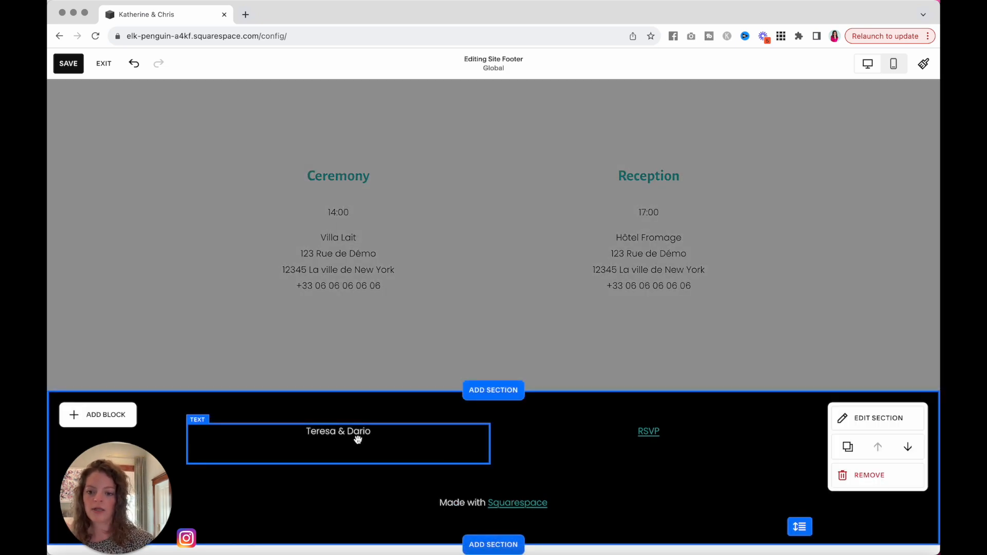
text(Katherine & C)
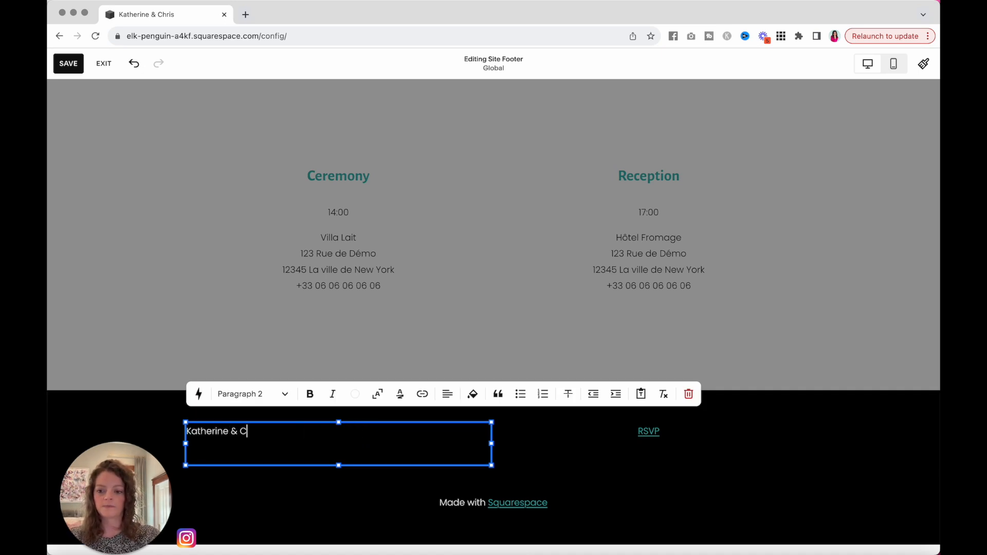
click(446, 393)
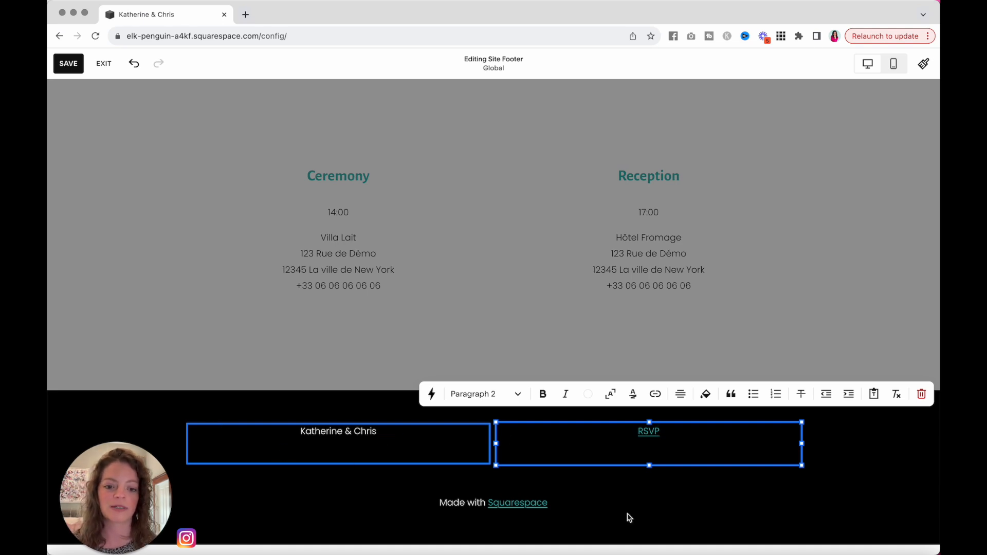
click(649, 432)
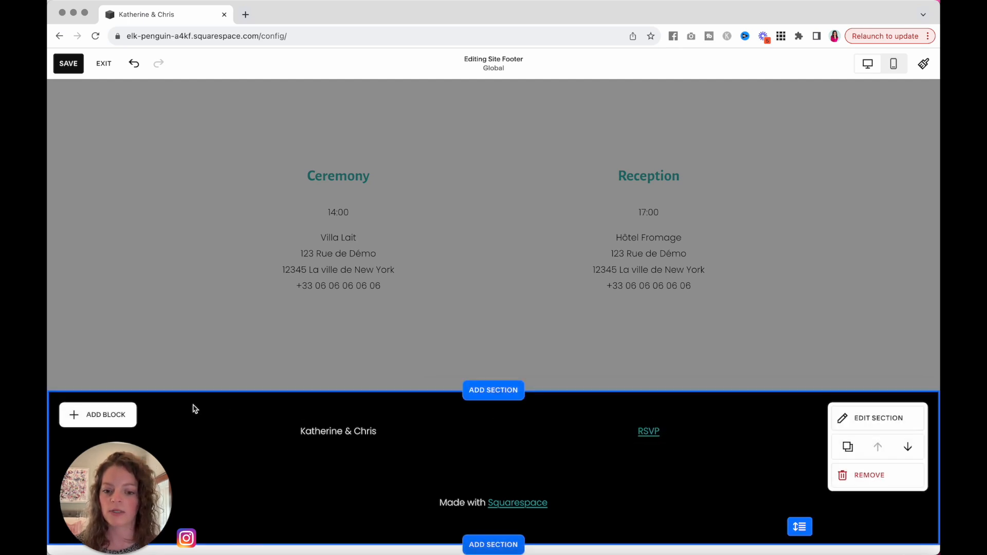
click(493, 502)
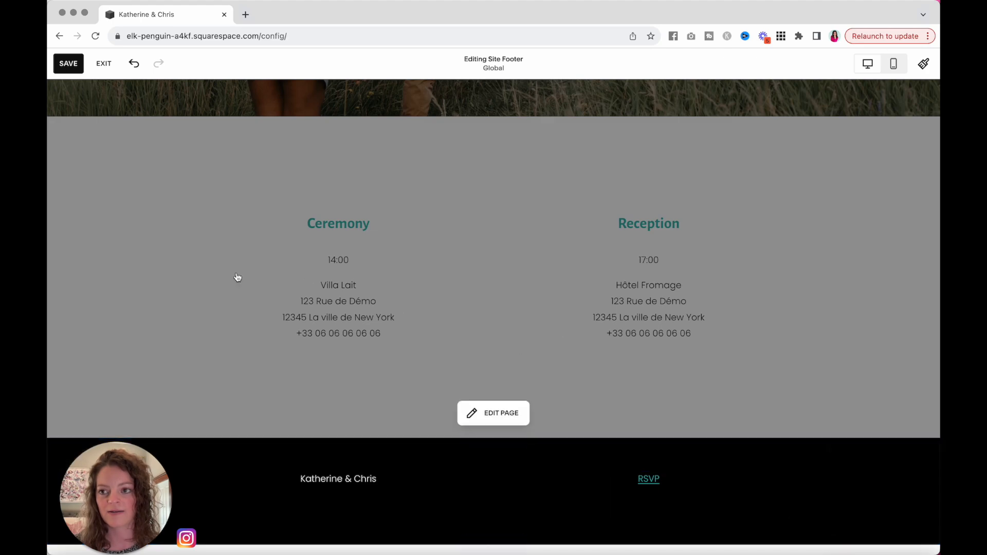
click(493, 412)
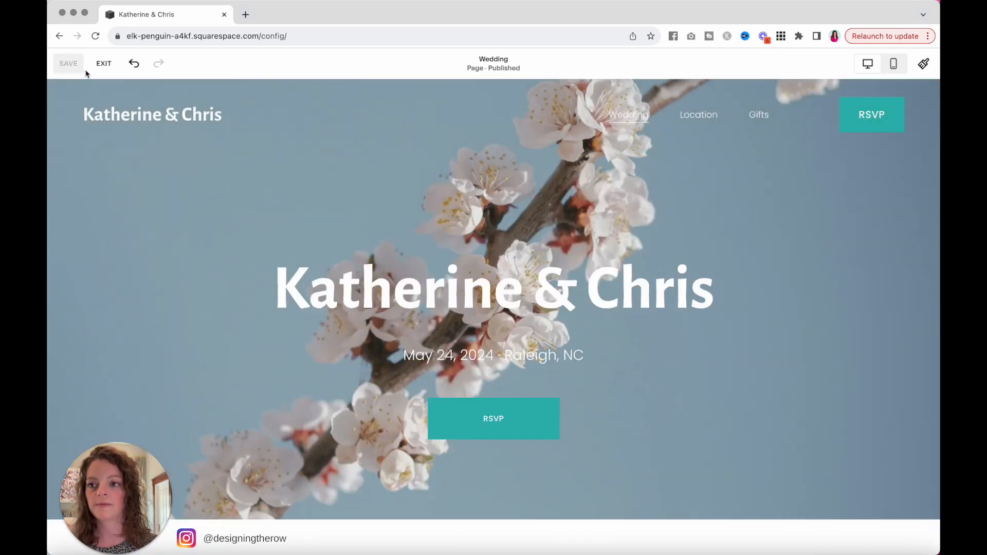
click(103, 62)
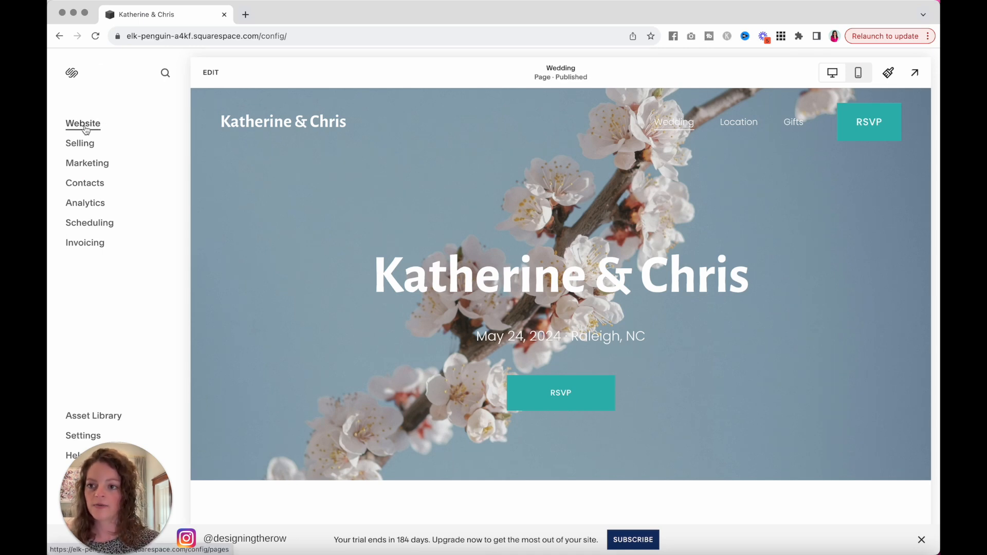
Open the Location page from the website's pages list
click(83, 123)
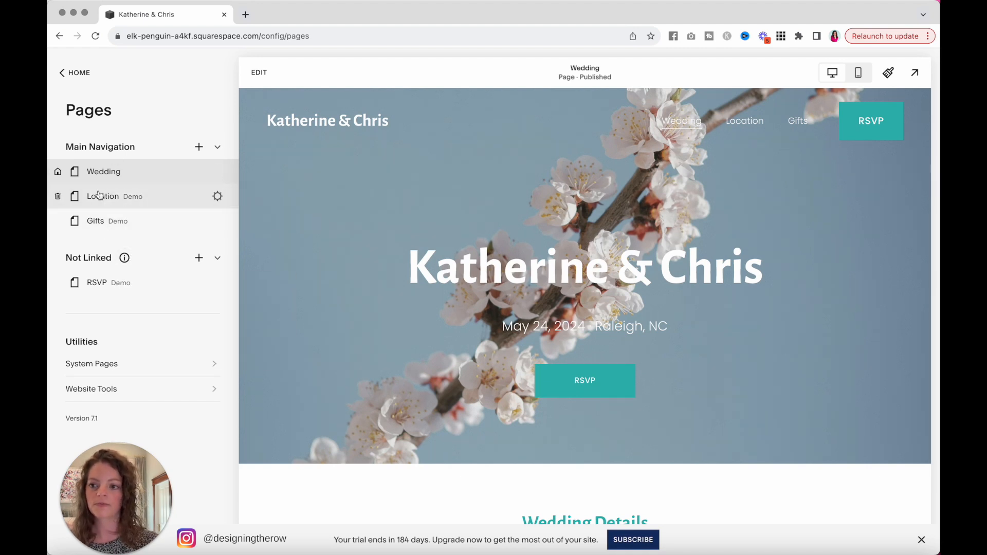
click(102, 196)
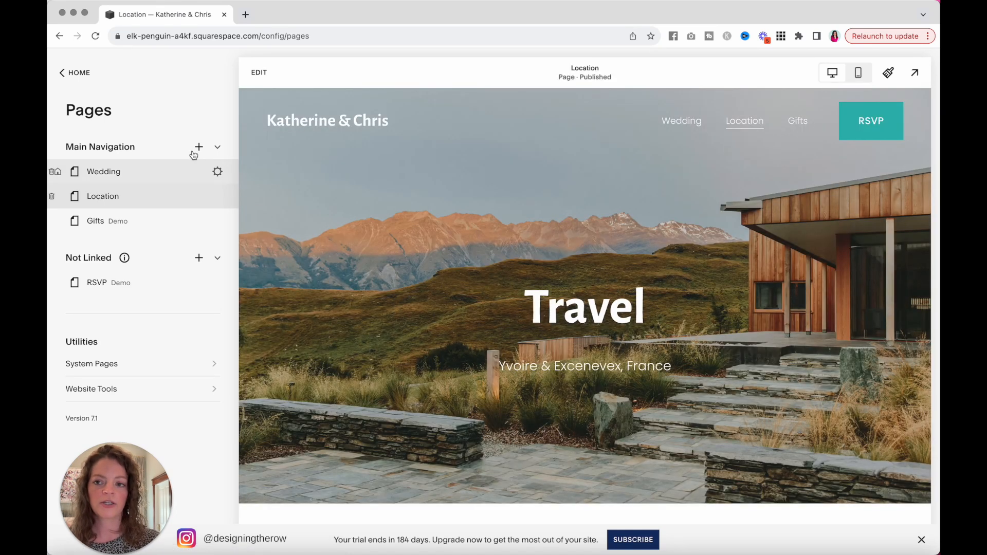
Edit the Location page and scroll down to the Directions map block
click(258, 72)
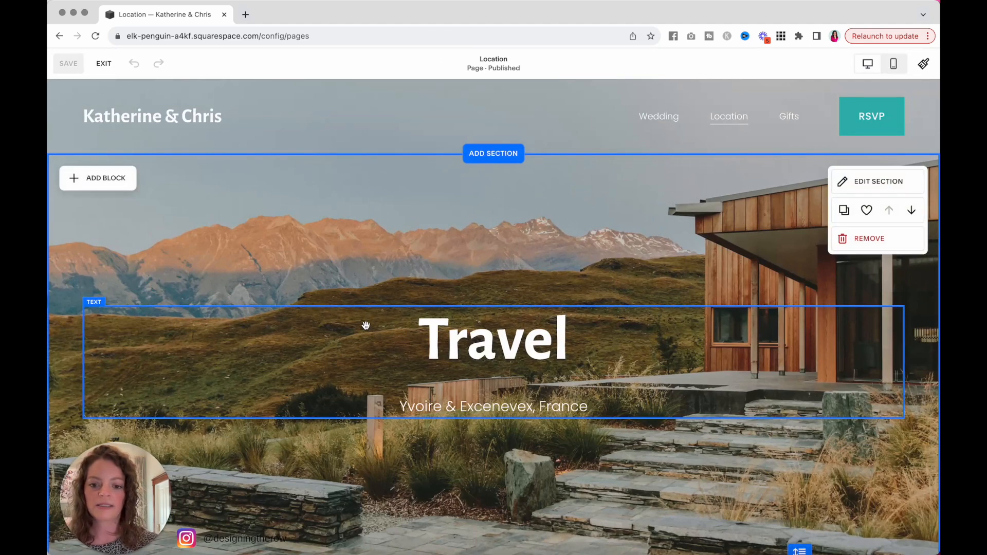
scroll(down, 3)
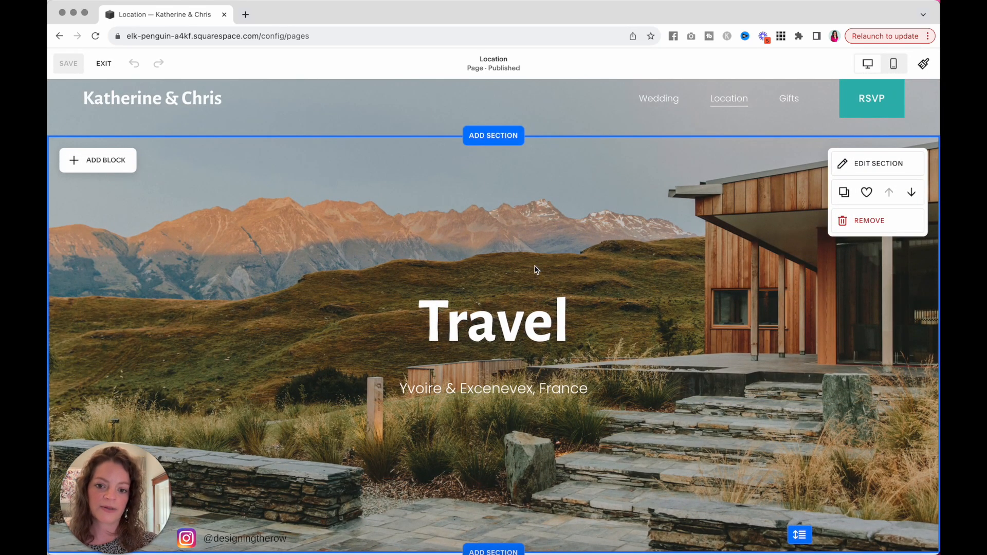
scroll(down, 3)
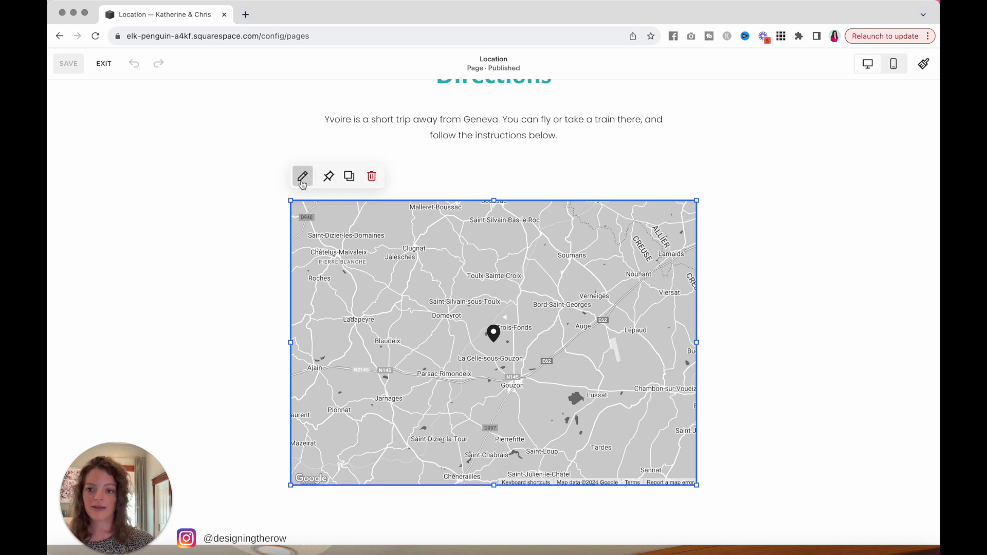
click(303, 177)
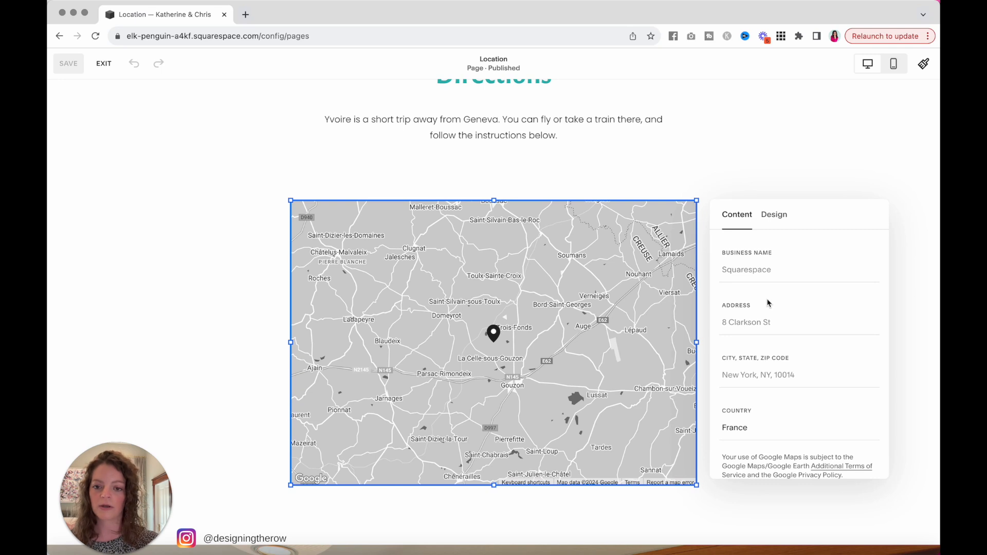
click(774, 214)
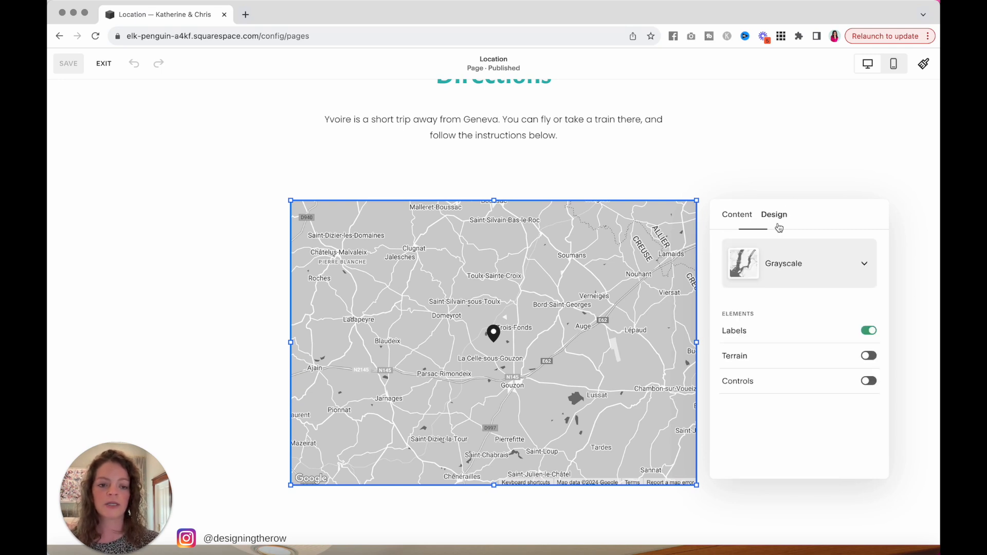
click(799, 263)
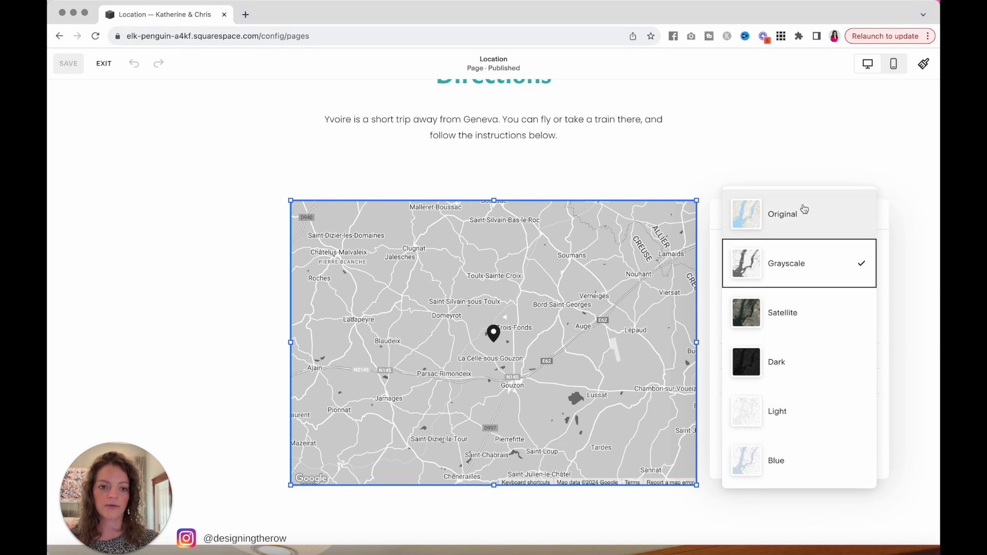
click(783, 214)
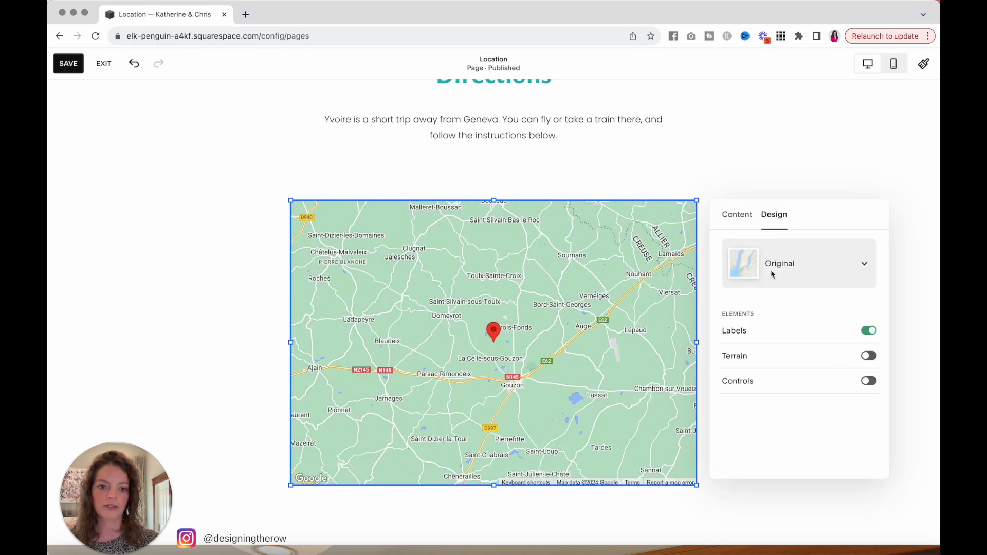
click(797, 263)
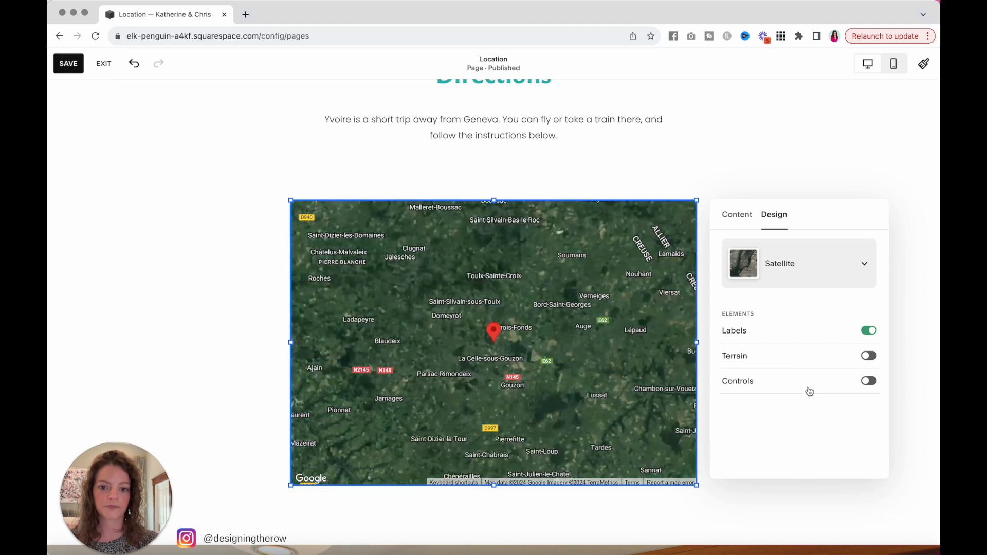
click(798, 263)
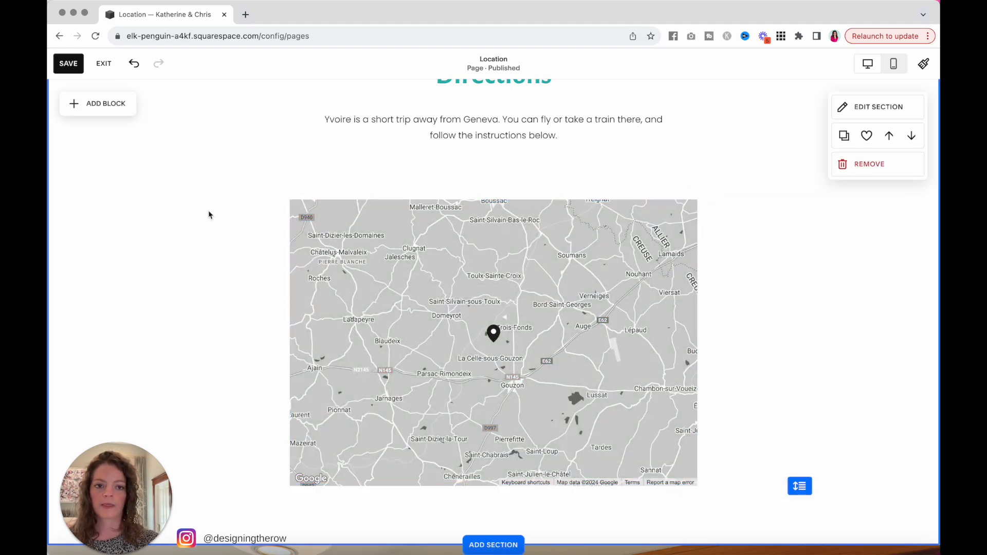
Scroll past the hotel section and open the Add a Section gallery below it
scroll(down, 3)
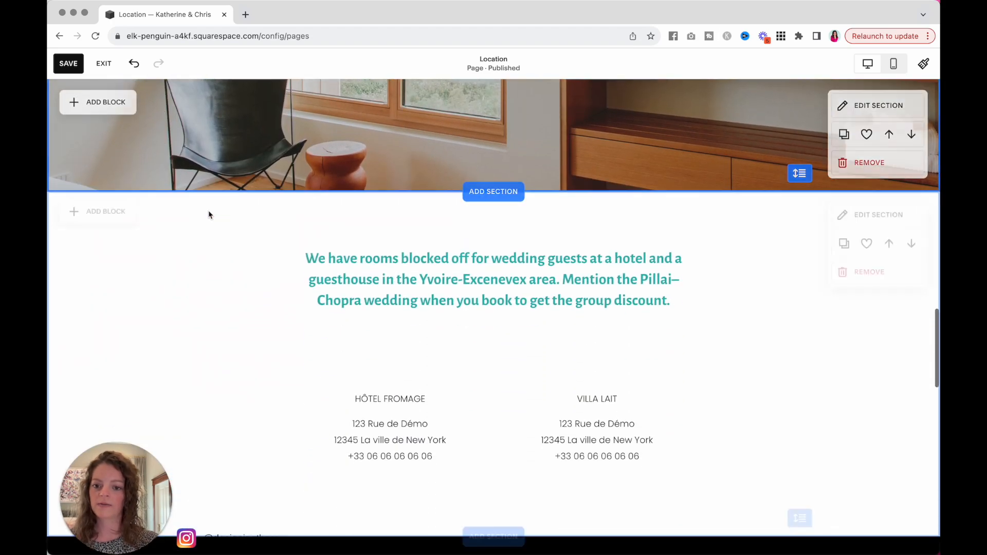
scroll(down, 3)
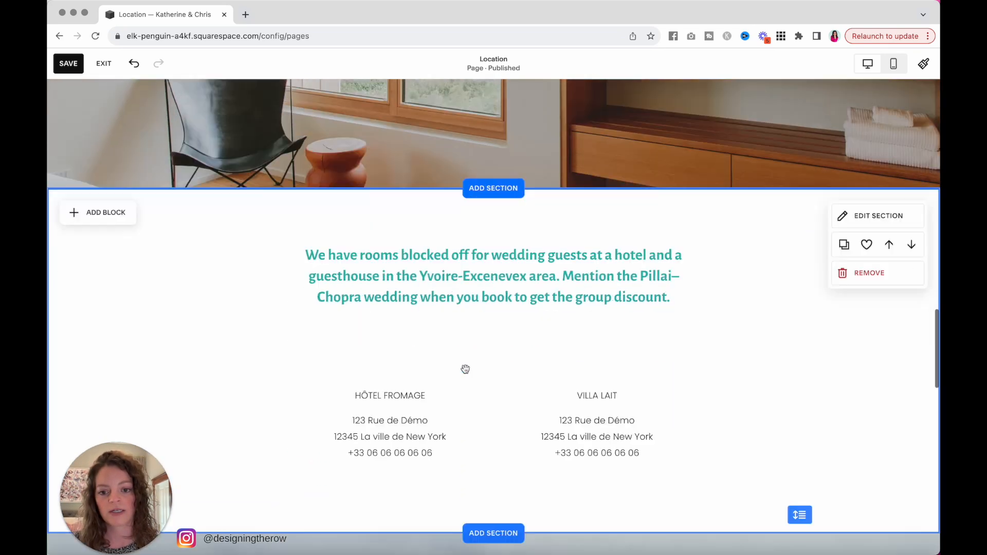
click(493, 187)
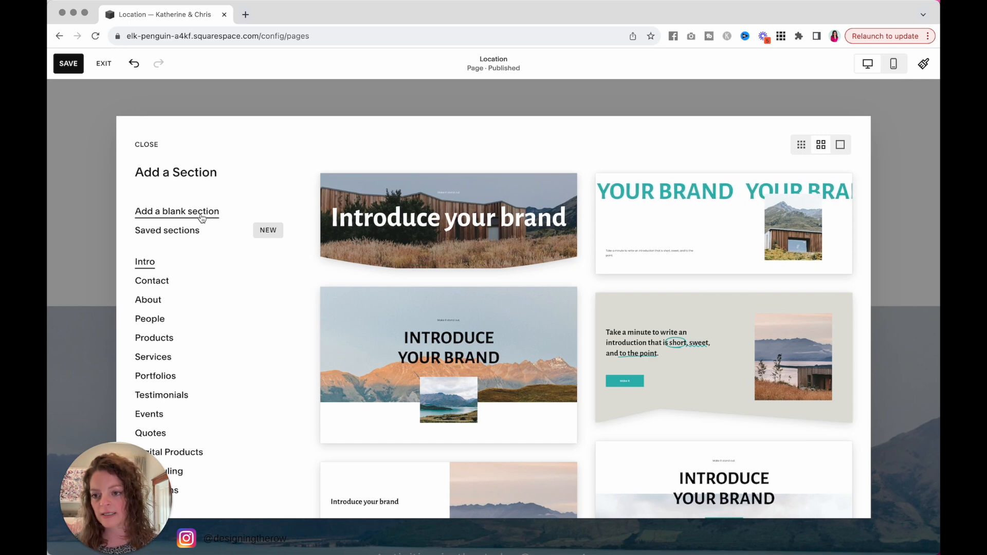
Add a blank section containing a text block narrowed to the left half
click(177, 210)
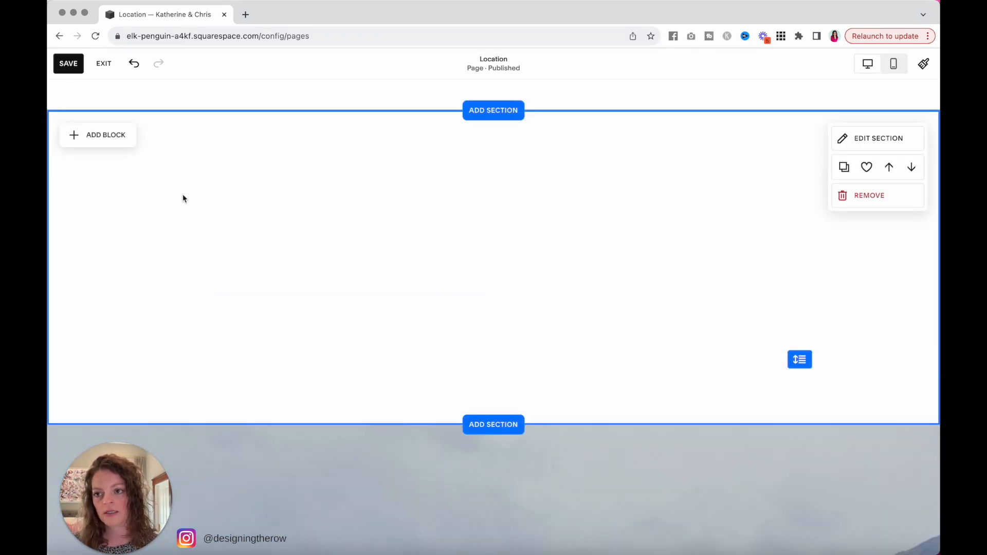
click(105, 135)
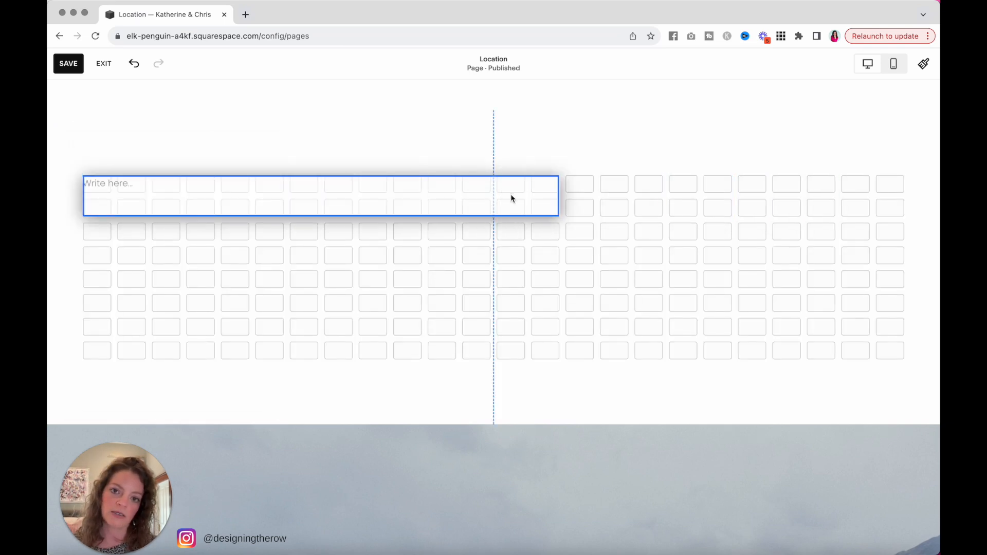
drag(556, 196, 493, 207)
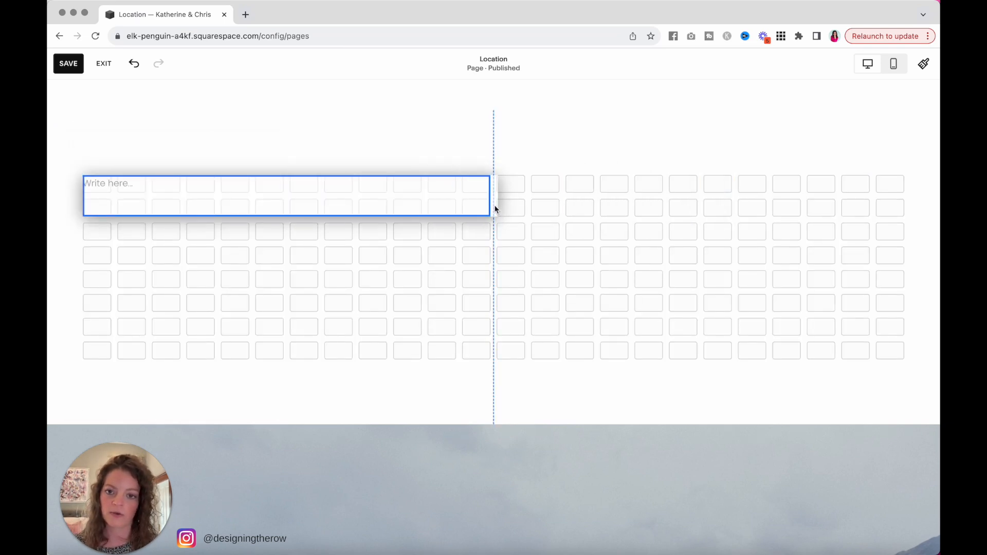
click(283, 195)
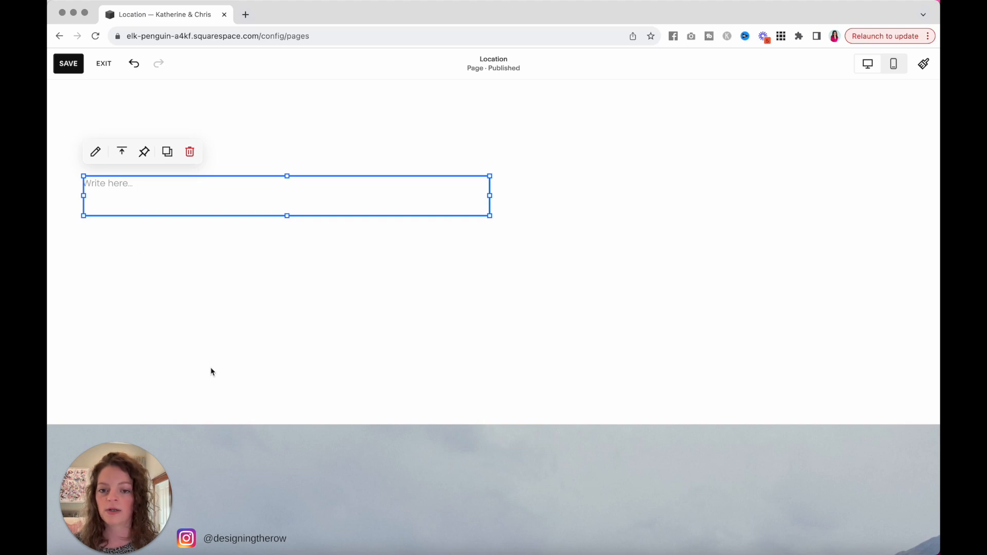
mouse_move(154, 170)
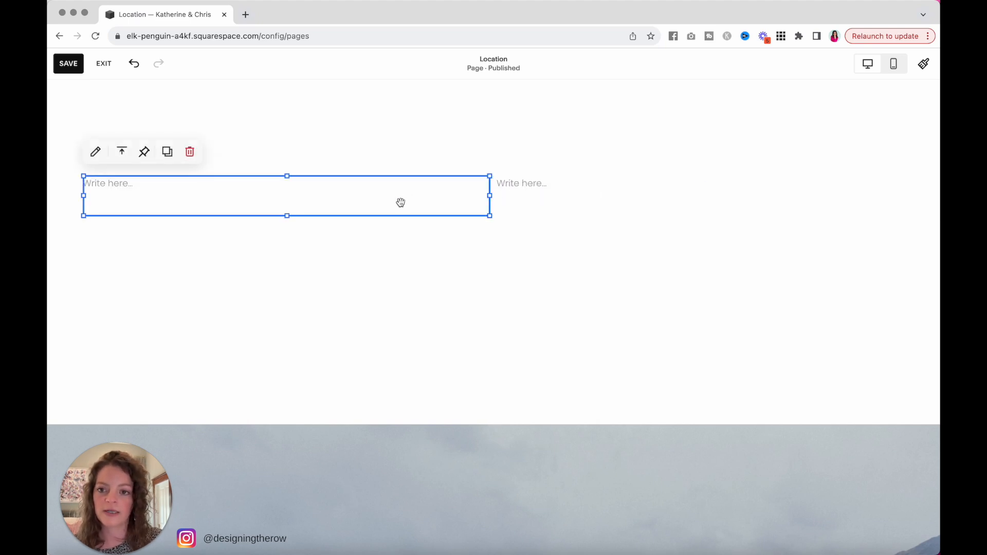
mouse_move(168, 205)
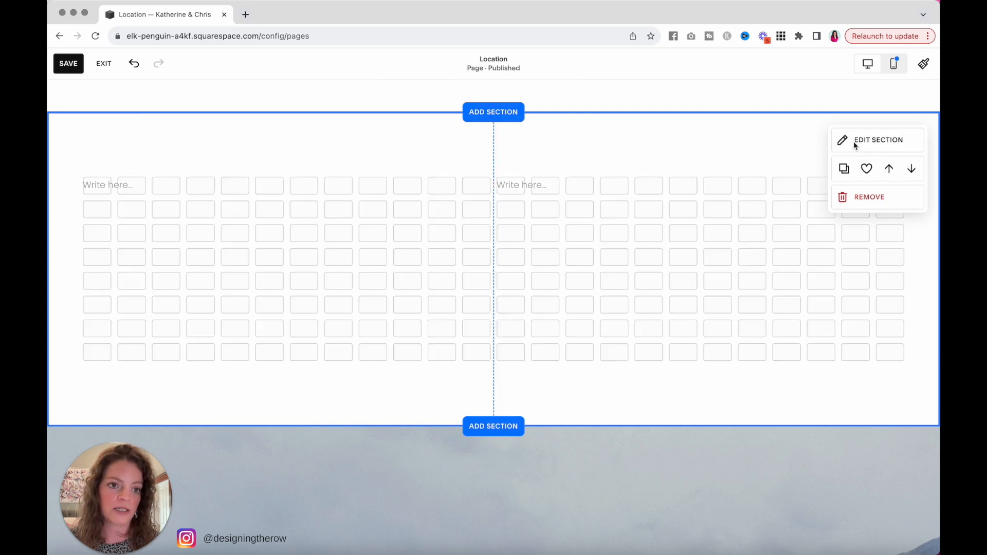
View the new section's settings and scroll down the Location page
click(877, 140)
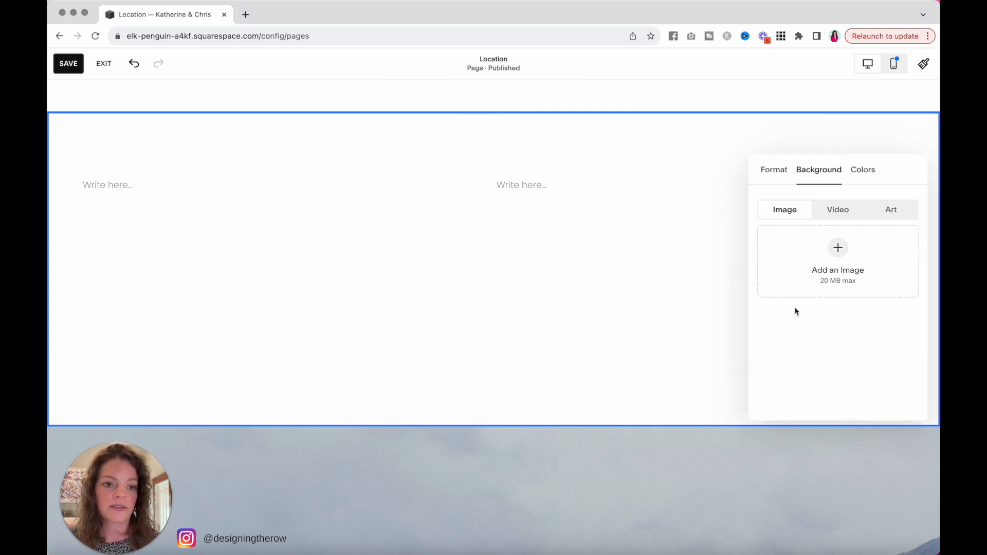
mouse_move(811, 216)
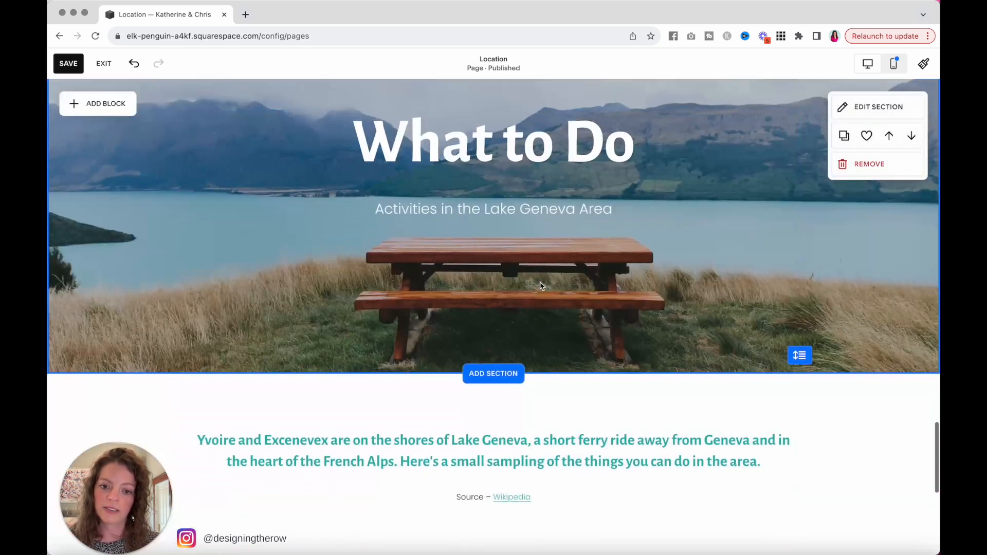
scroll(down, 3)
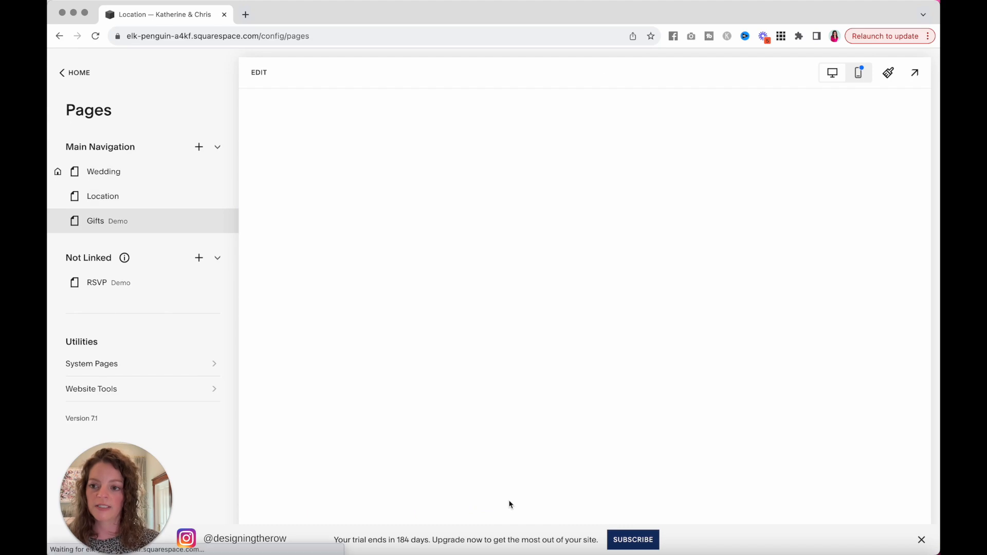
Open the Gifts page editor and begin retyping the first payment column's '1' heading
click(96, 220)
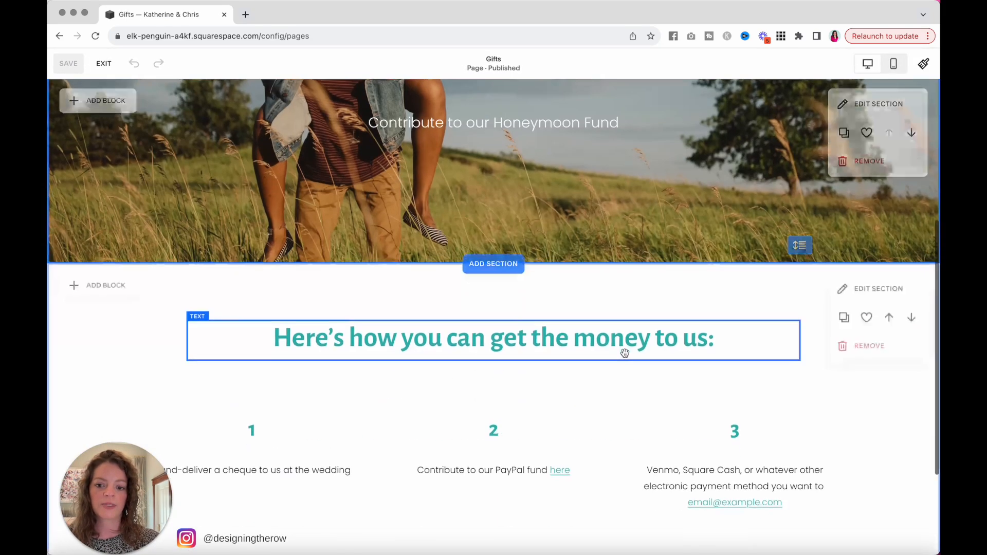
scroll(down, 3)
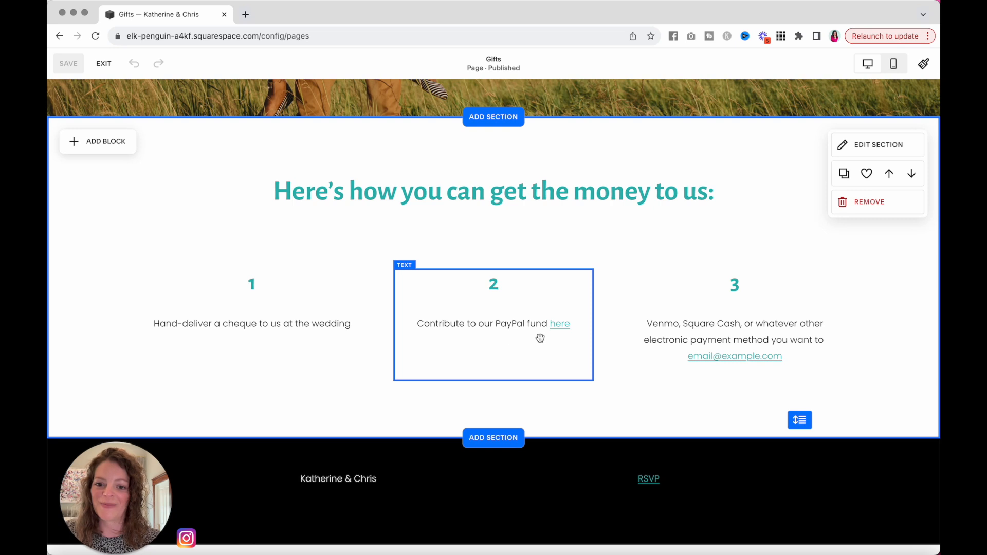
click(559, 323)
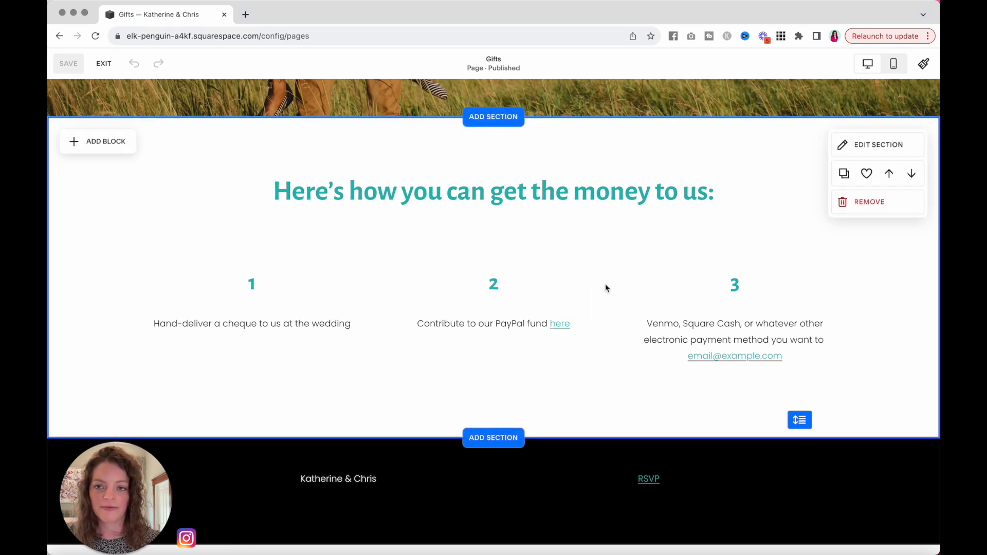
mouse_move(267, 252)
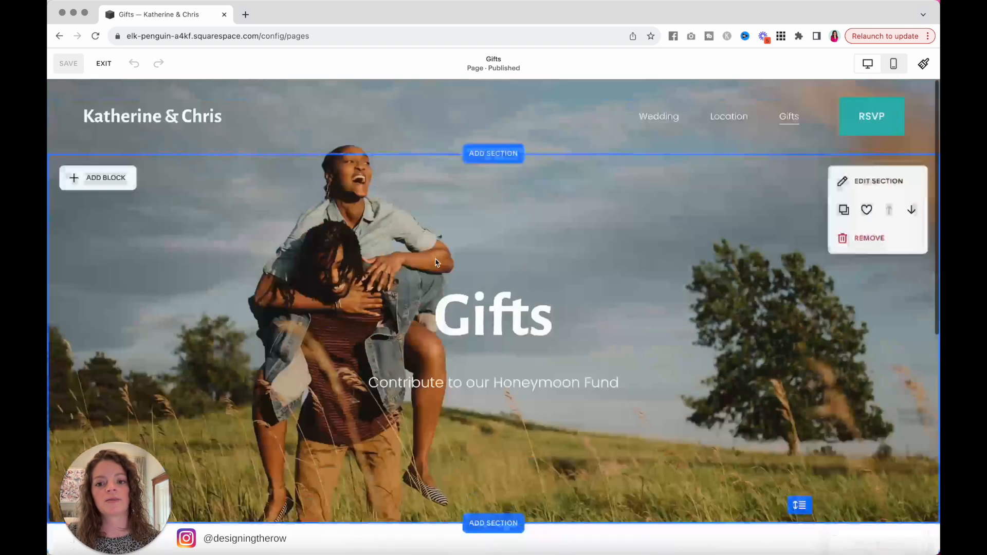
scroll(down, 3)
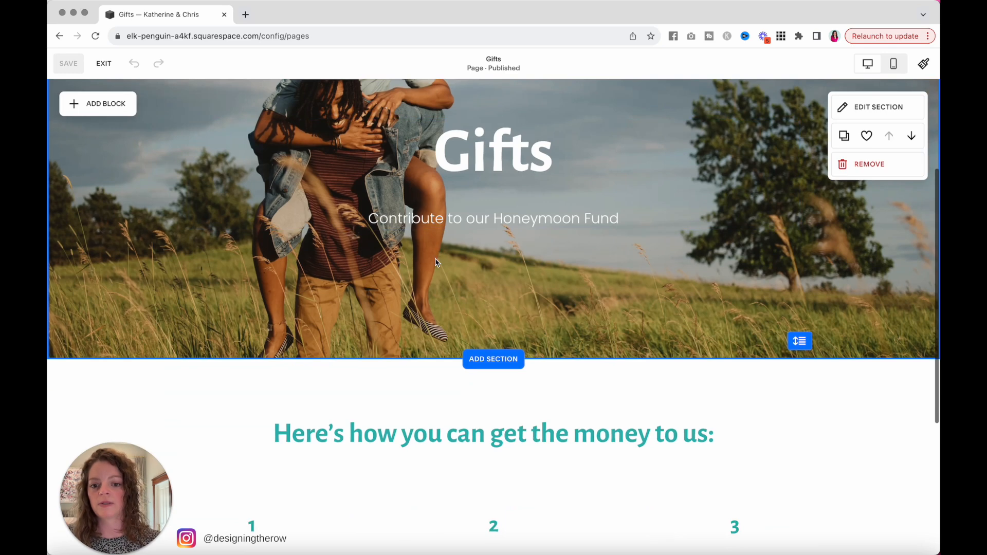
scroll(down, 3)
text(R)
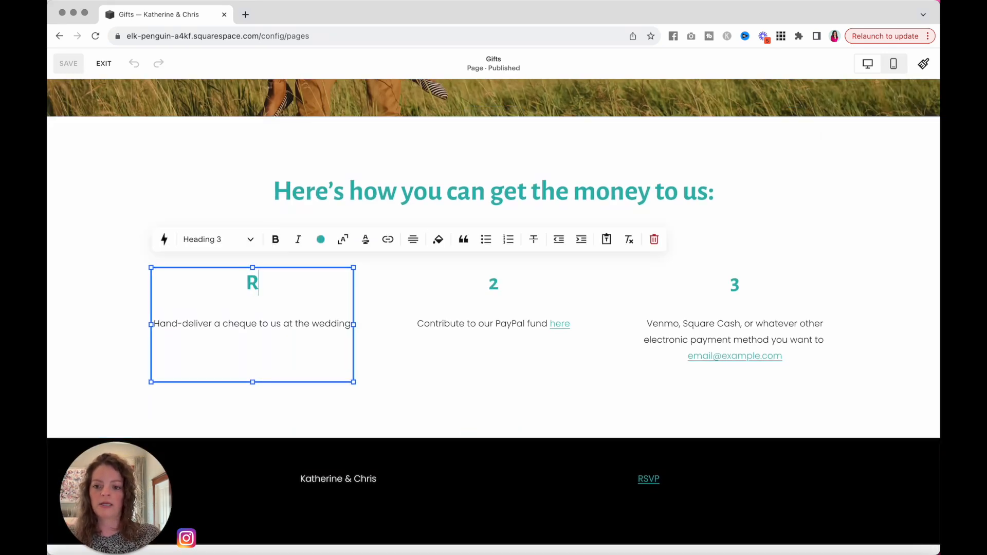
Retitle column 1 'Registry 1 Name' and add a Target.com button beneath its description
text(egistry 1 Name)
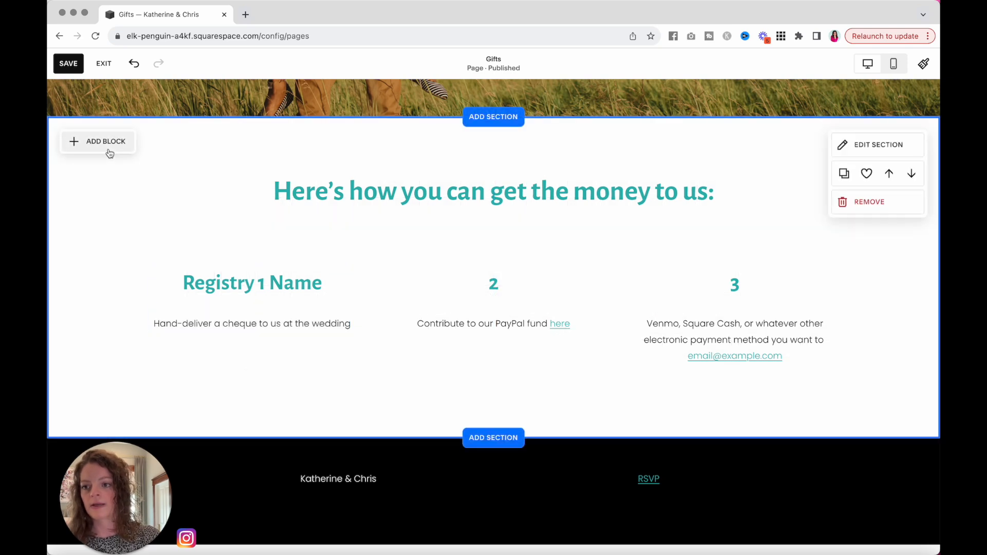
click(105, 140)
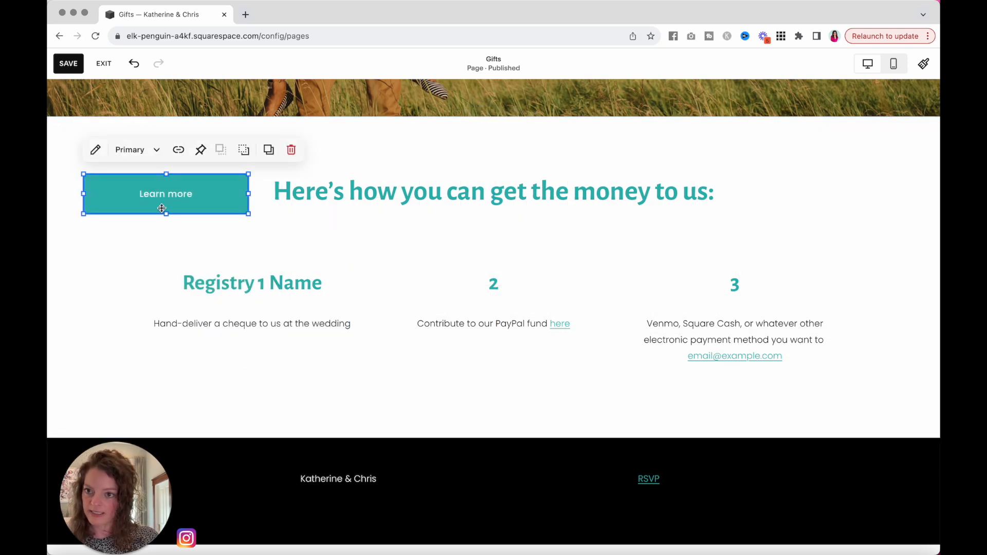
drag(166, 193, 245, 359)
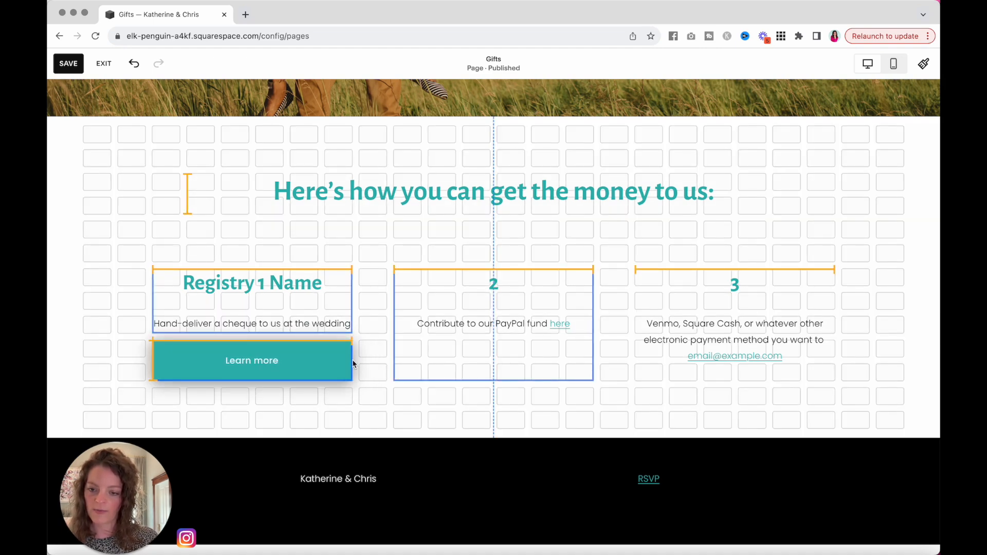
click(252, 359)
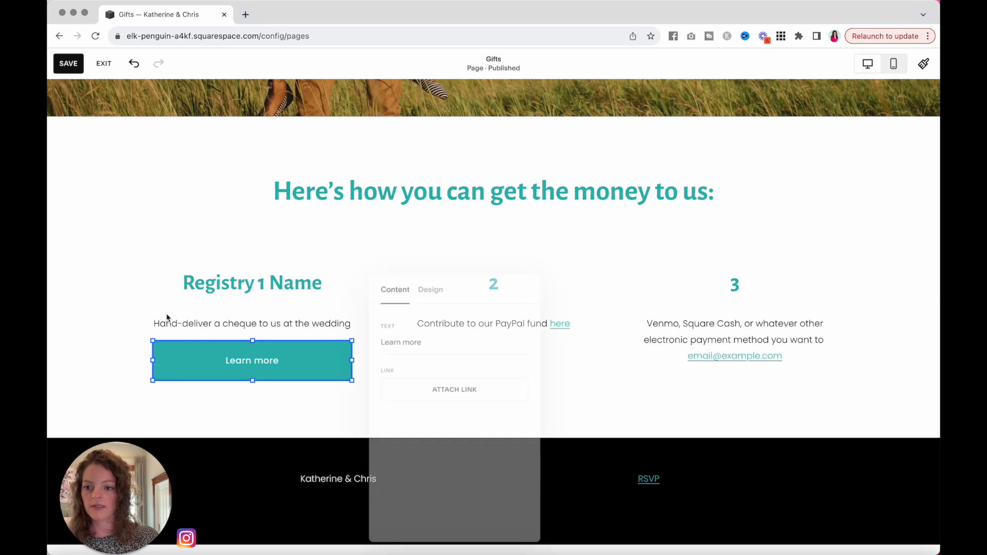
text(Target.com)
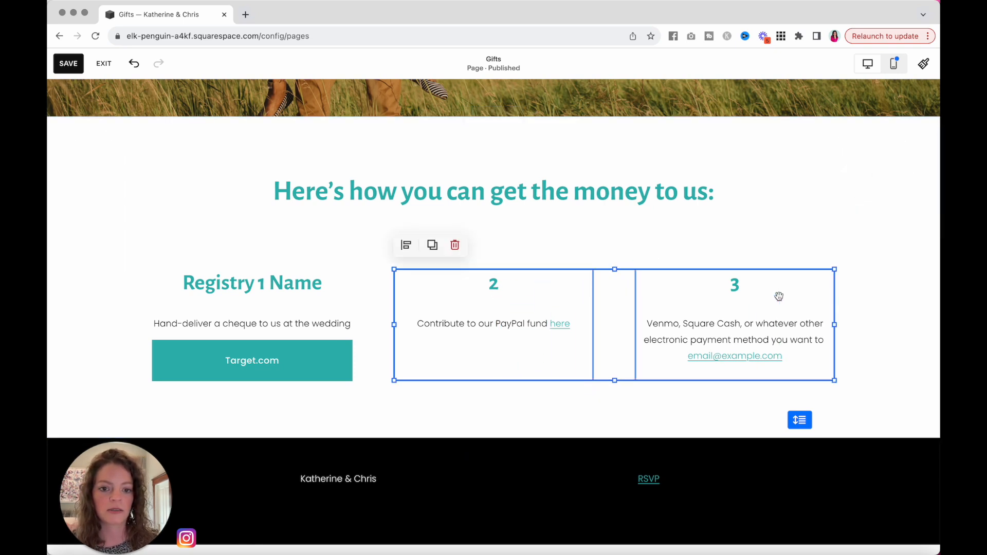
Remove the extra payment columns, duplicate the registry block into three columns, and save
click(480, 403)
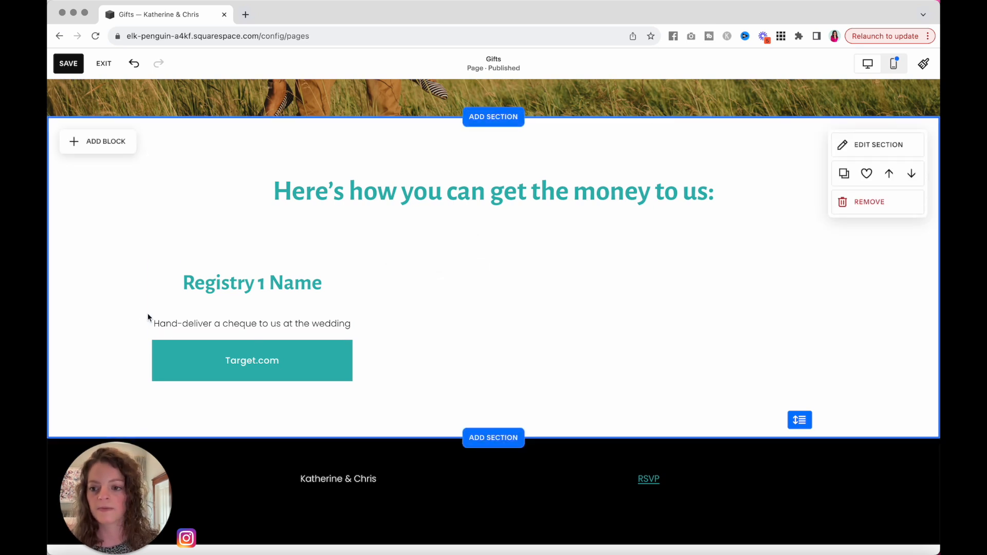
click(251, 360)
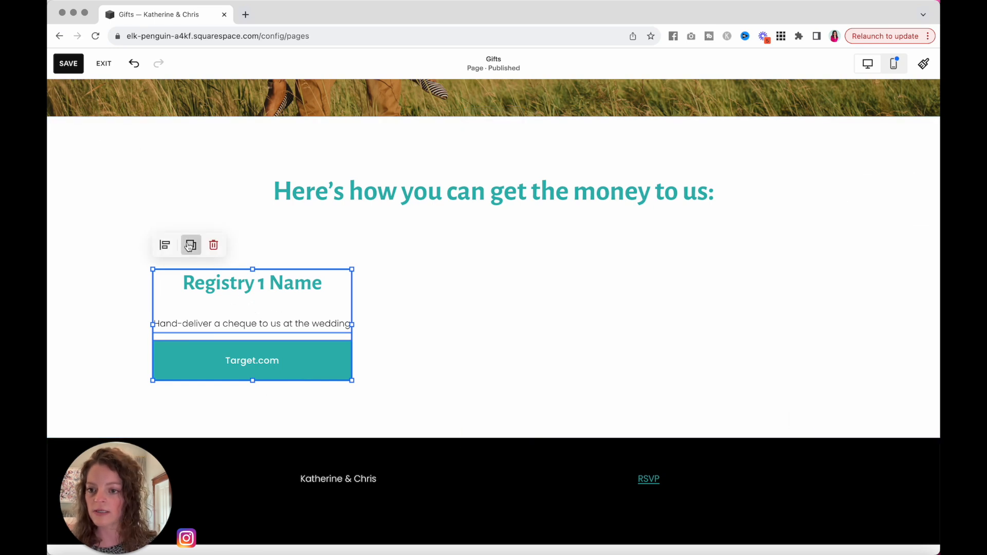
click(190, 244)
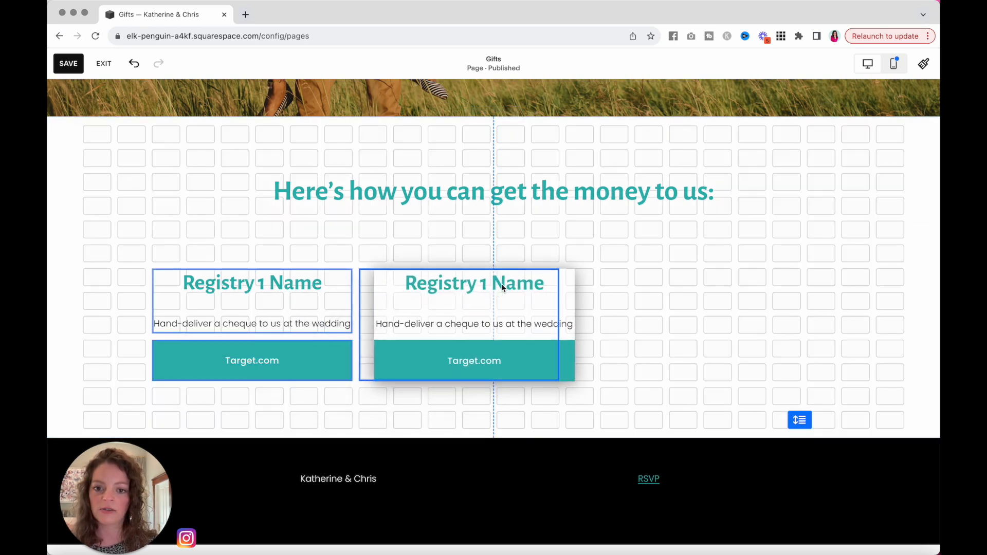
drag(474, 282, 492, 283)
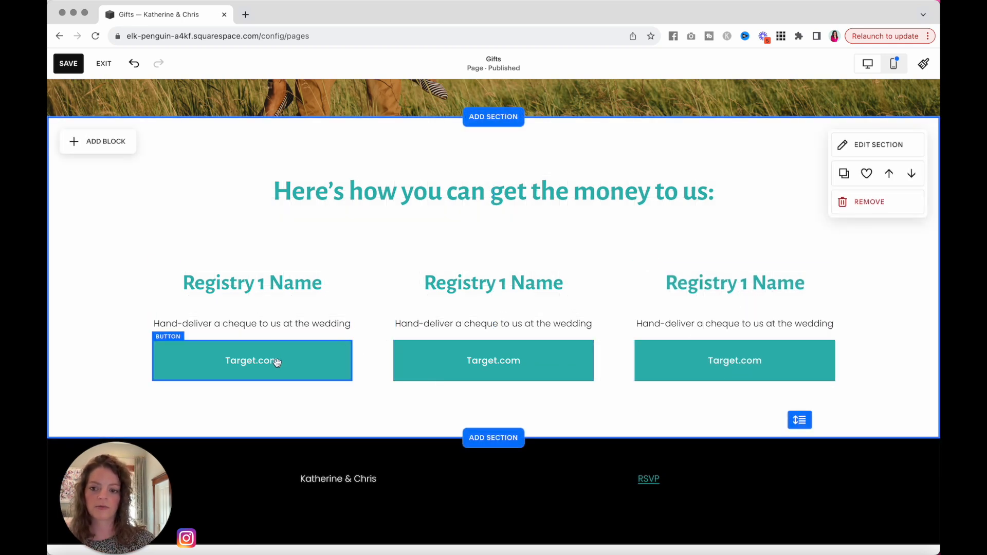
mouse_move(264, 359)
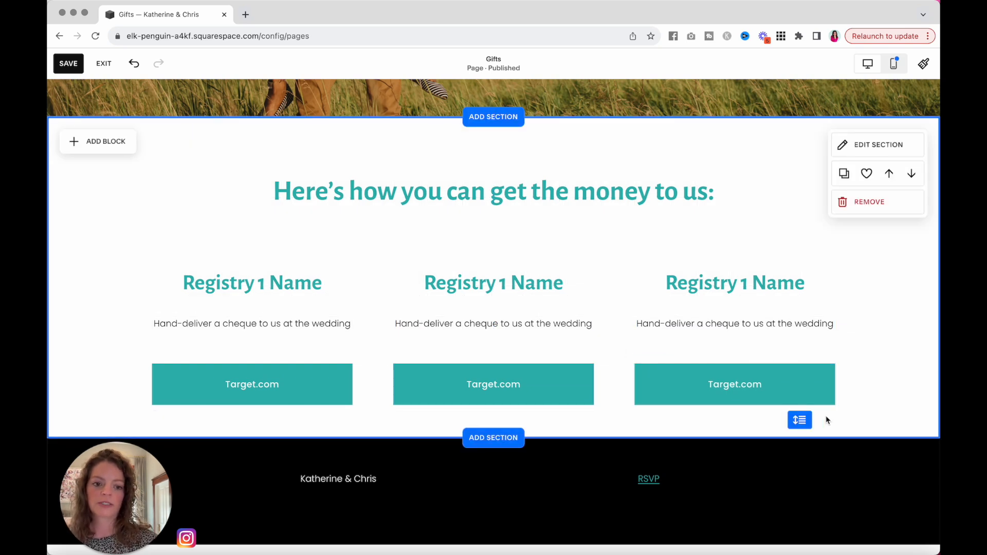
click(800, 420)
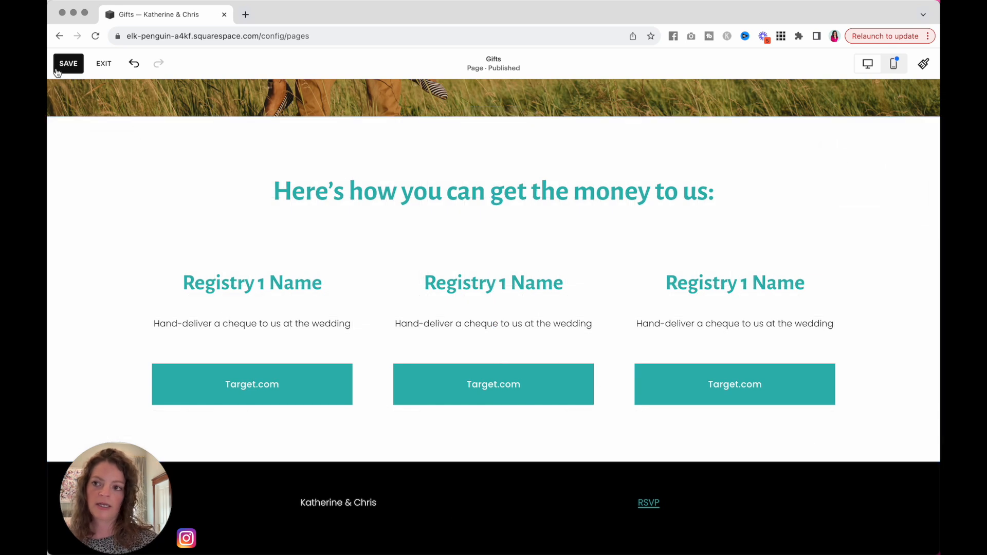
click(68, 63)
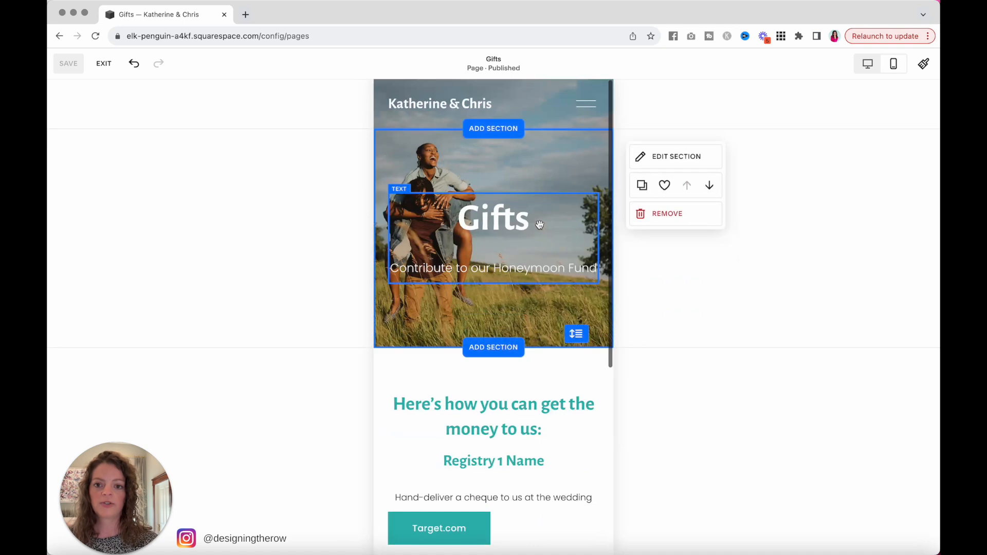
Center the three Target.com registry buttons in the mobile layout and save
scroll(down, 3)
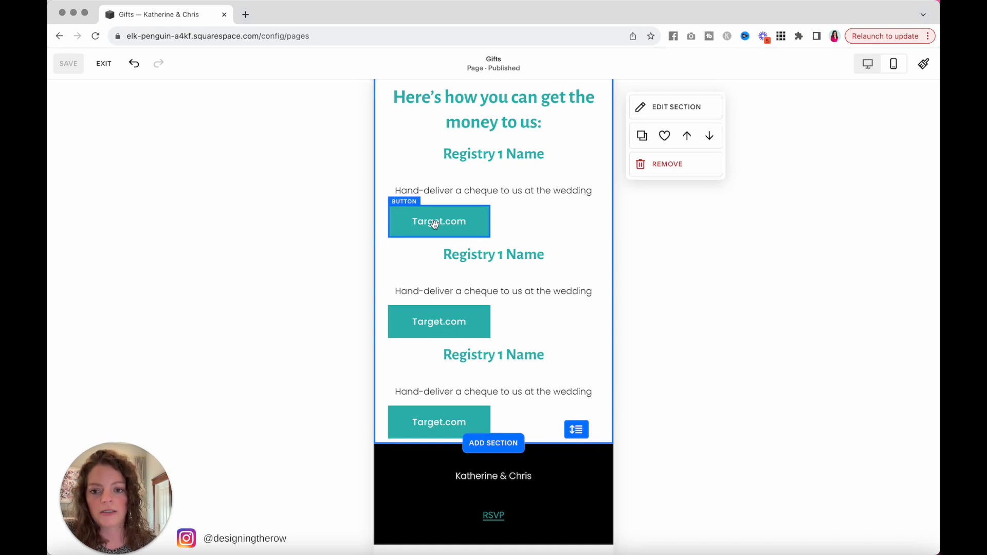
click(439, 222)
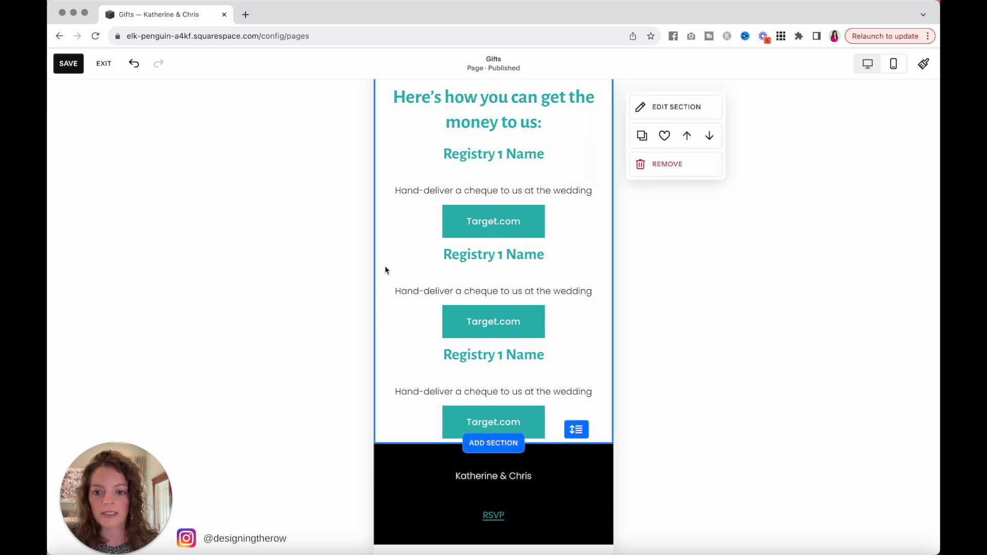
click(493, 320)
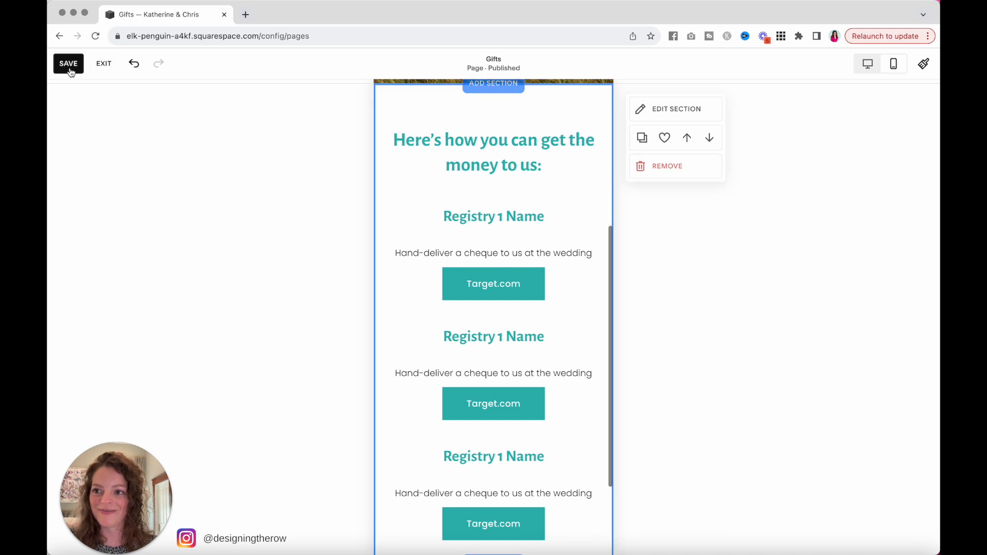
click(68, 63)
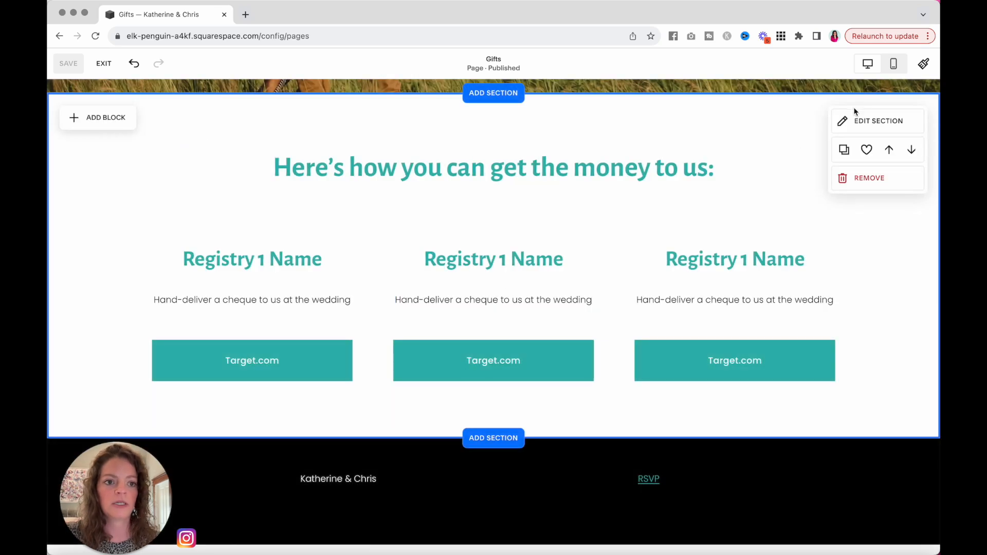
Apply the Lightest 1 colour theme to the registry section, save, and exit the editor
click(877, 121)
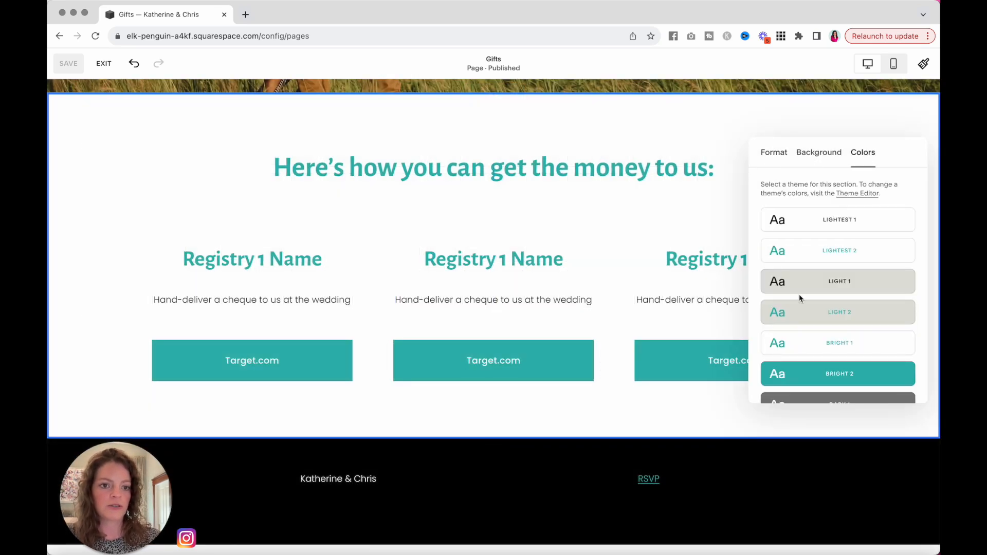
click(837, 219)
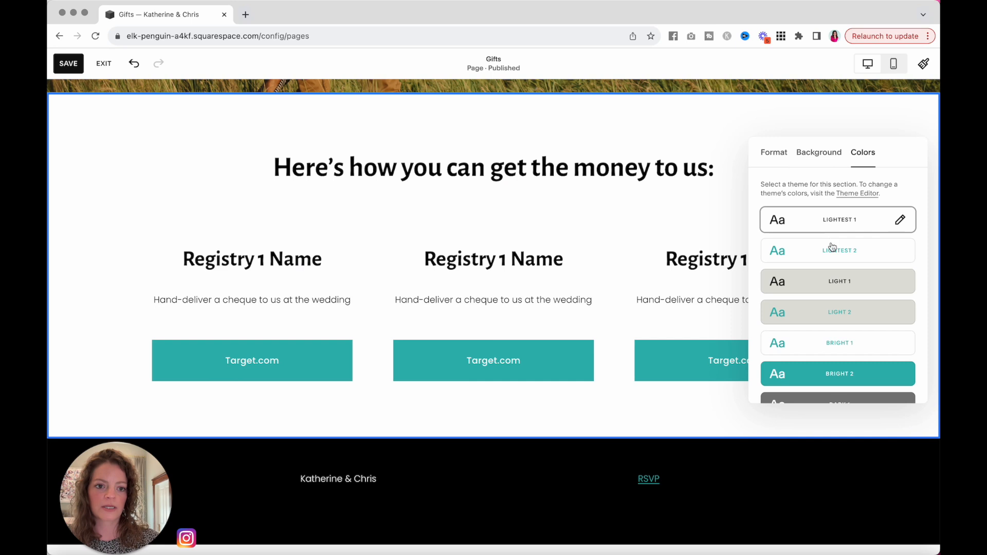
scroll(down, 3)
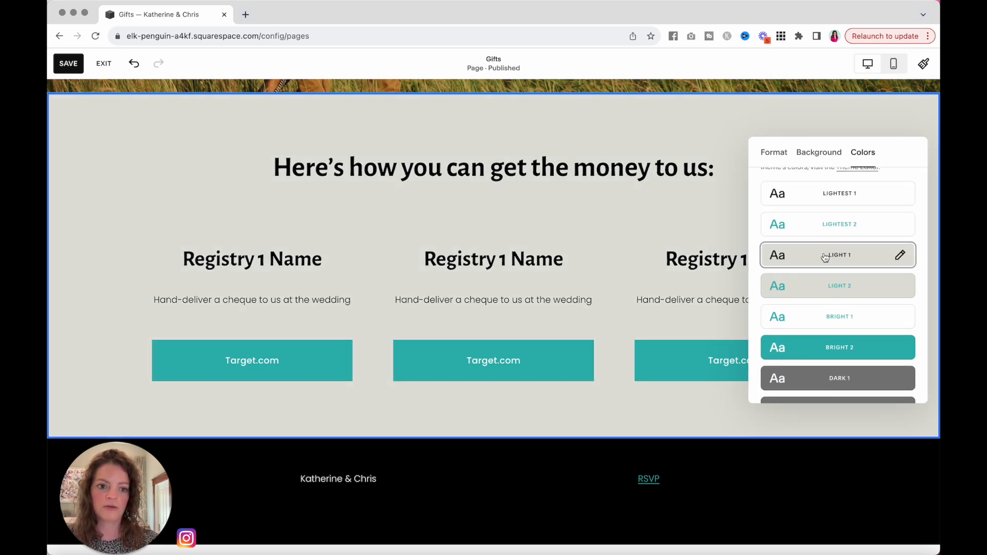
click(837, 347)
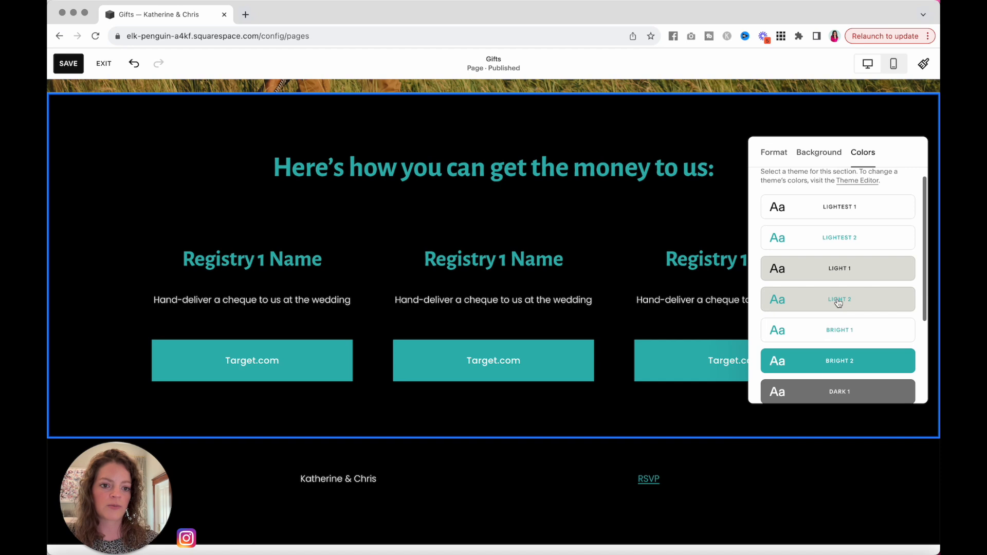
click(837, 207)
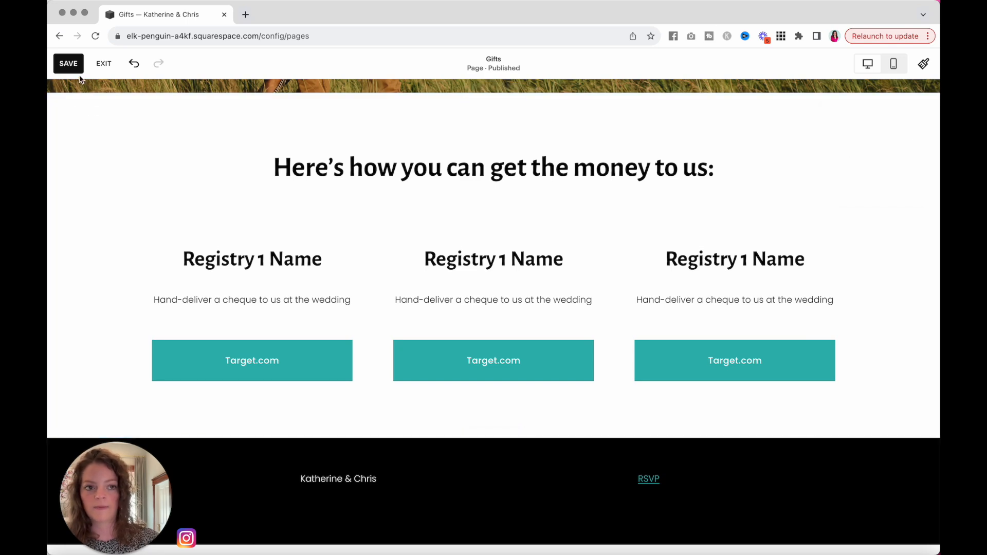
click(68, 63)
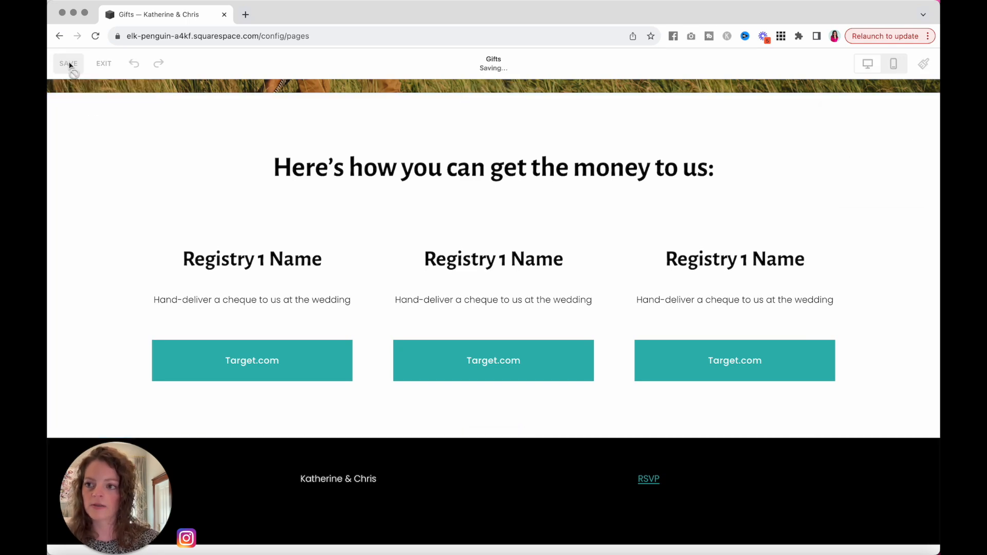
click(104, 63)
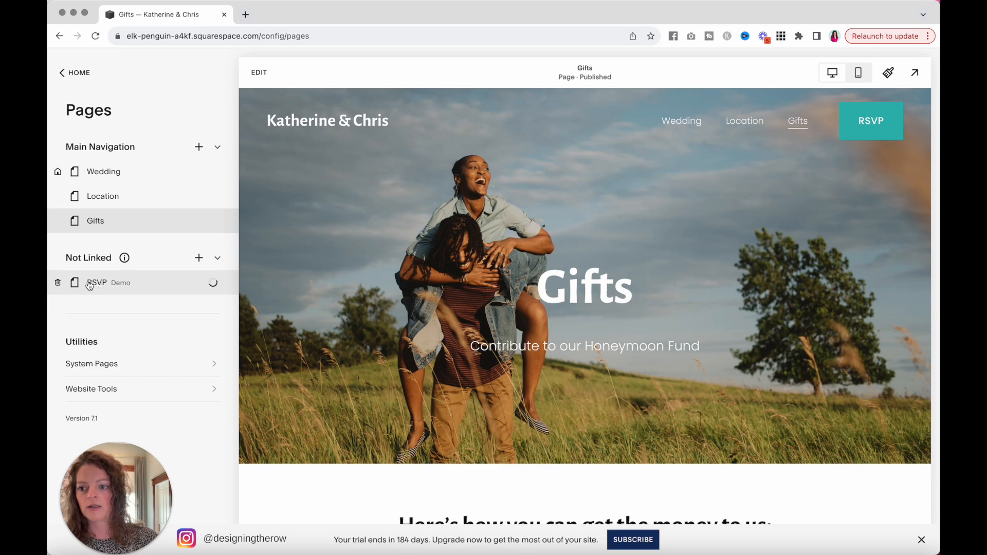
Open the RSVP page in the editor and center the welcome sentence above the form
click(96, 283)
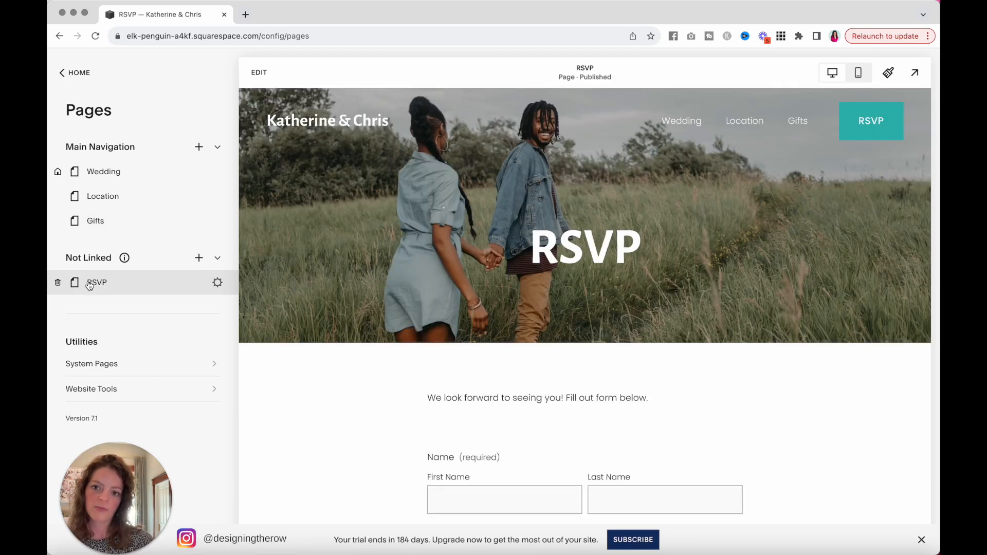
click(258, 72)
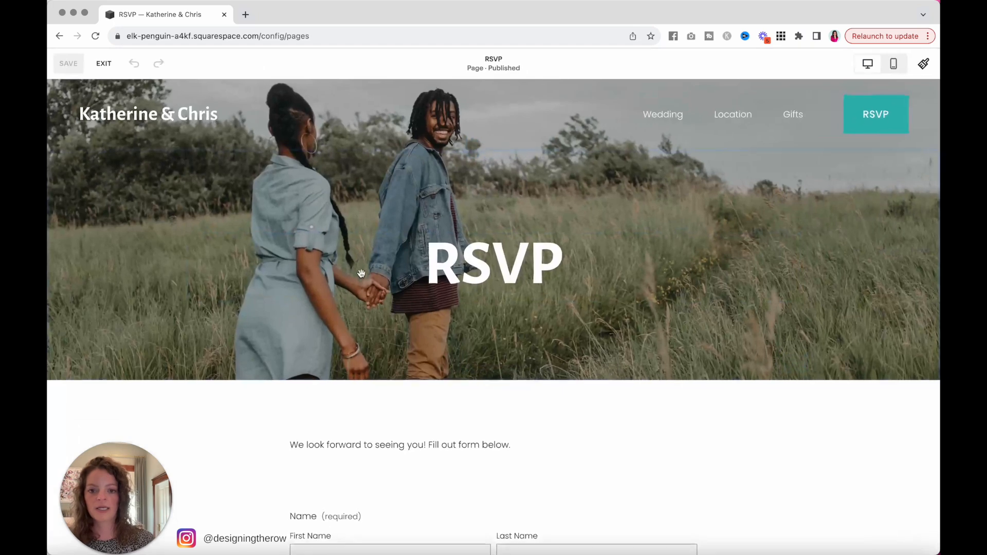
click(494, 264)
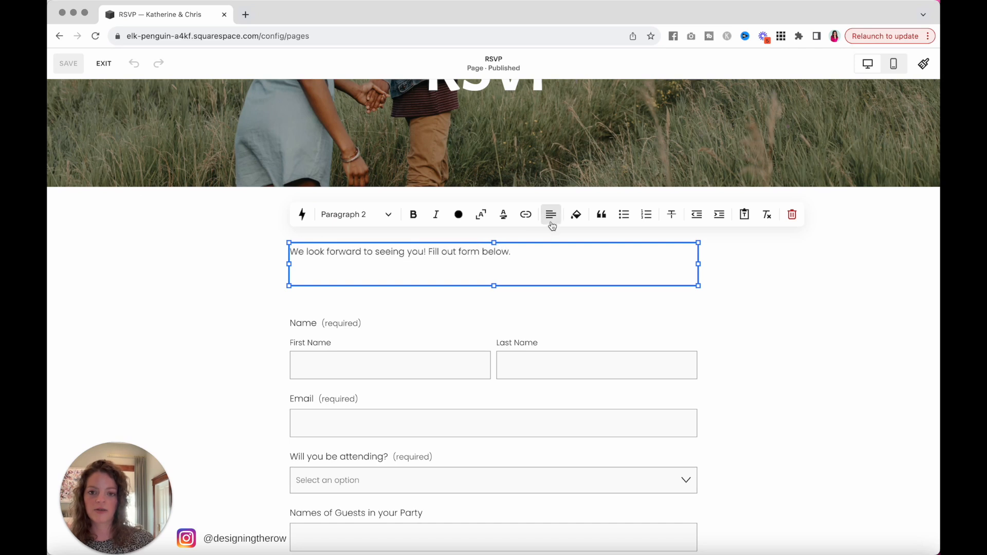
click(356, 213)
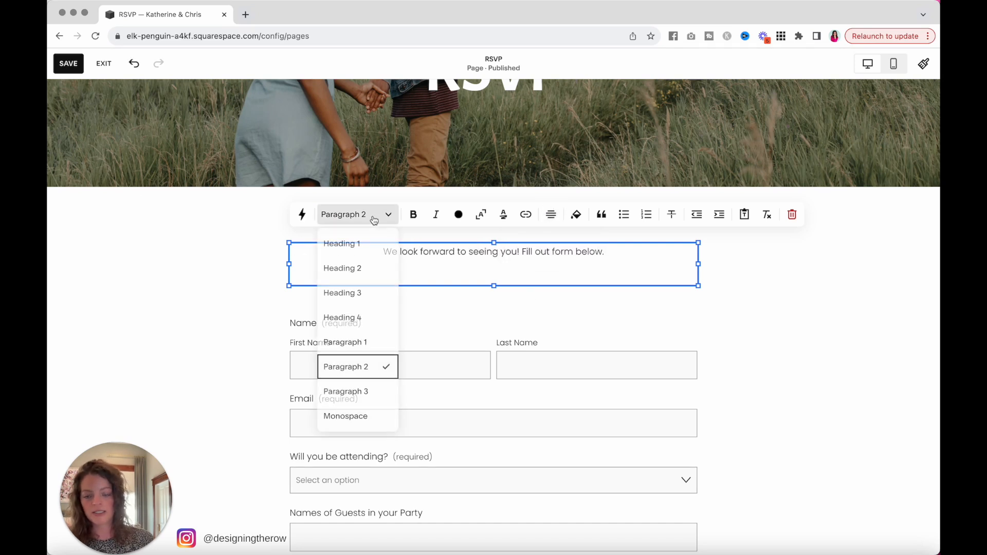
click(345, 342)
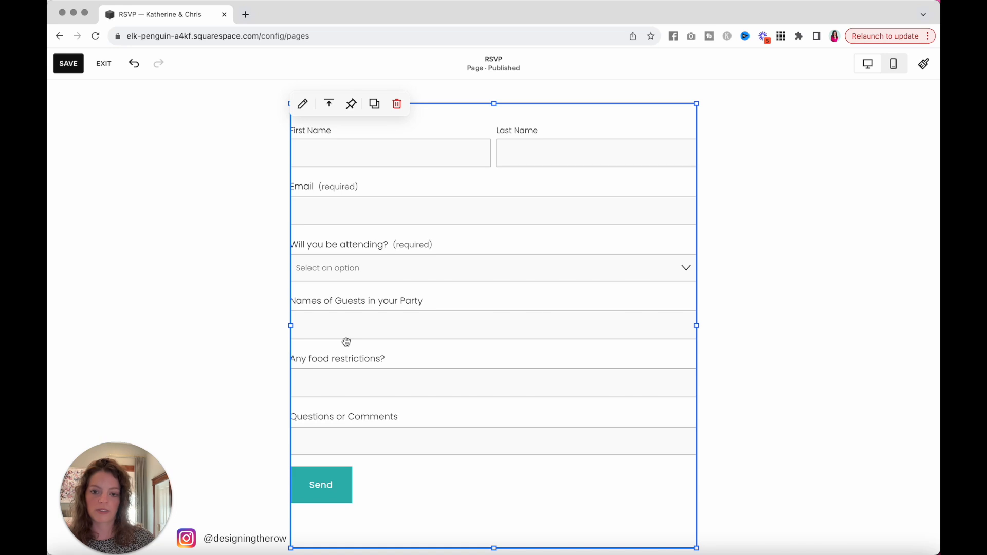
mouse_move(272, 205)
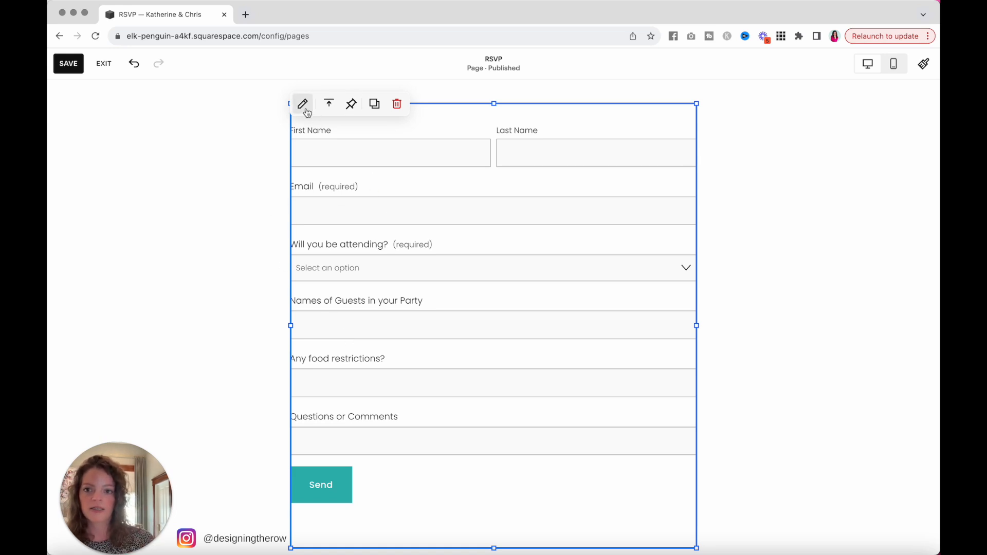
Change the form's submit button text from Send to 'RSVP' and show its field list
click(303, 103)
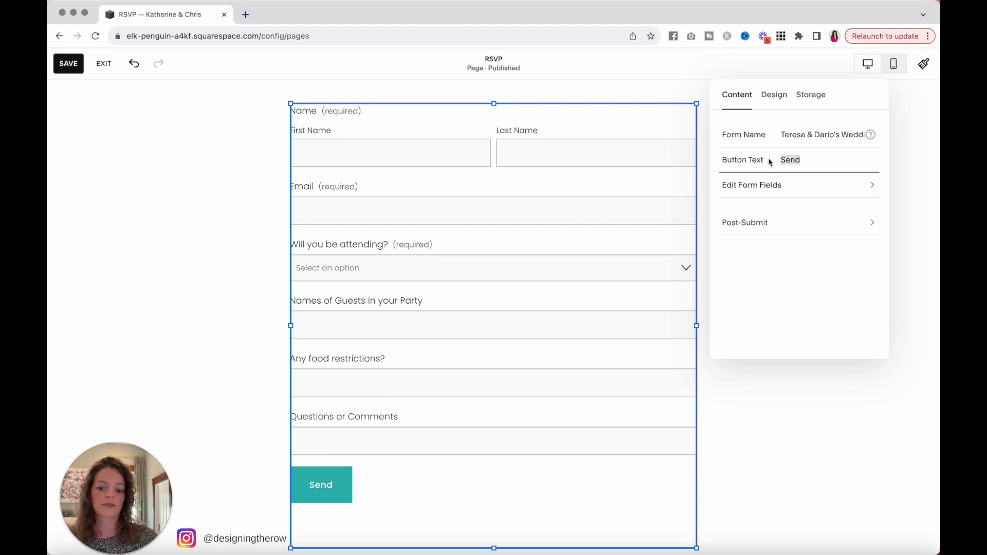
text(RSVP)
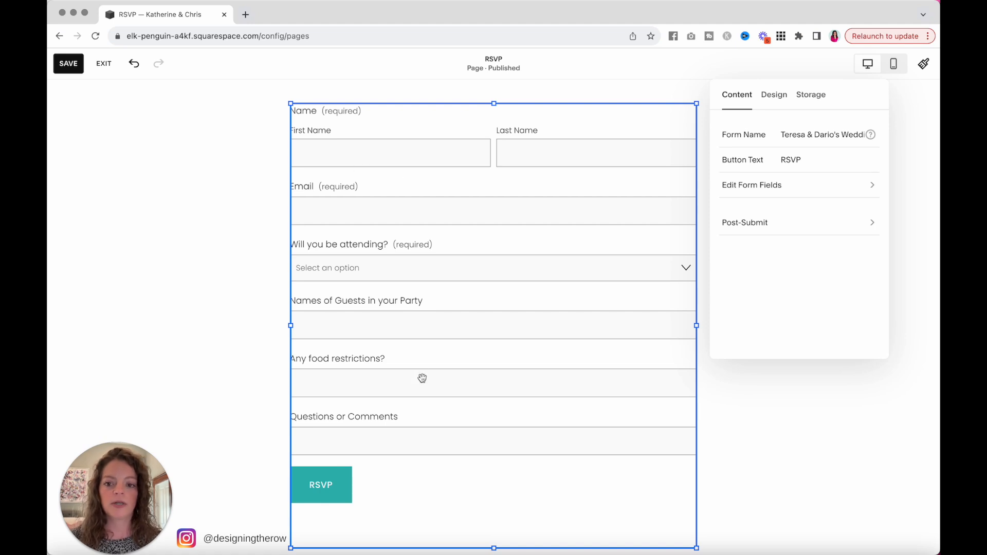
click(751, 185)
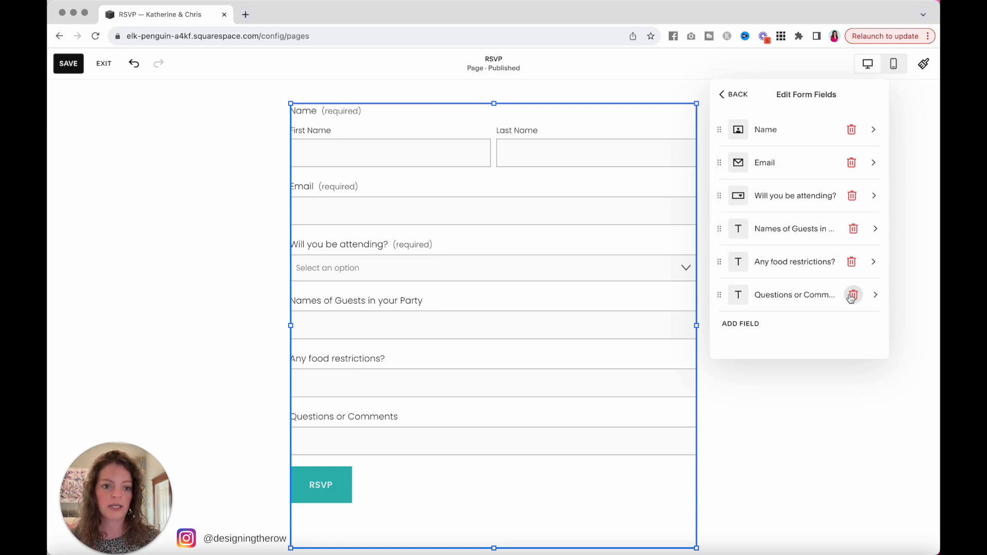
Replace the Questions or Comments field with a new 'Song Suggestions' text field
click(853, 295)
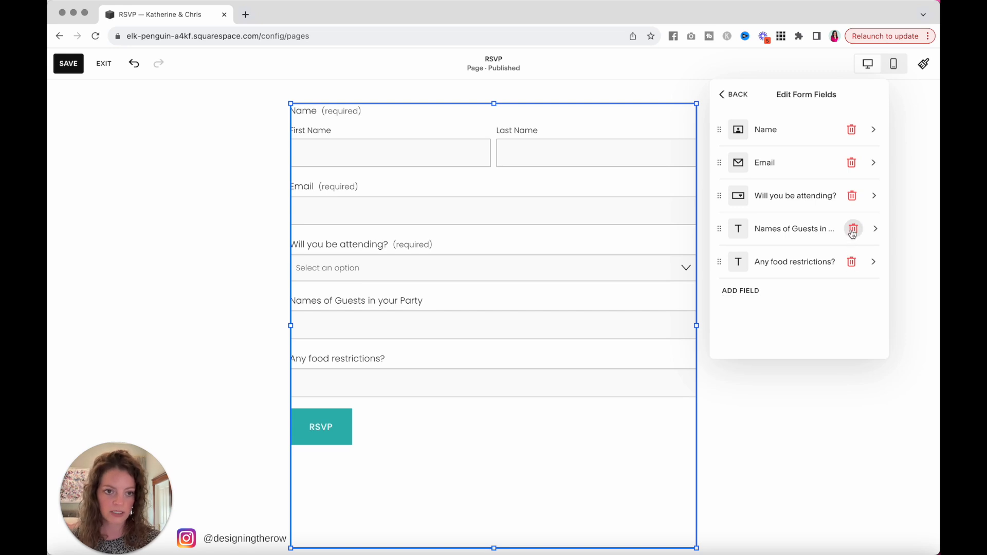
click(741, 290)
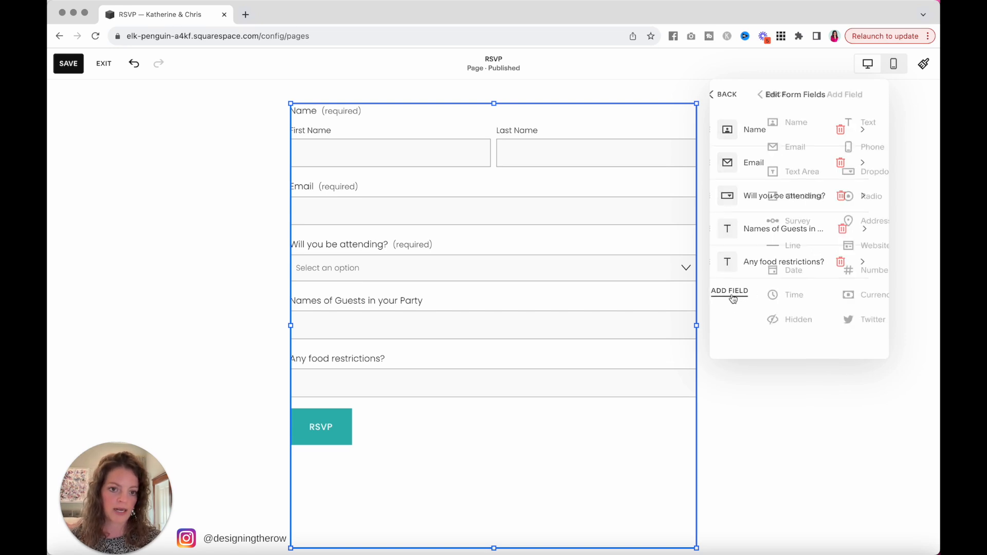
click(730, 290)
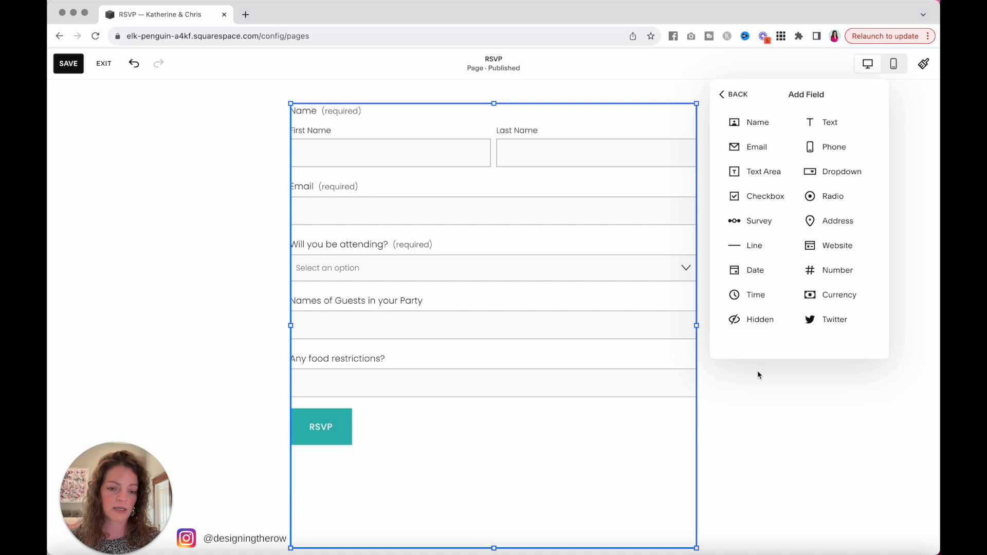
mouse_move(838, 123)
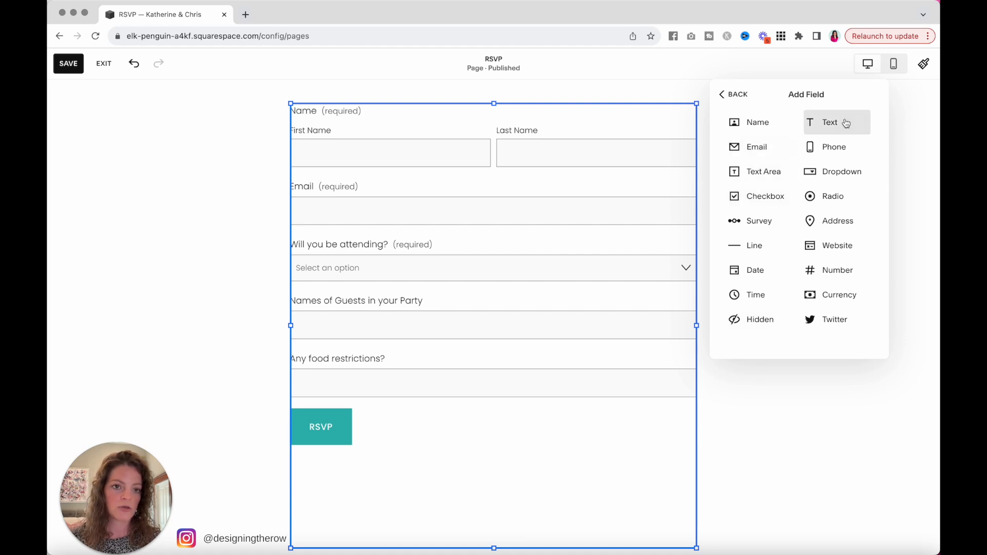
click(829, 122)
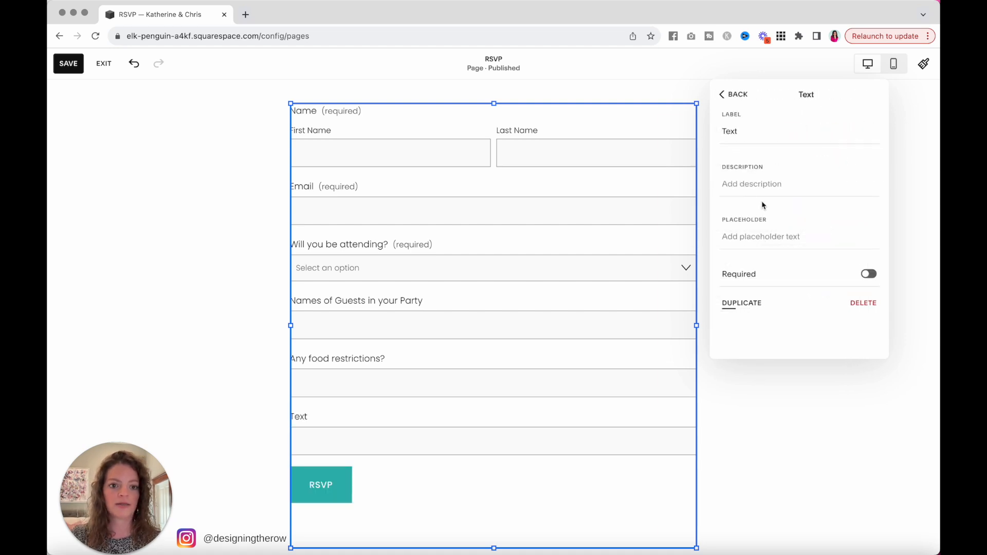
text(Song Suggestions)
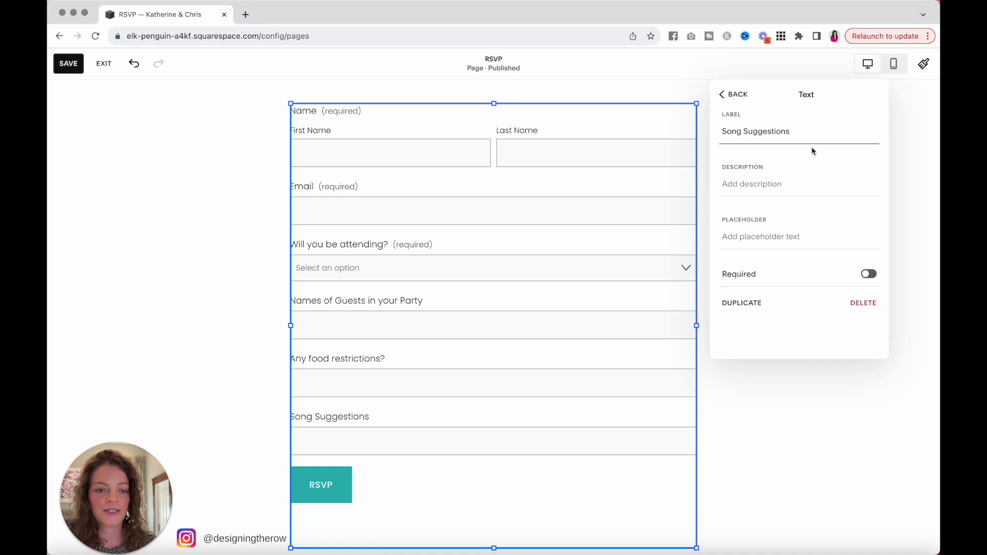
mouse_move(790, 173)
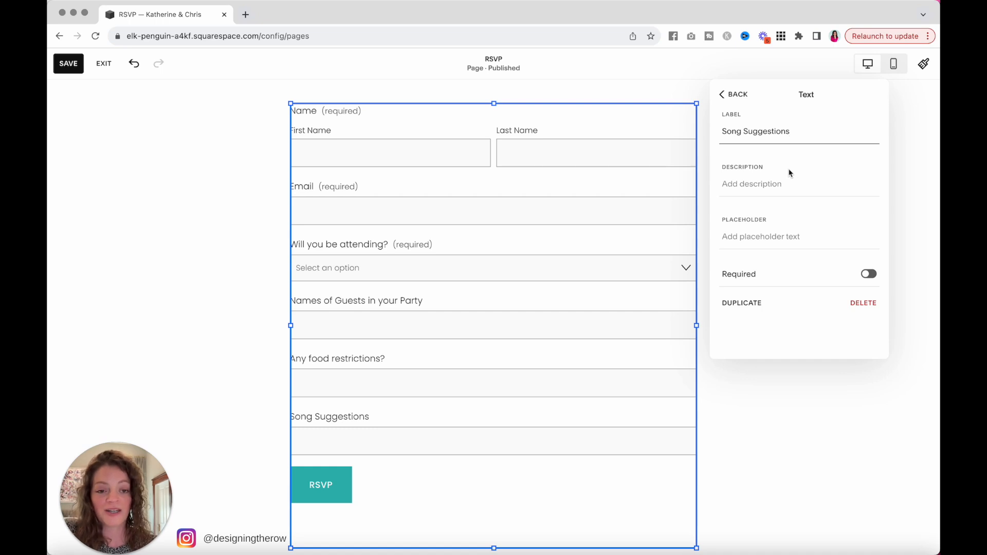
mouse_move(813, 265)
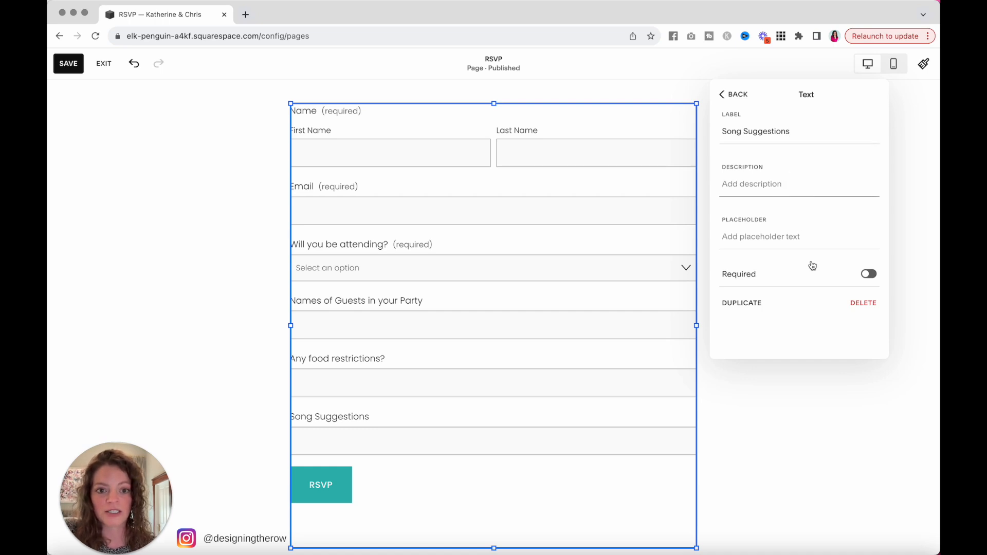
mouse_move(741, 69)
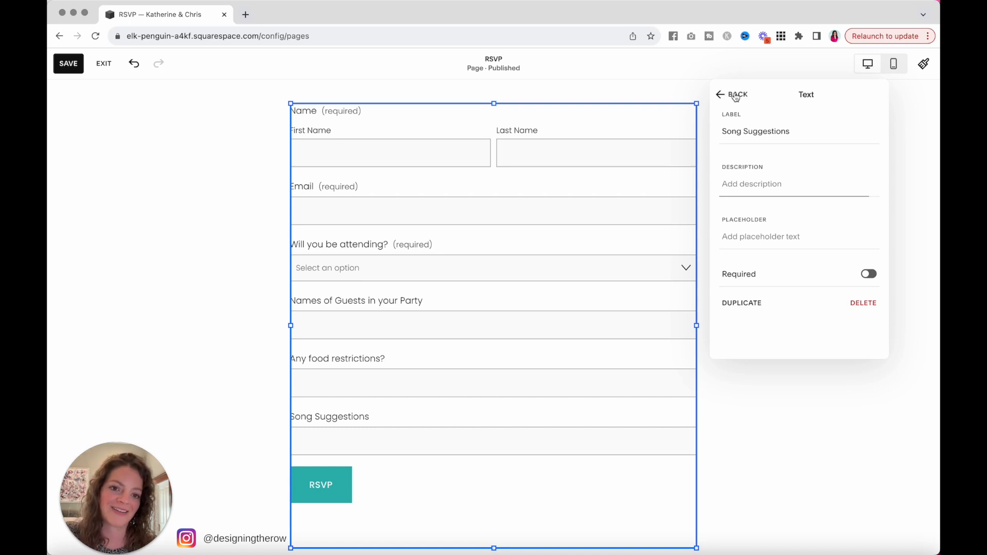
click(732, 94)
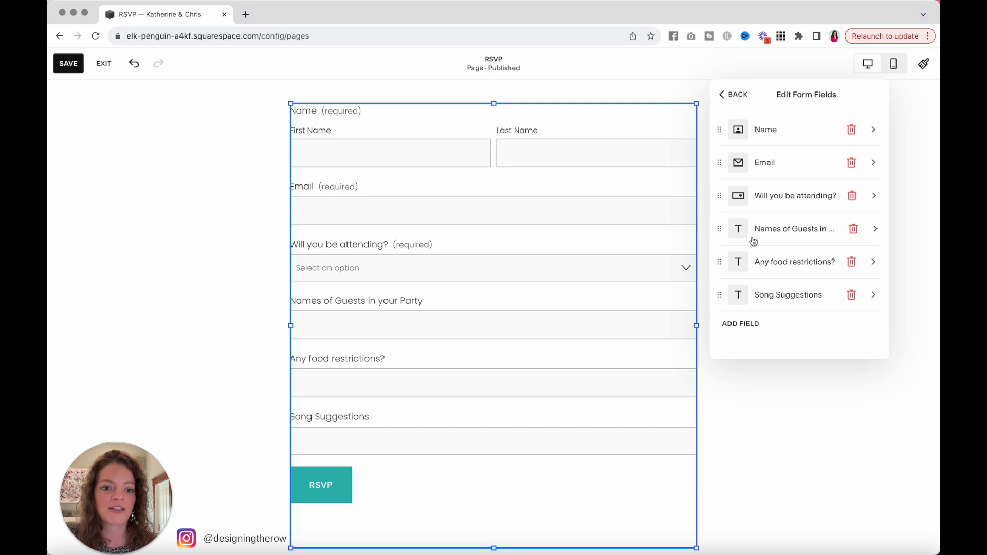
click(732, 94)
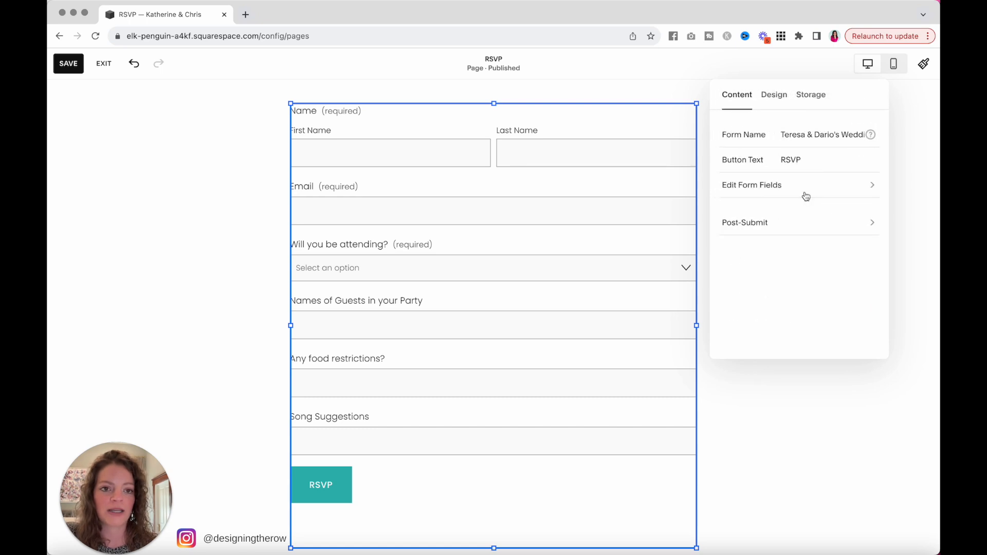
Give the RSVP form an underlined field style and a centred RSVP button
click(773, 95)
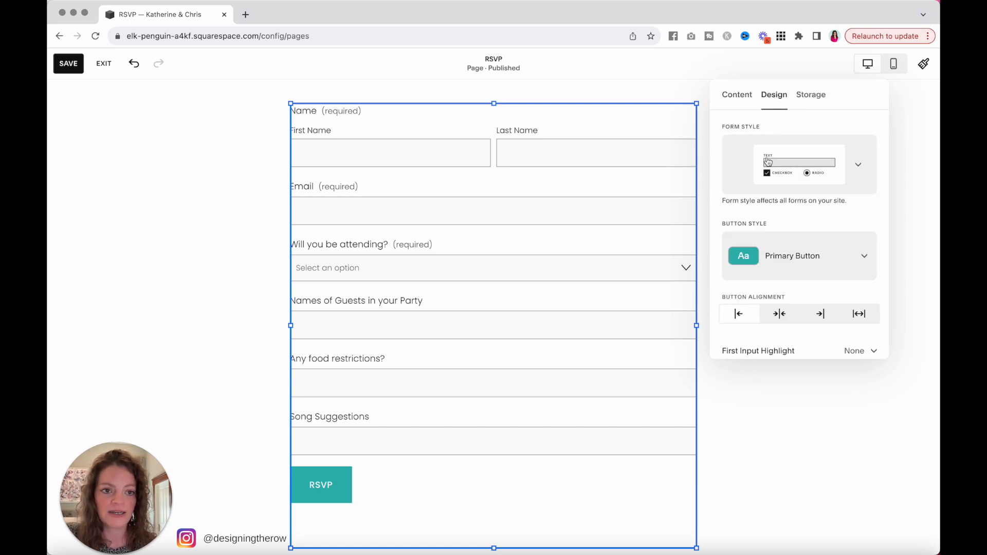
click(857, 165)
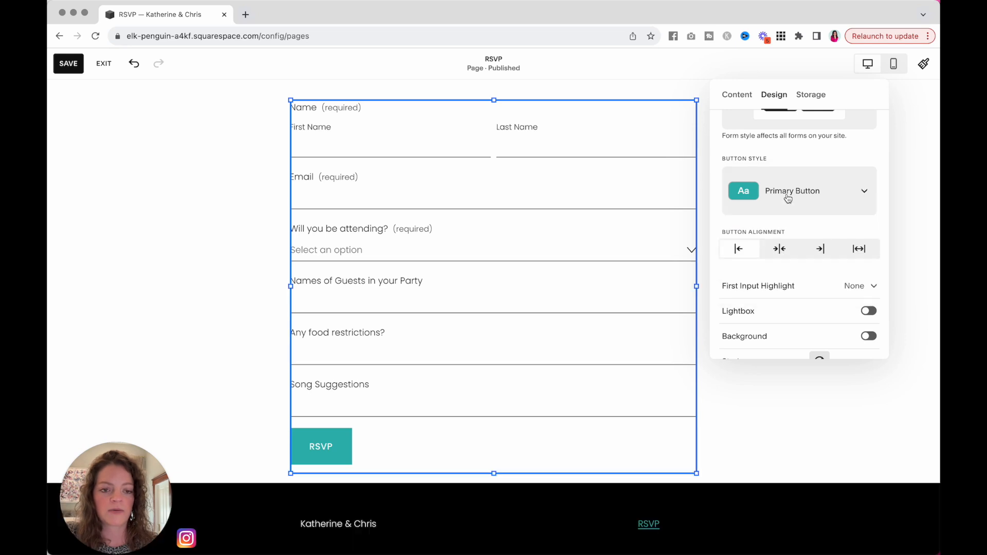
click(779, 249)
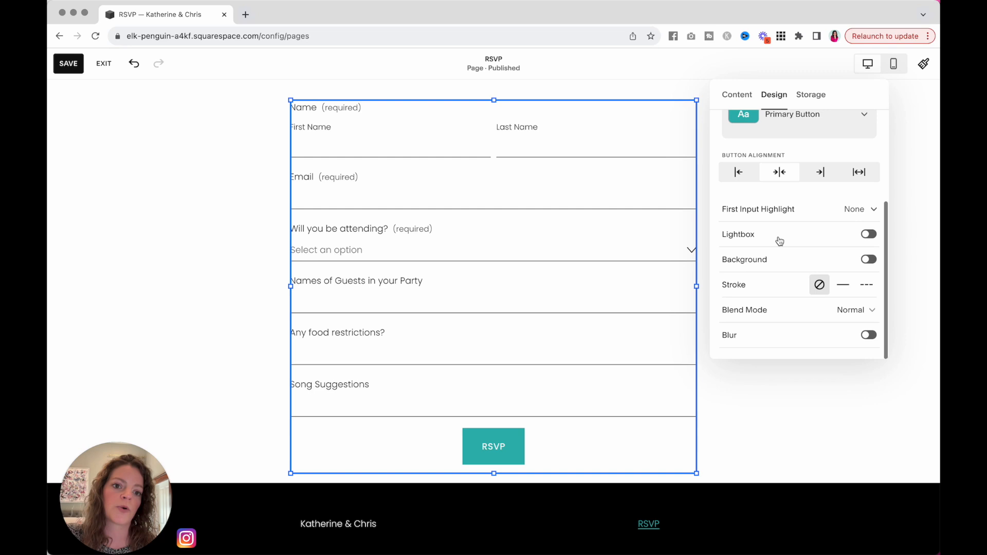
Preview Wave, Double Wave and Glow highlights and a background, settling on none of them
click(859, 209)
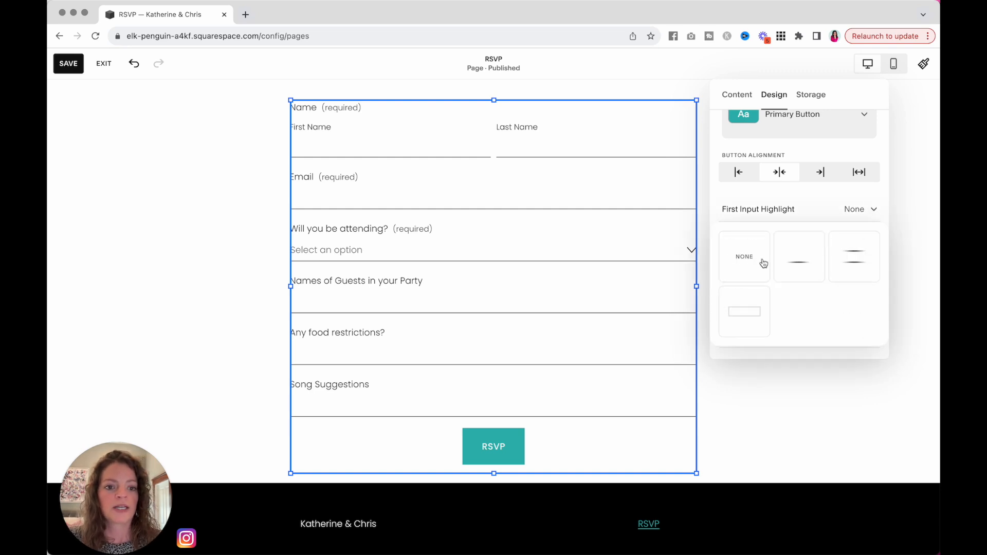
click(798, 256)
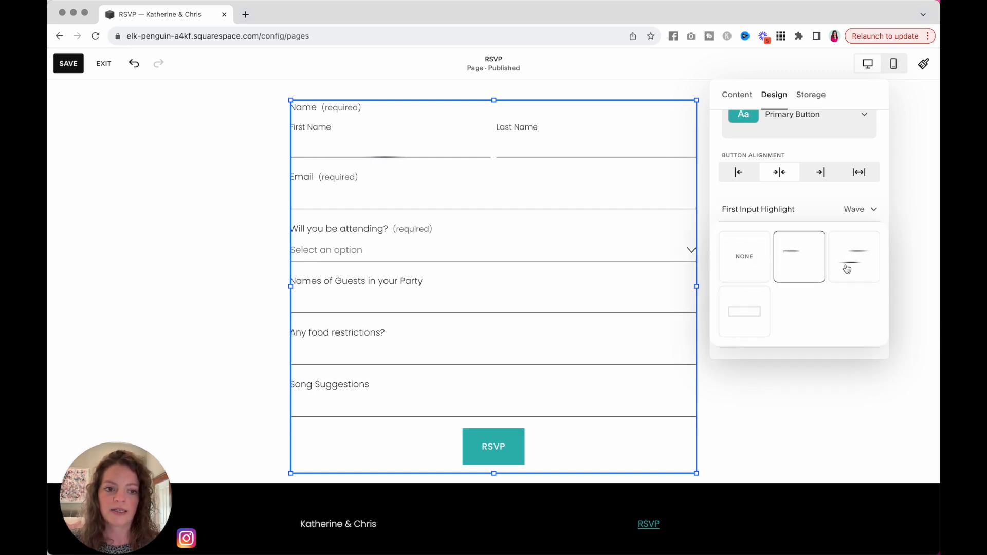
click(853, 256)
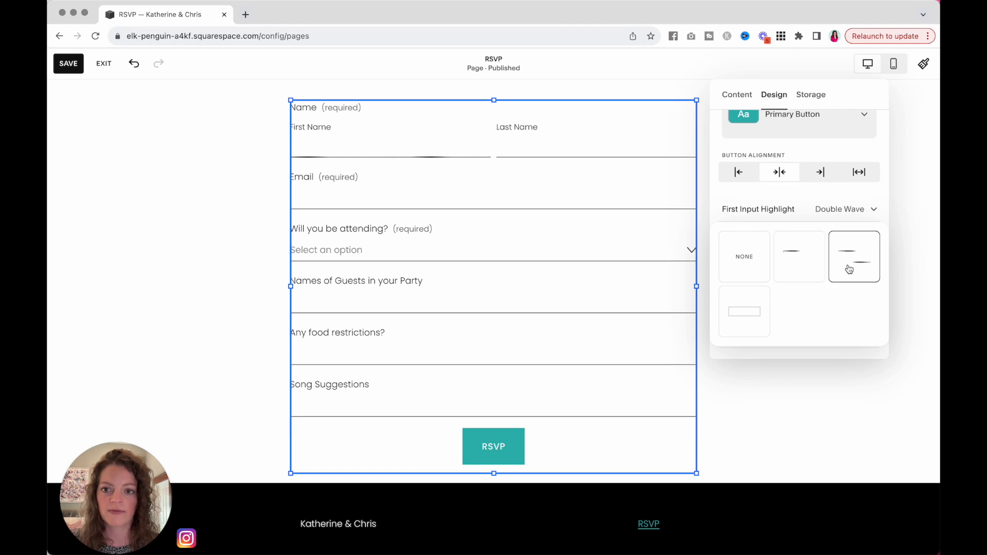
click(743, 311)
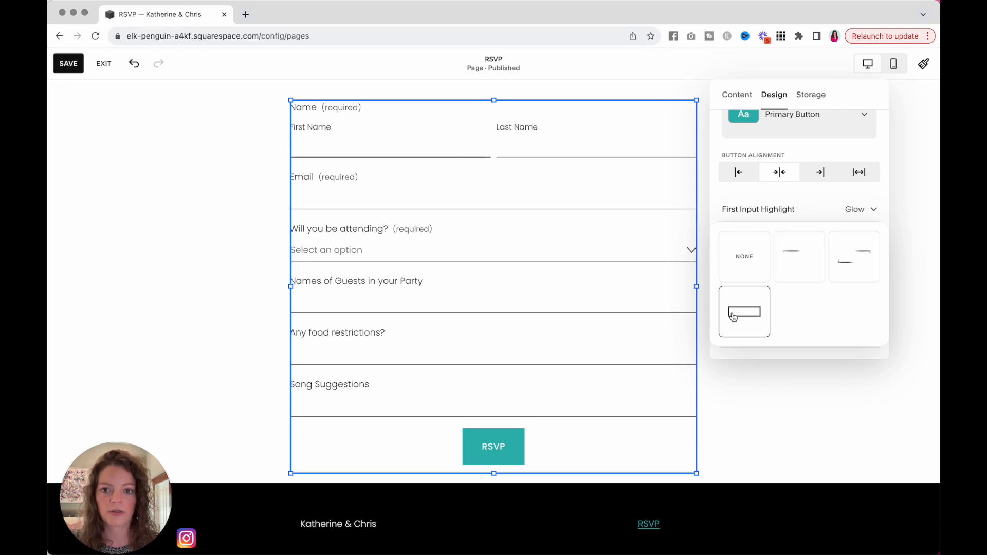
click(743, 256)
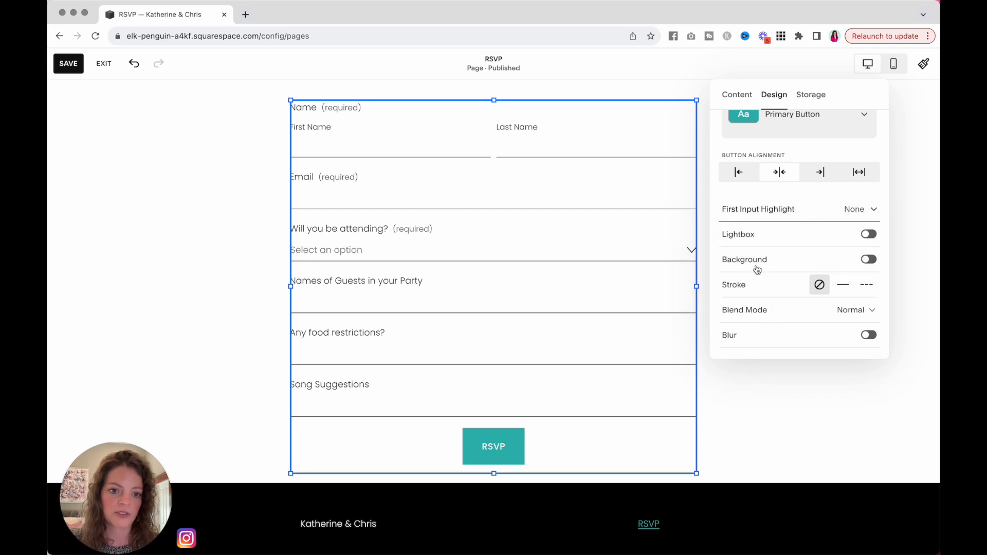
click(868, 258)
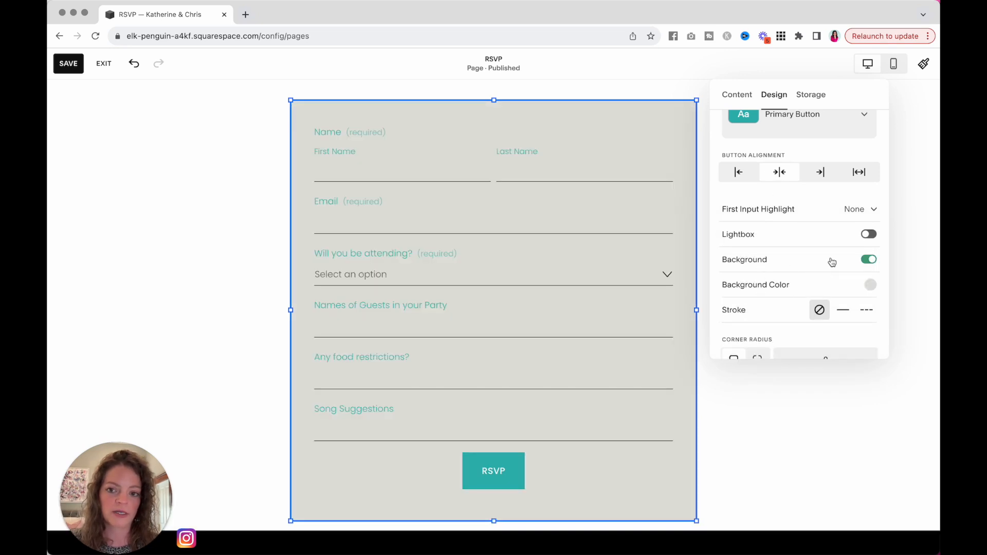
click(868, 259)
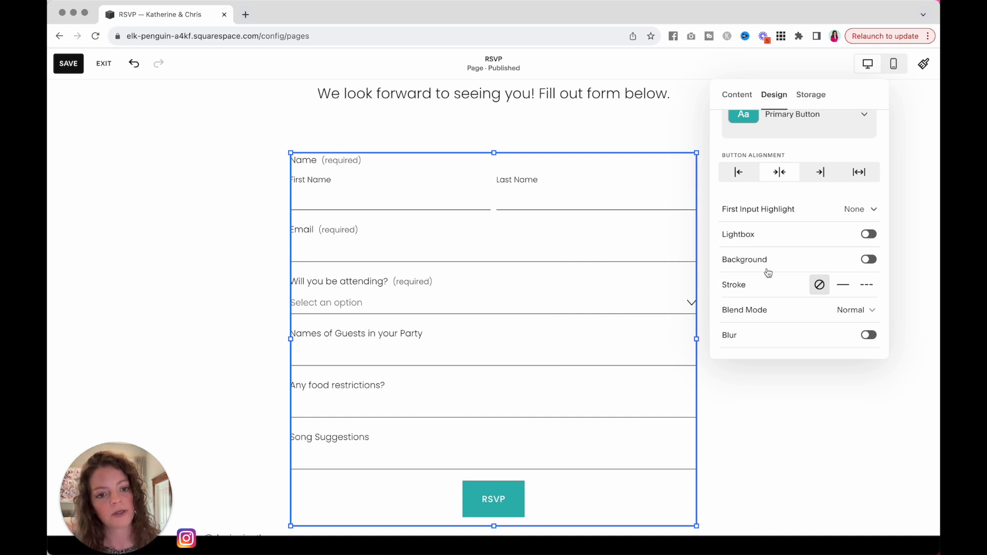
Set the form's email notification to None, check Additional Storage, and save the RSVP page
click(811, 94)
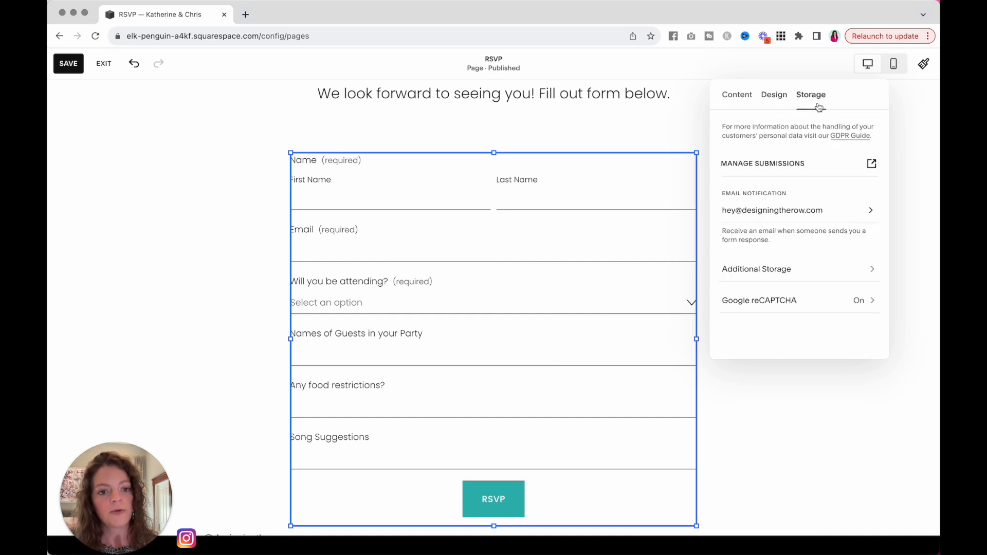
click(772, 210)
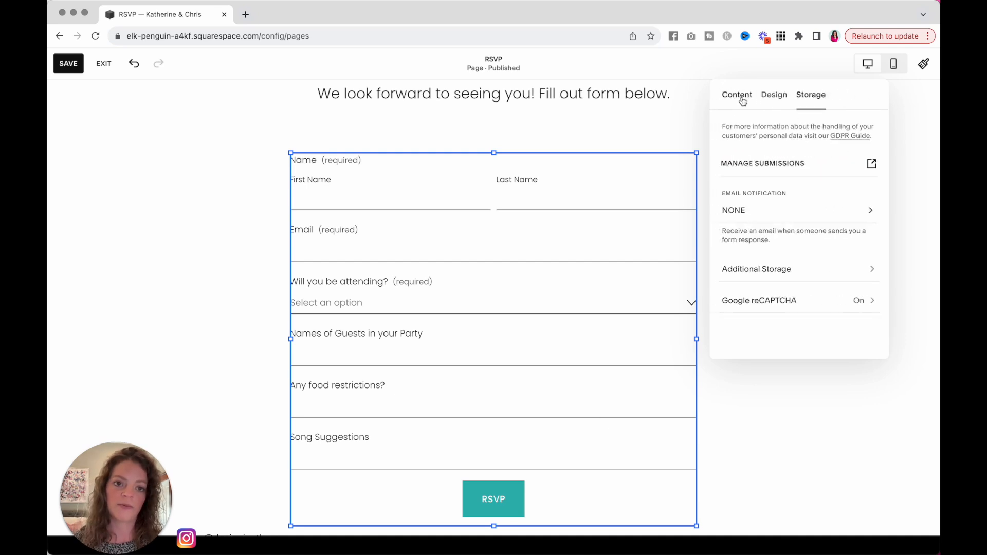
mouse_move(773, 435)
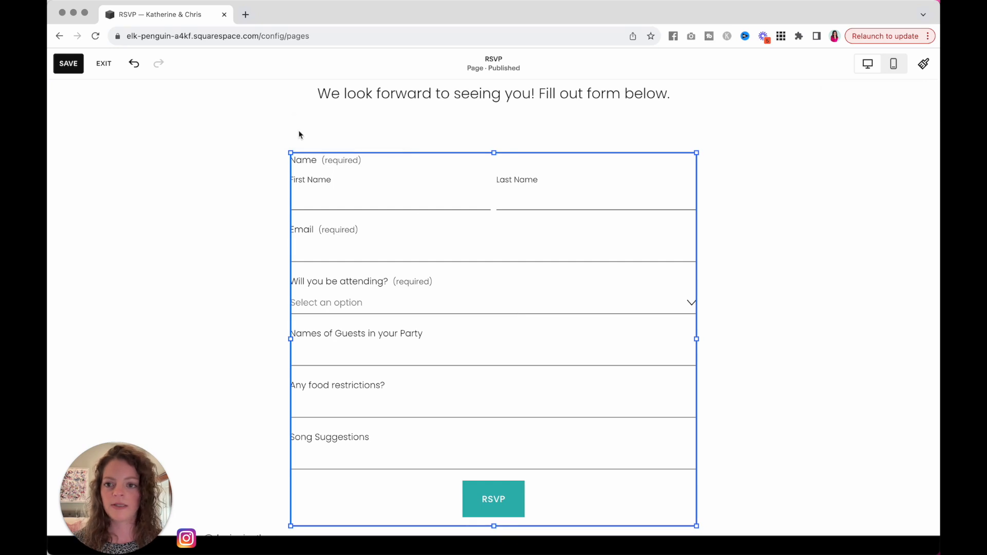
click(811, 166)
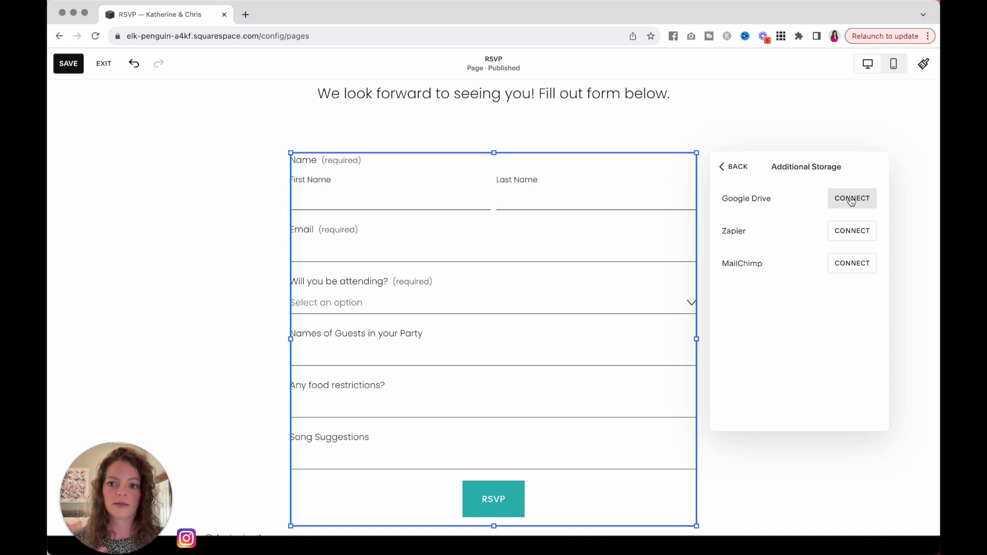
mouse_move(775, 193)
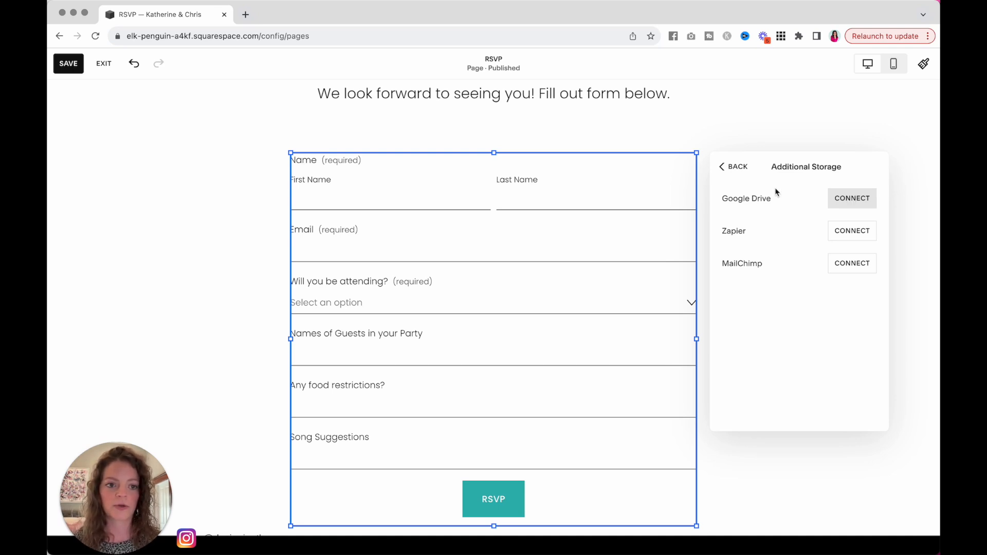
click(733, 166)
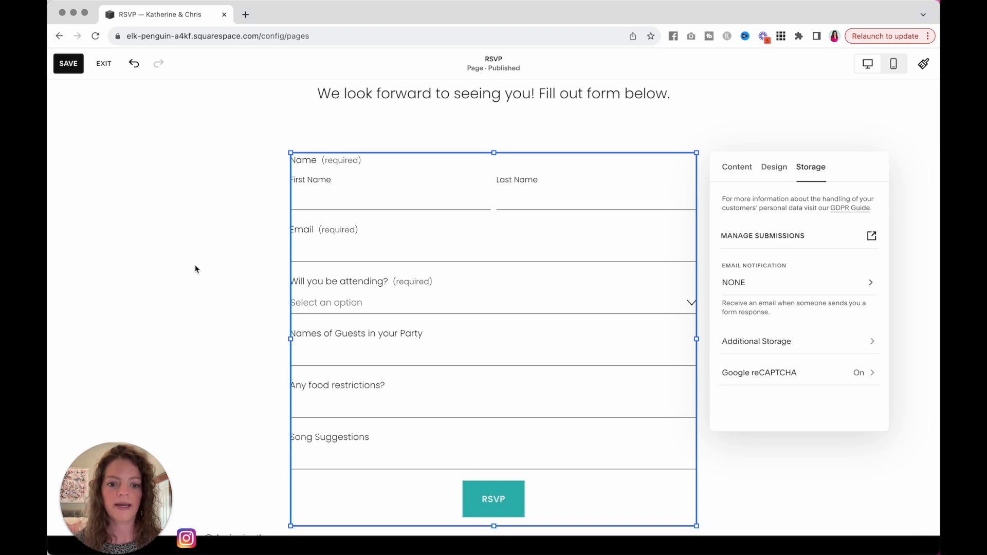
click(68, 63)
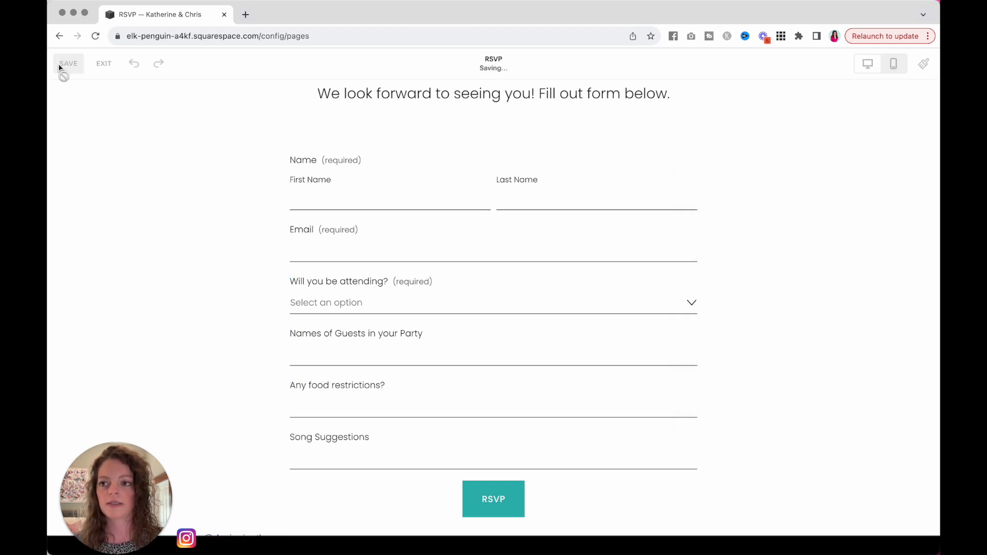